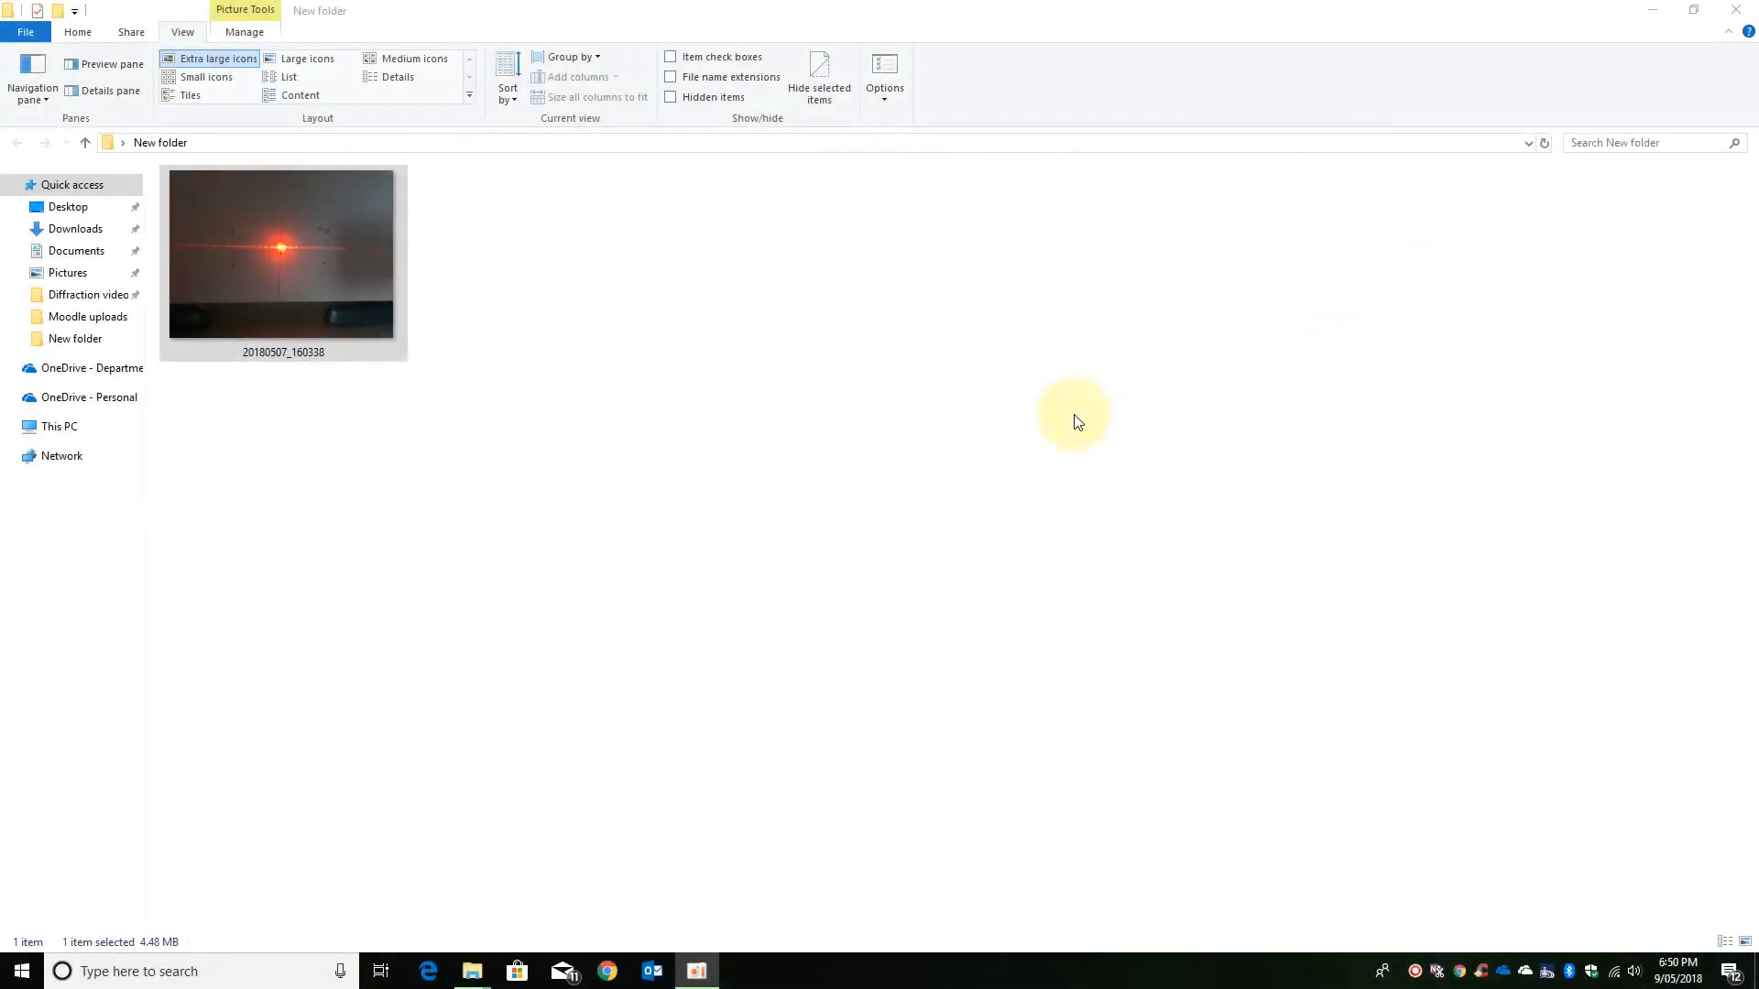
pyautogui.moveTo(959, 389)
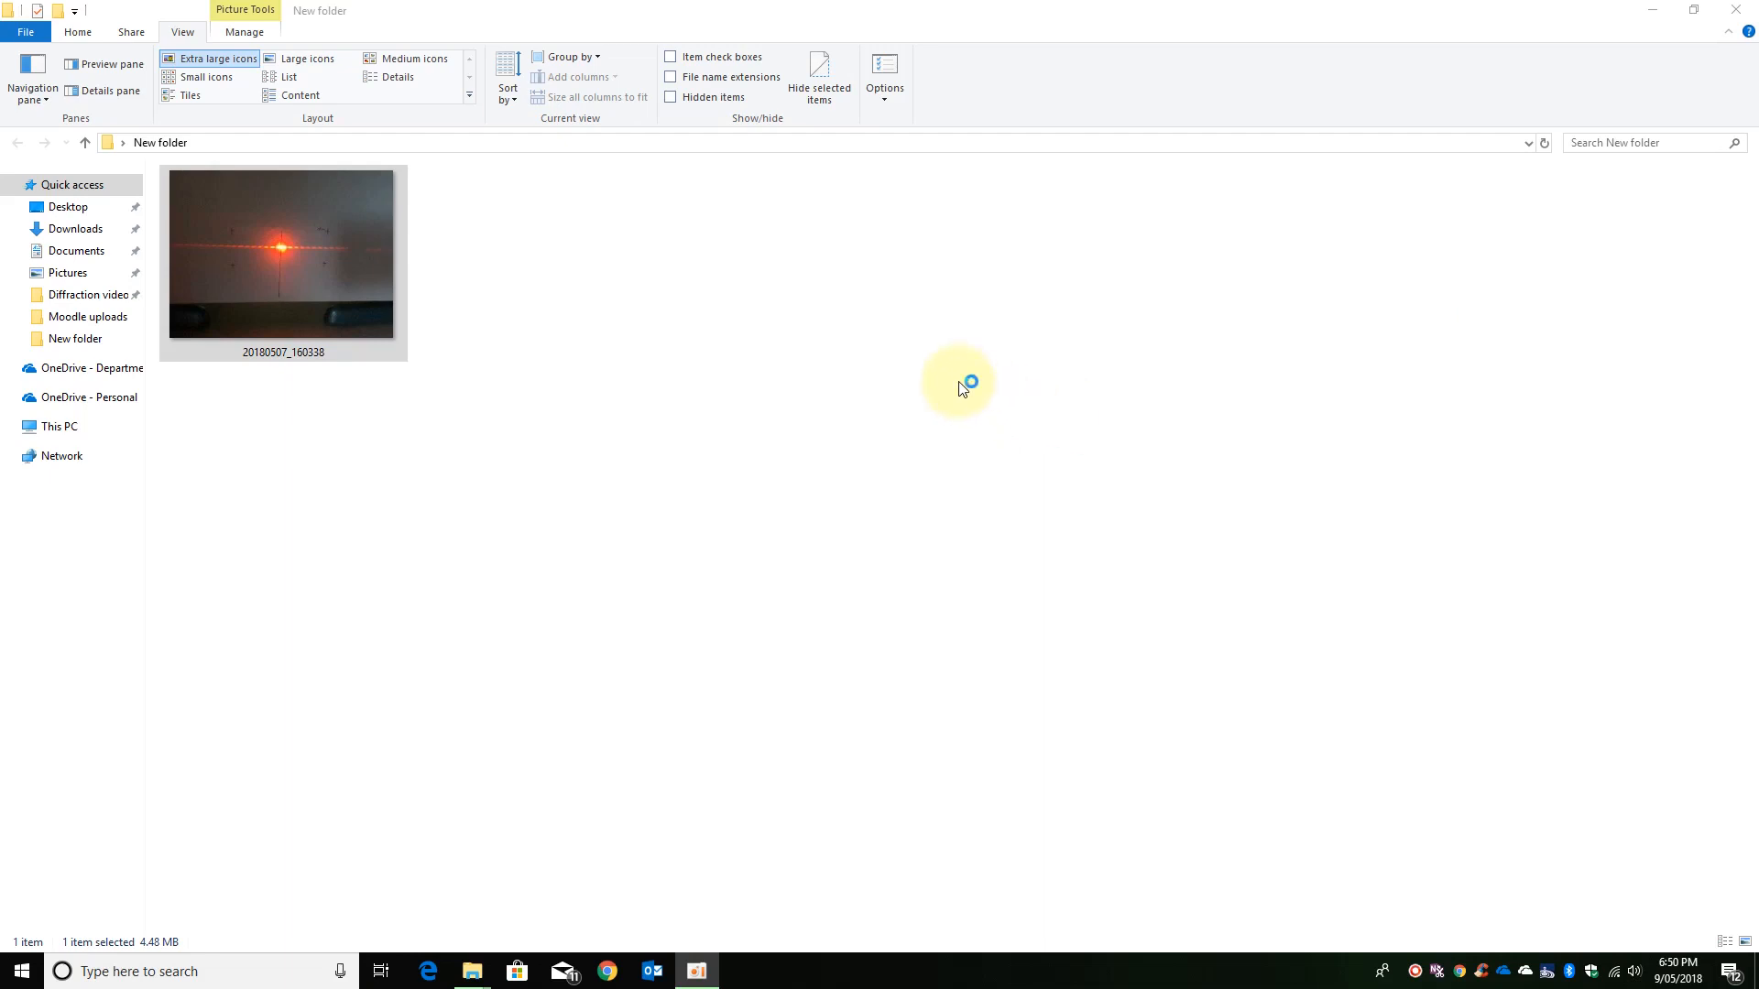
# Open the laser photo 20180507_160338 for editing in Paint from its right-click menu.
pyautogui.rightClick(332, 244)
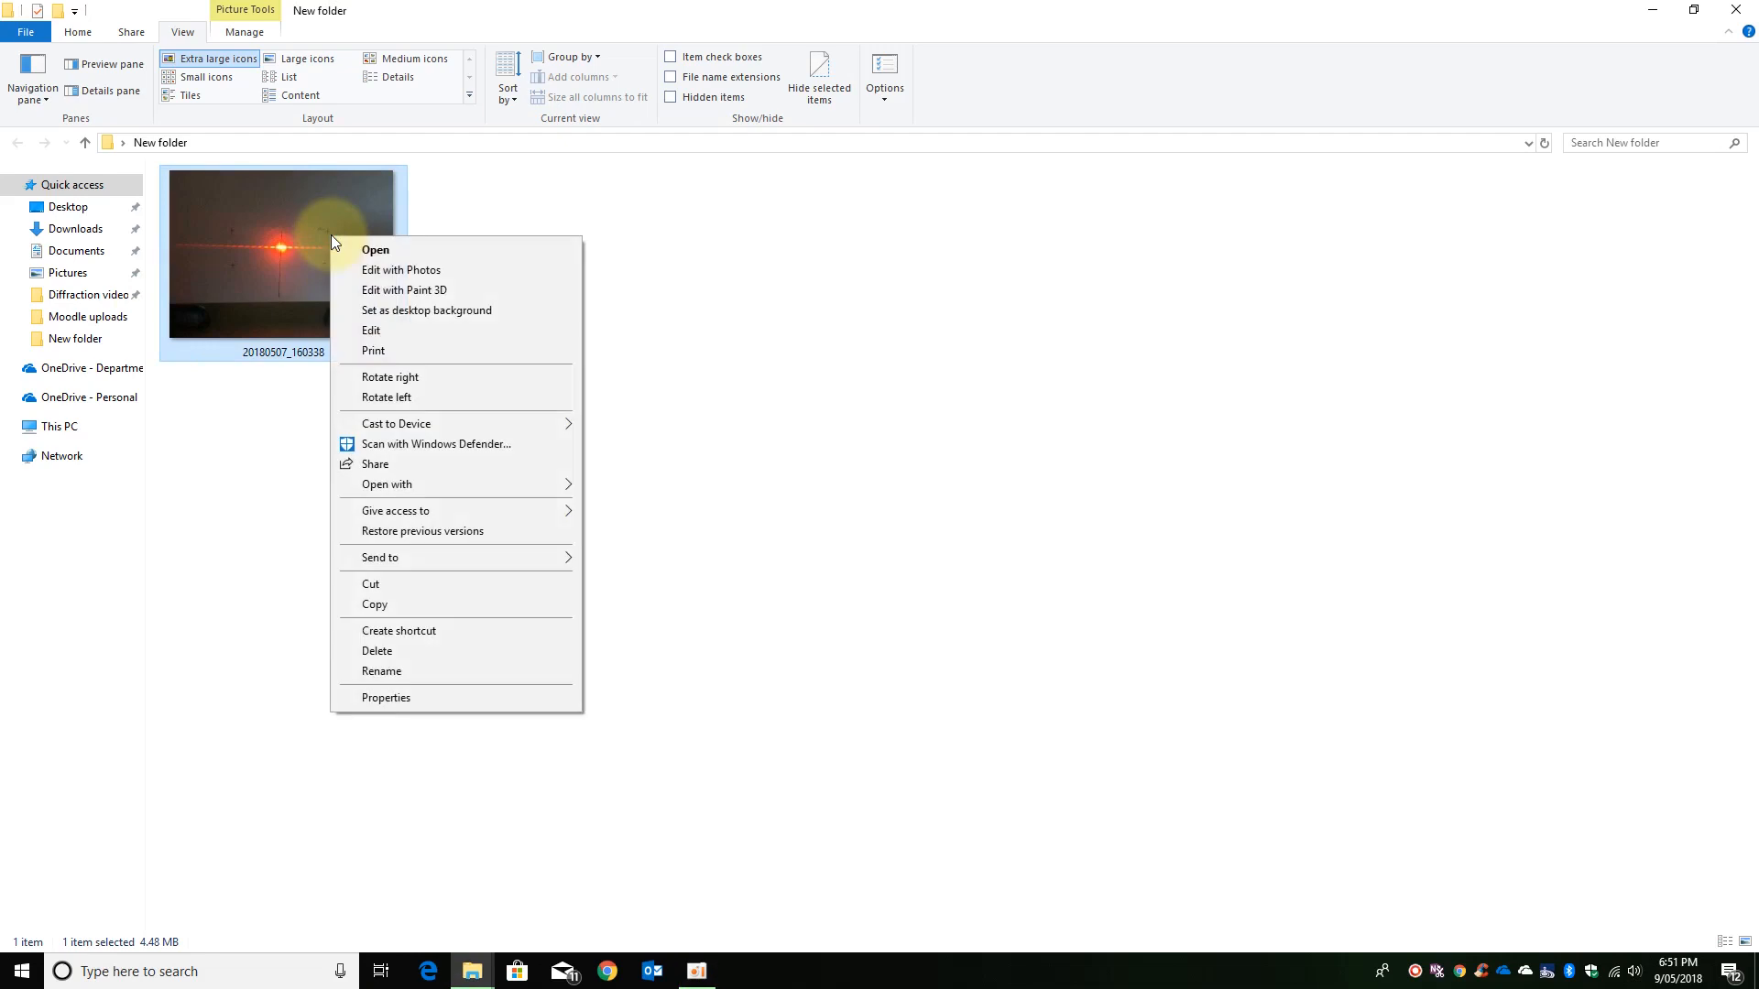
pyautogui.moveTo(389, 339)
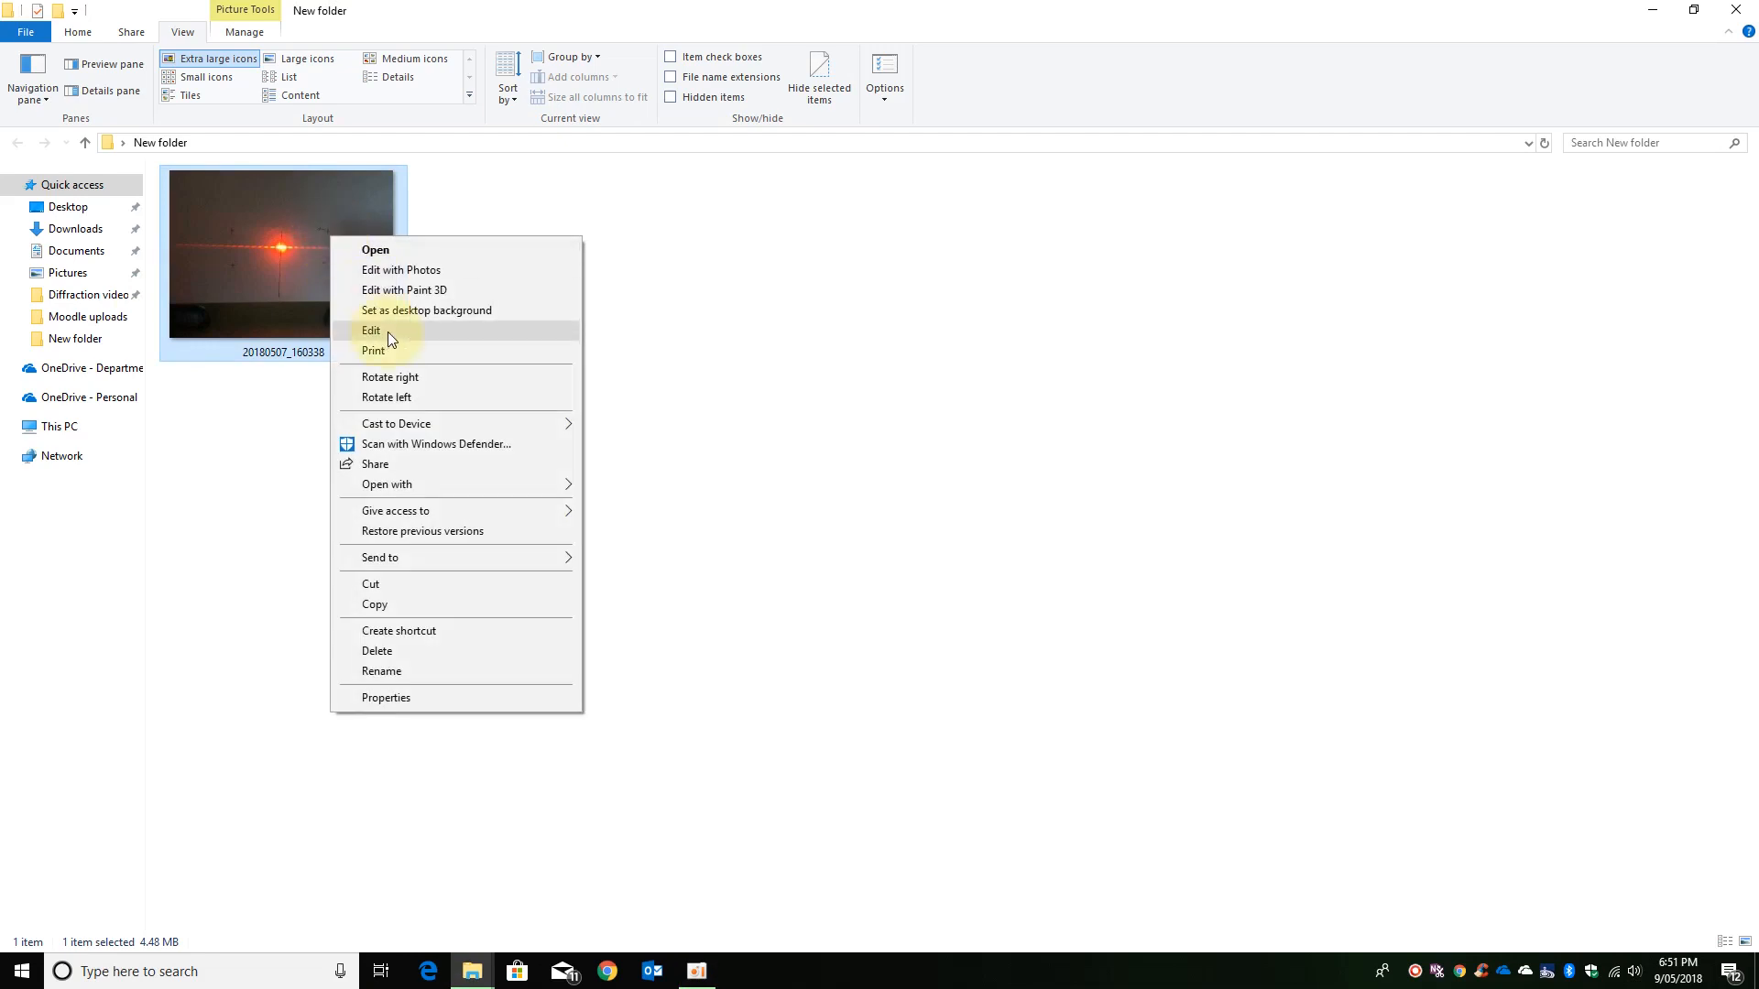
pyautogui.click(370, 330)
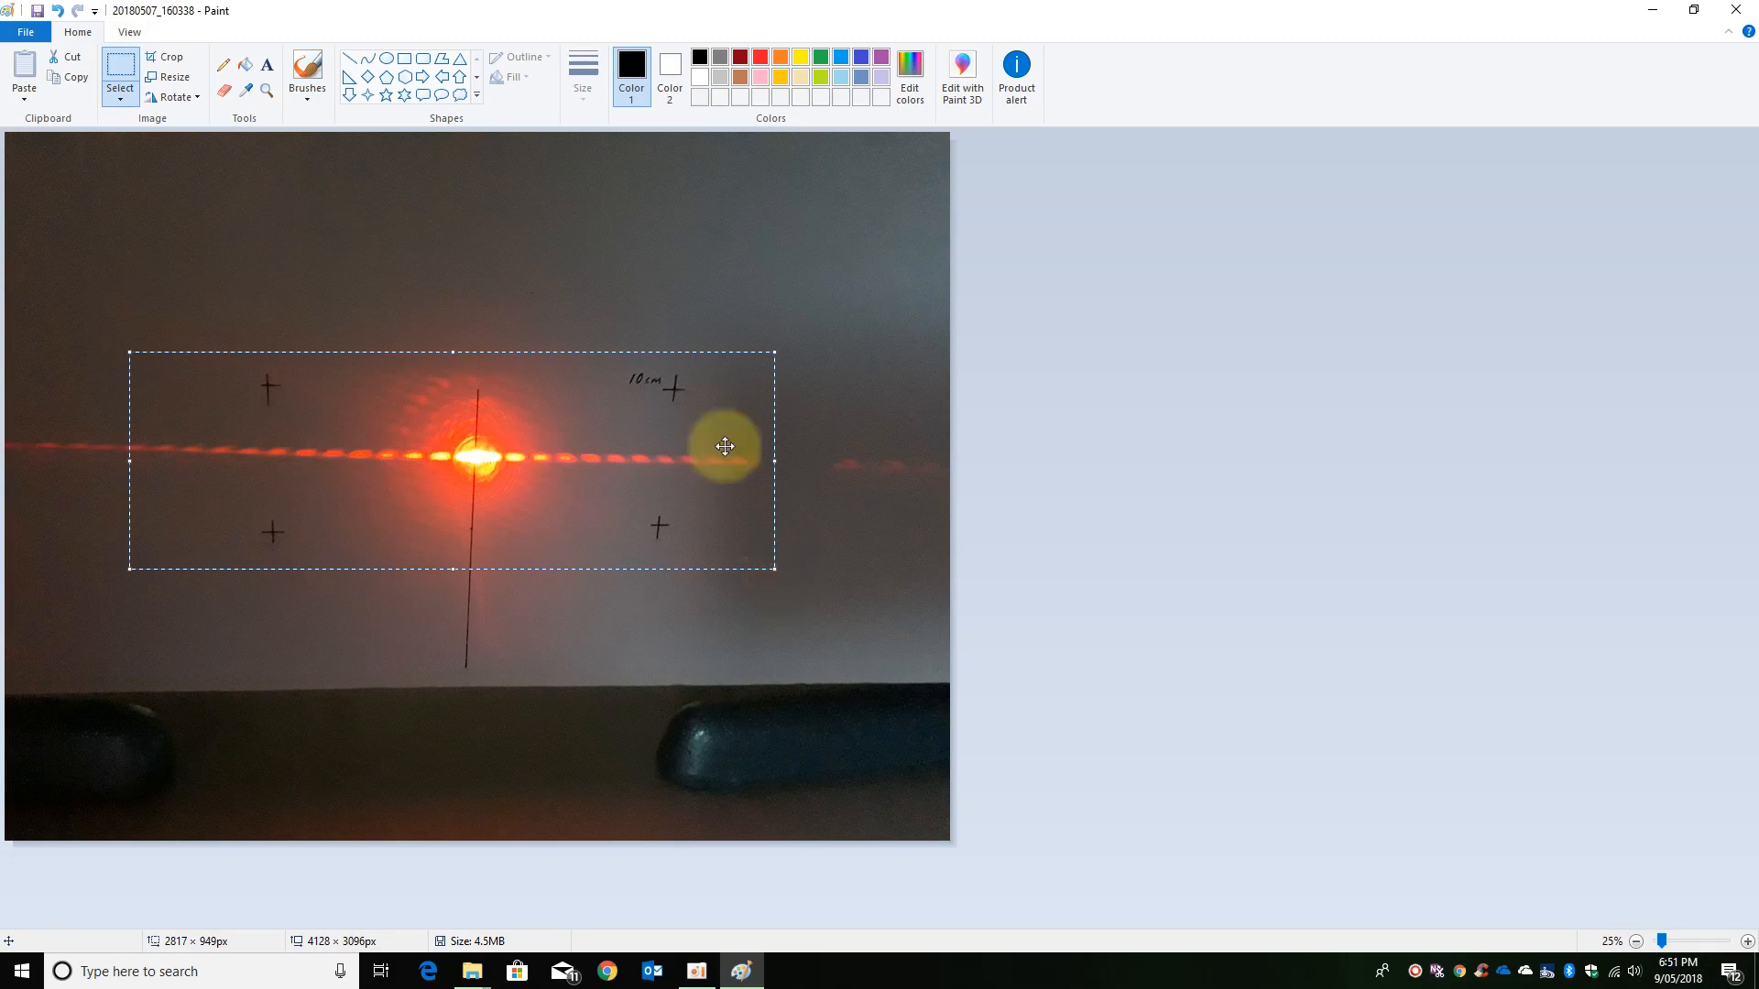
# Crop to the beam region and save a JPEG copy named '20180507_160338 cropped'.
pyautogui.click(166, 57)
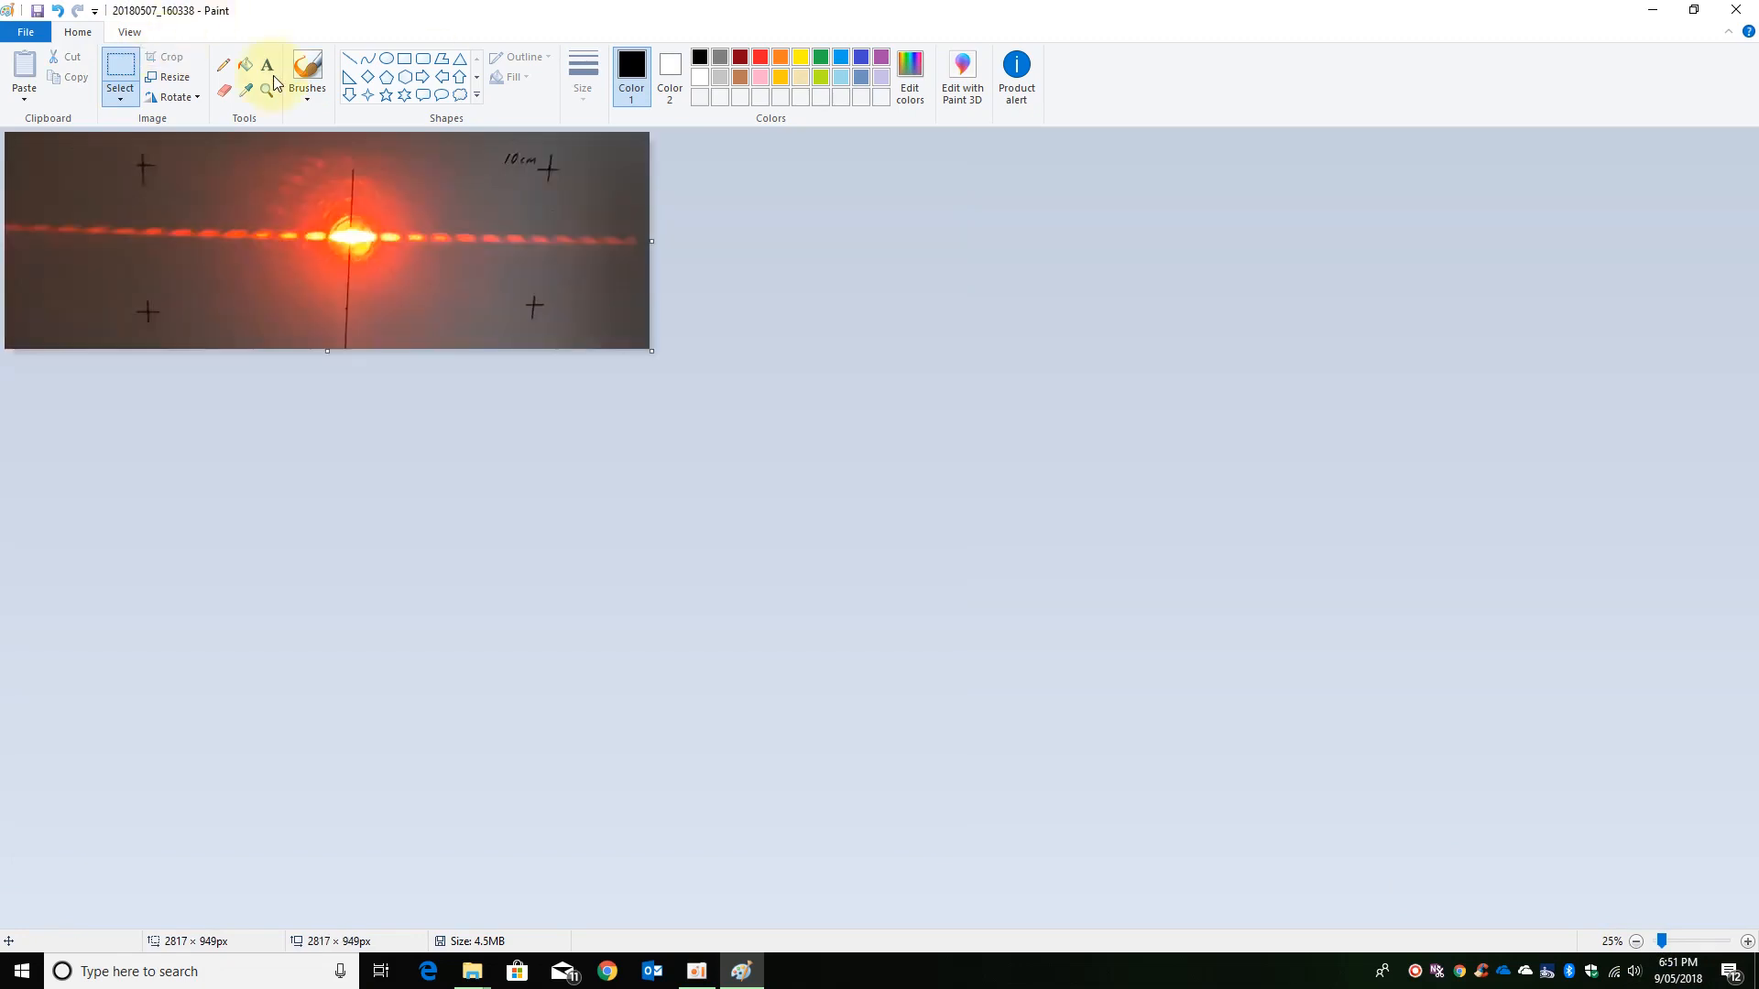
pyautogui.click(24, 31)
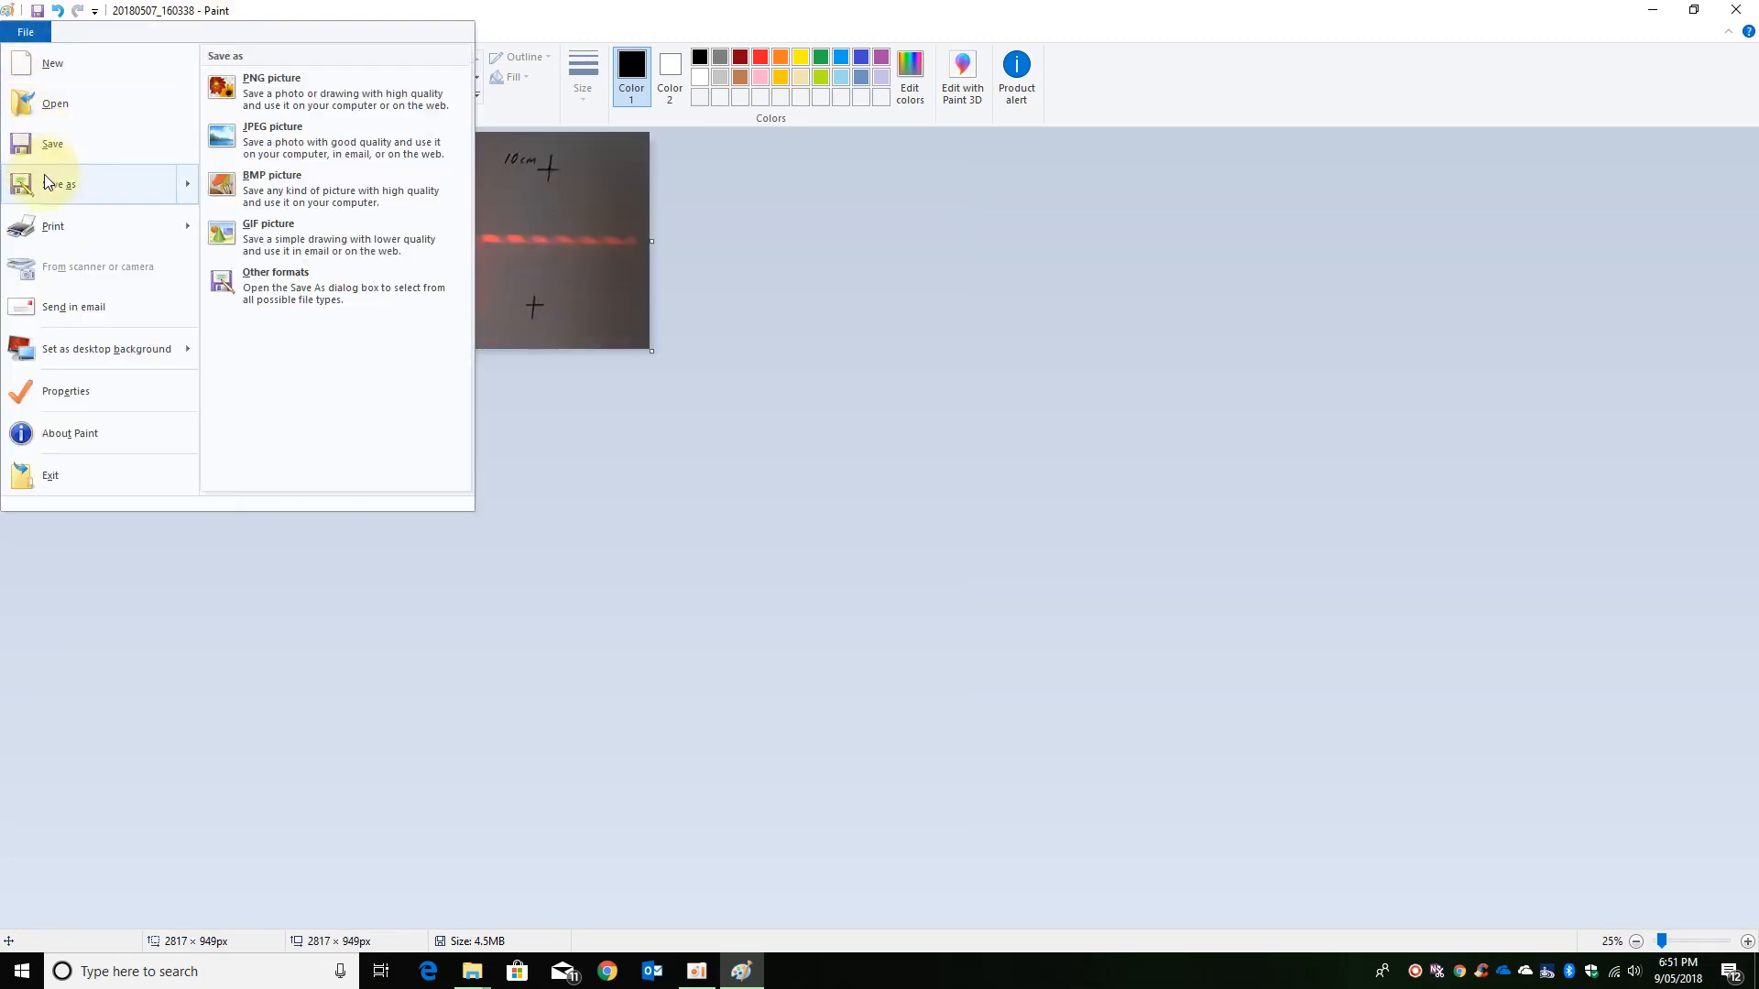
pyautogui.click(273, 139)
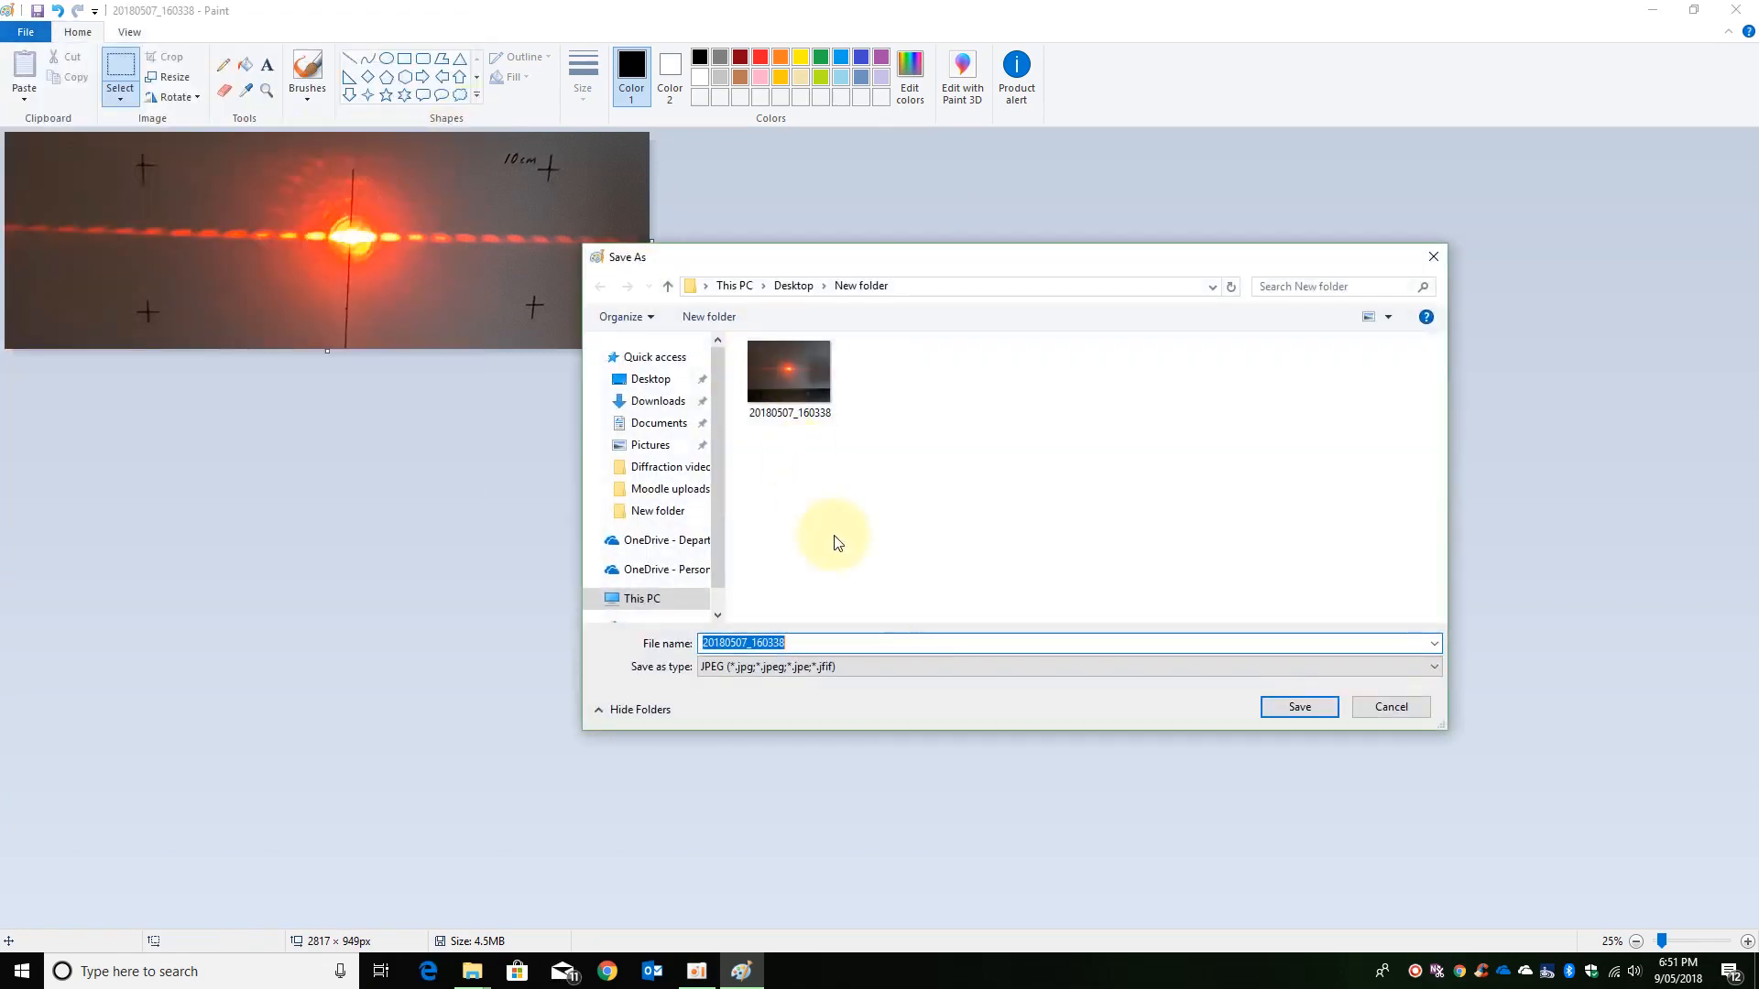
pyautogui.write('c')
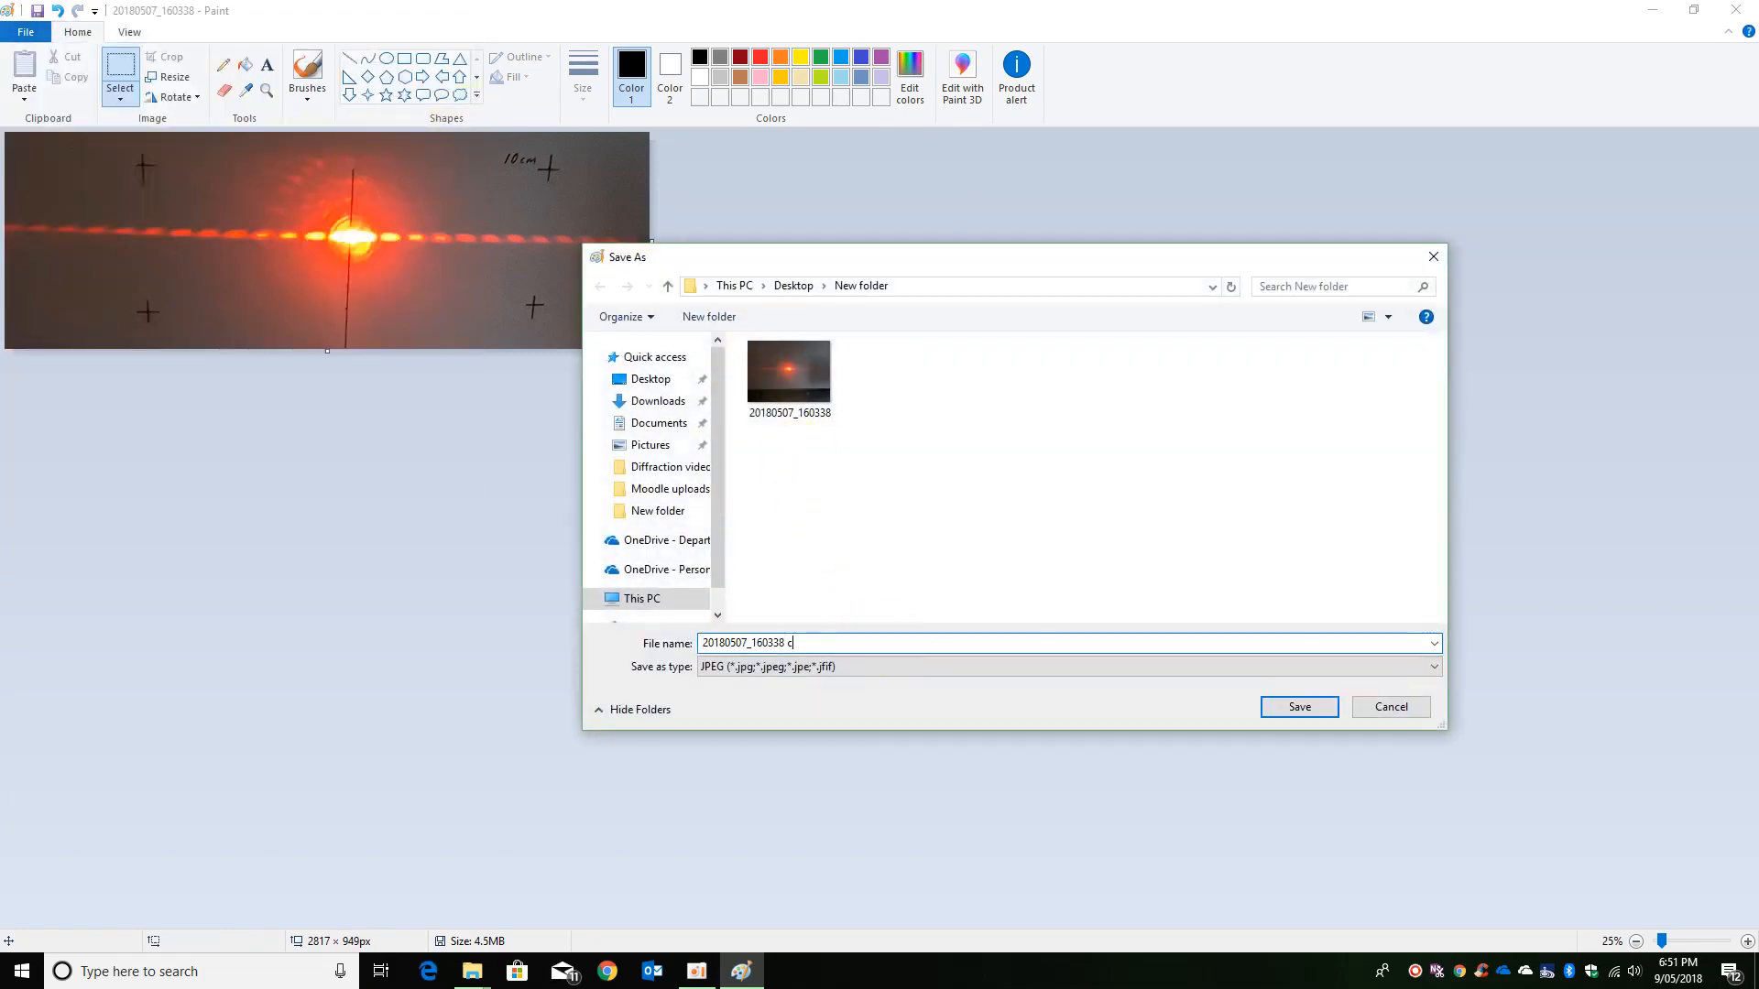
pyautogui.write('ropped')
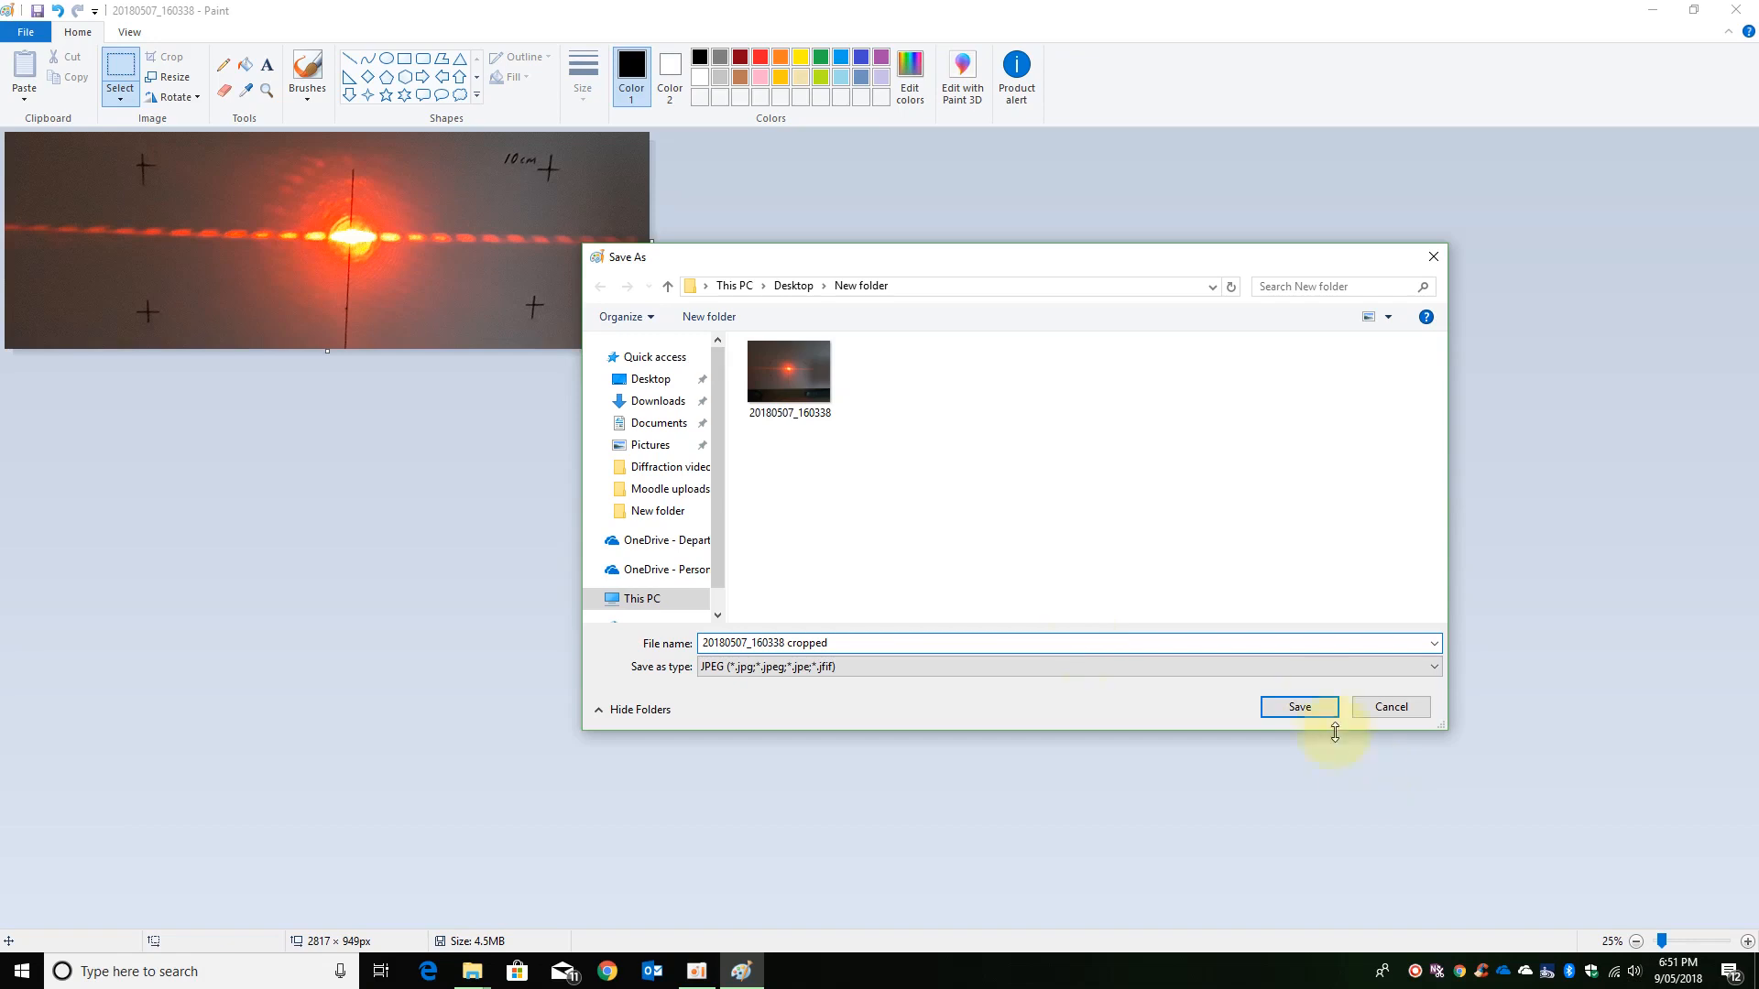
pyautogui.click(1297, 708)
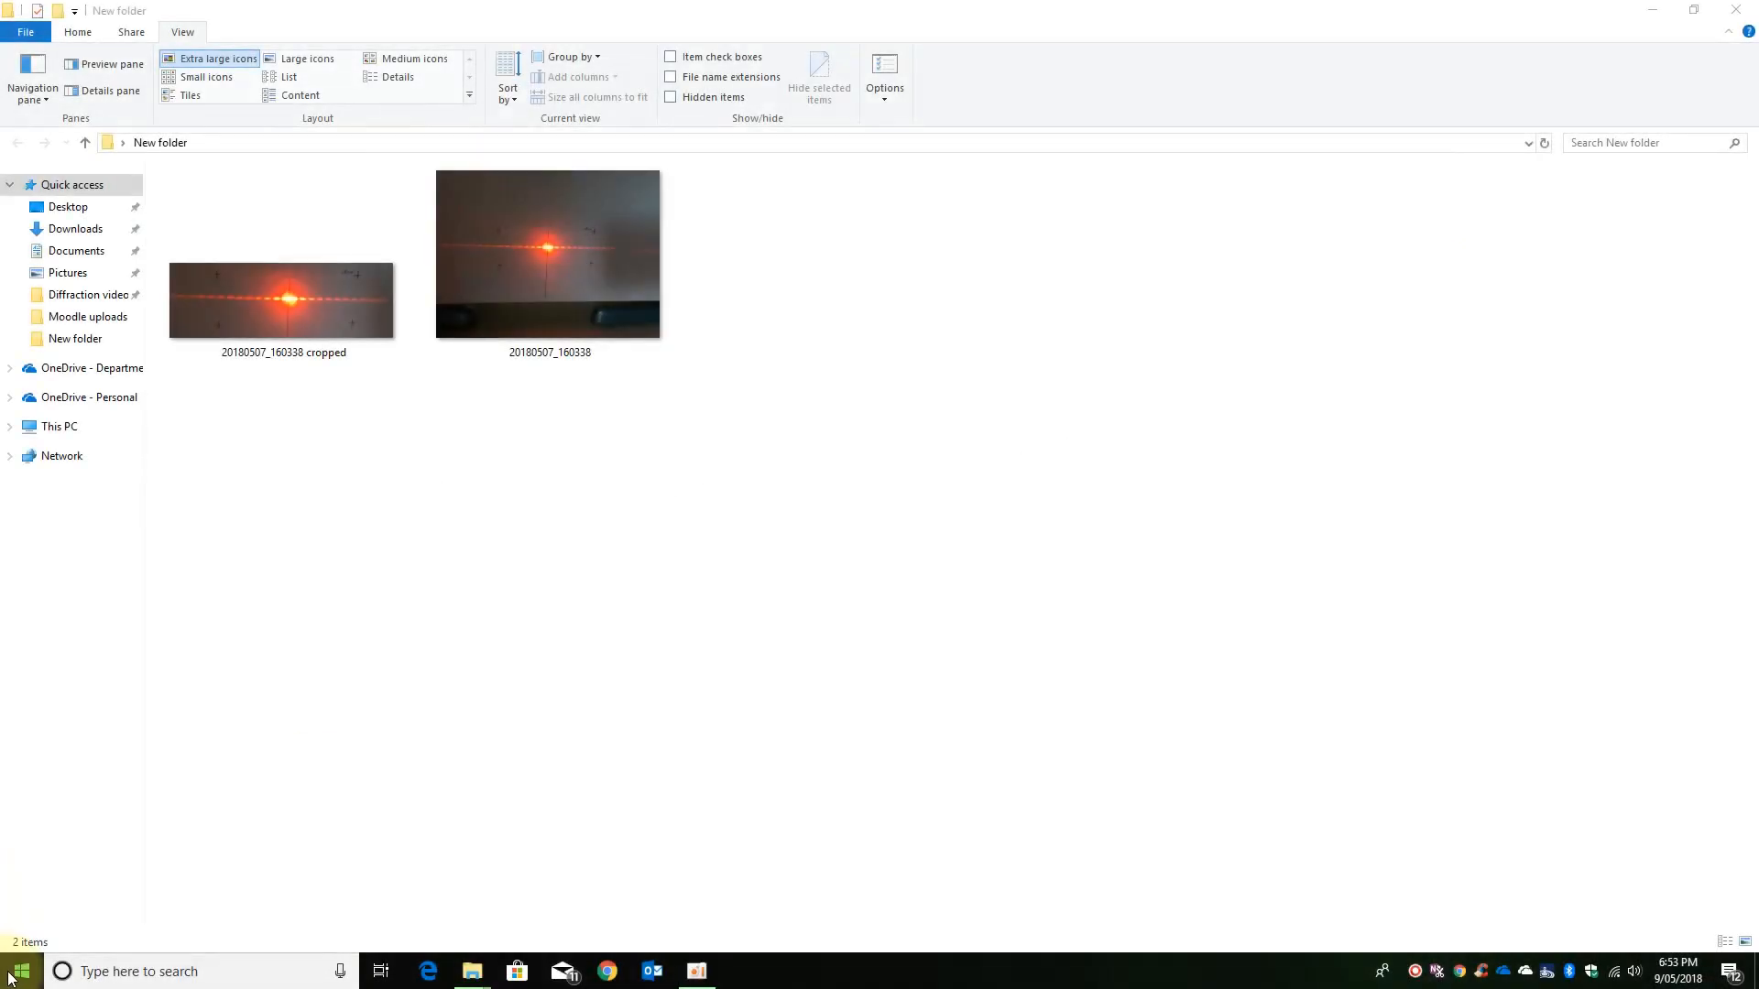
# Launch Tracker and raise its memory limit from 500 to 1000 MB, restarting it.
pyautogui.click(16, 972)
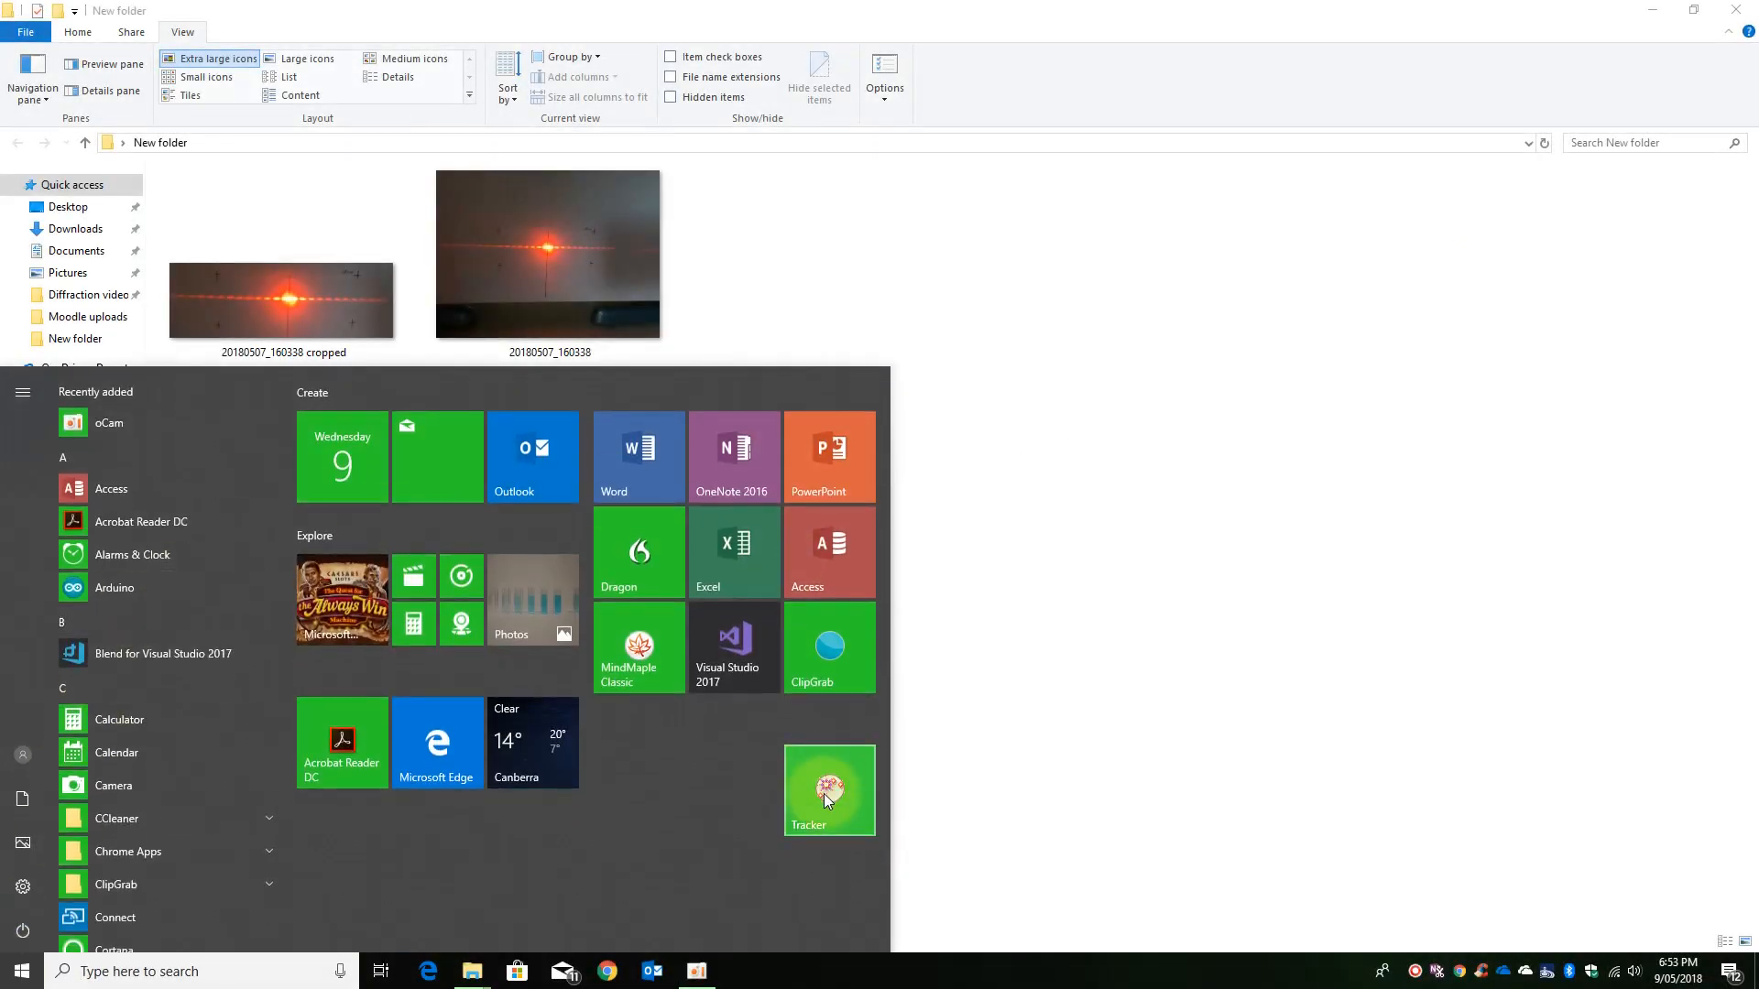
pyautogui.click(825, 797)
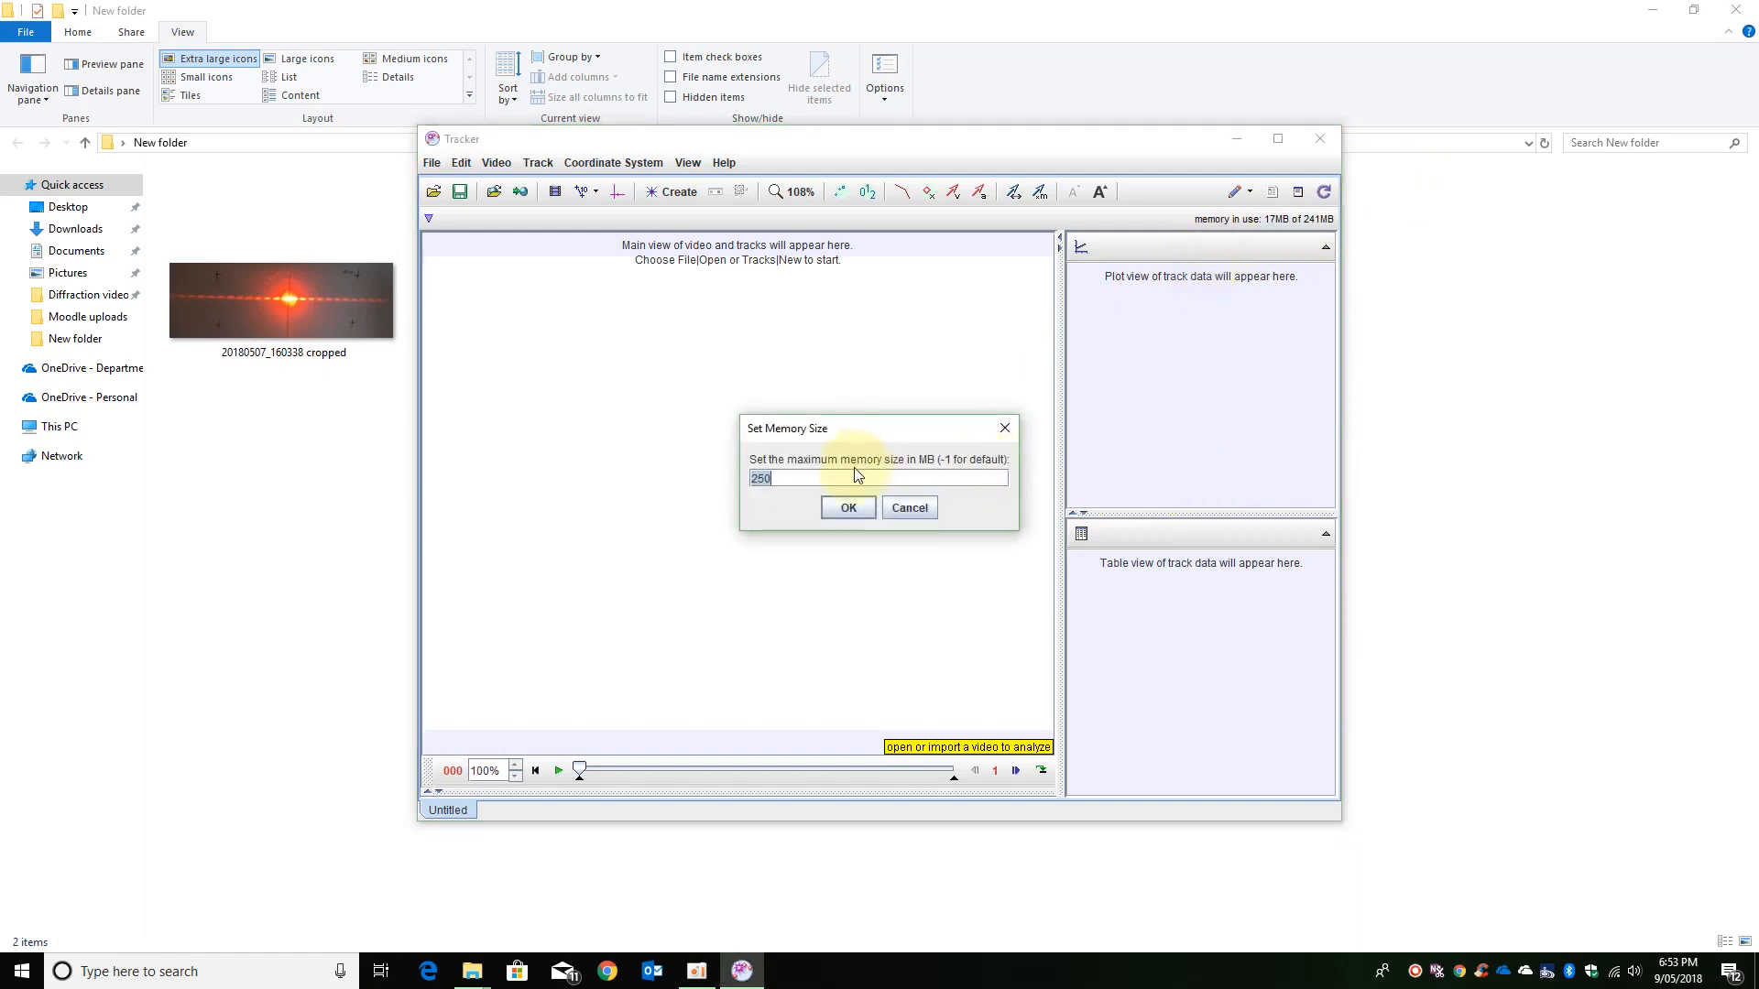
pyautogui.write('500')
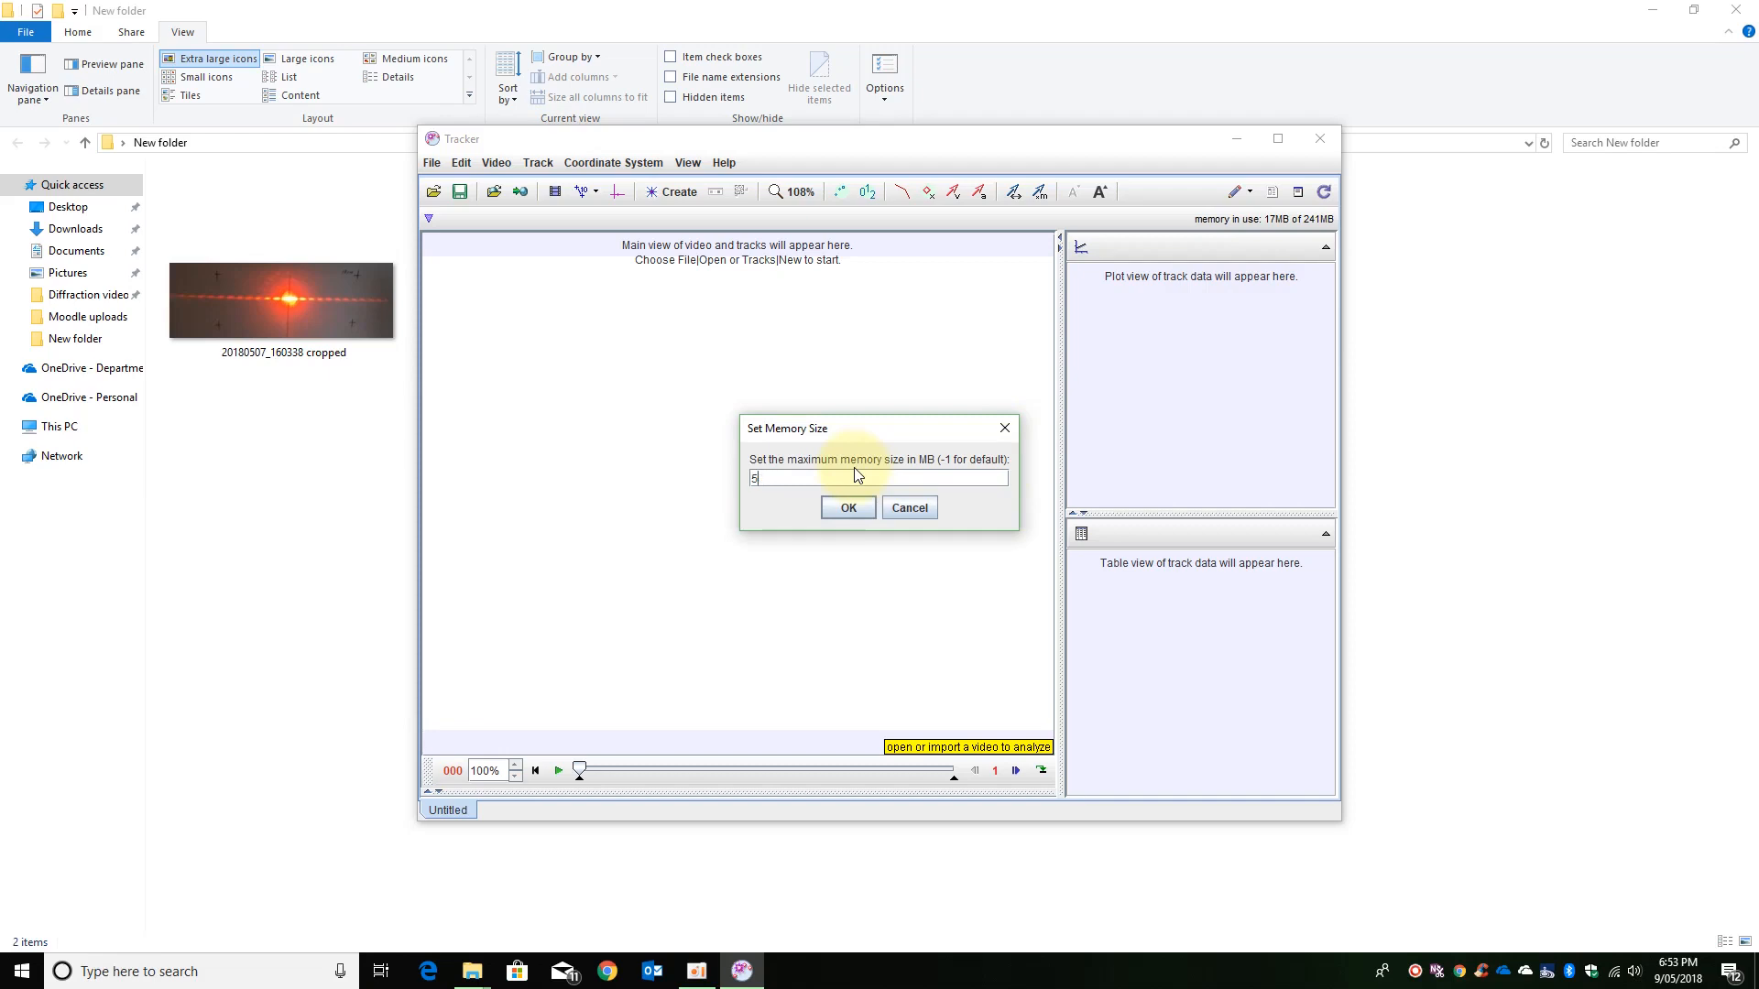
pyautogui.write('1000')
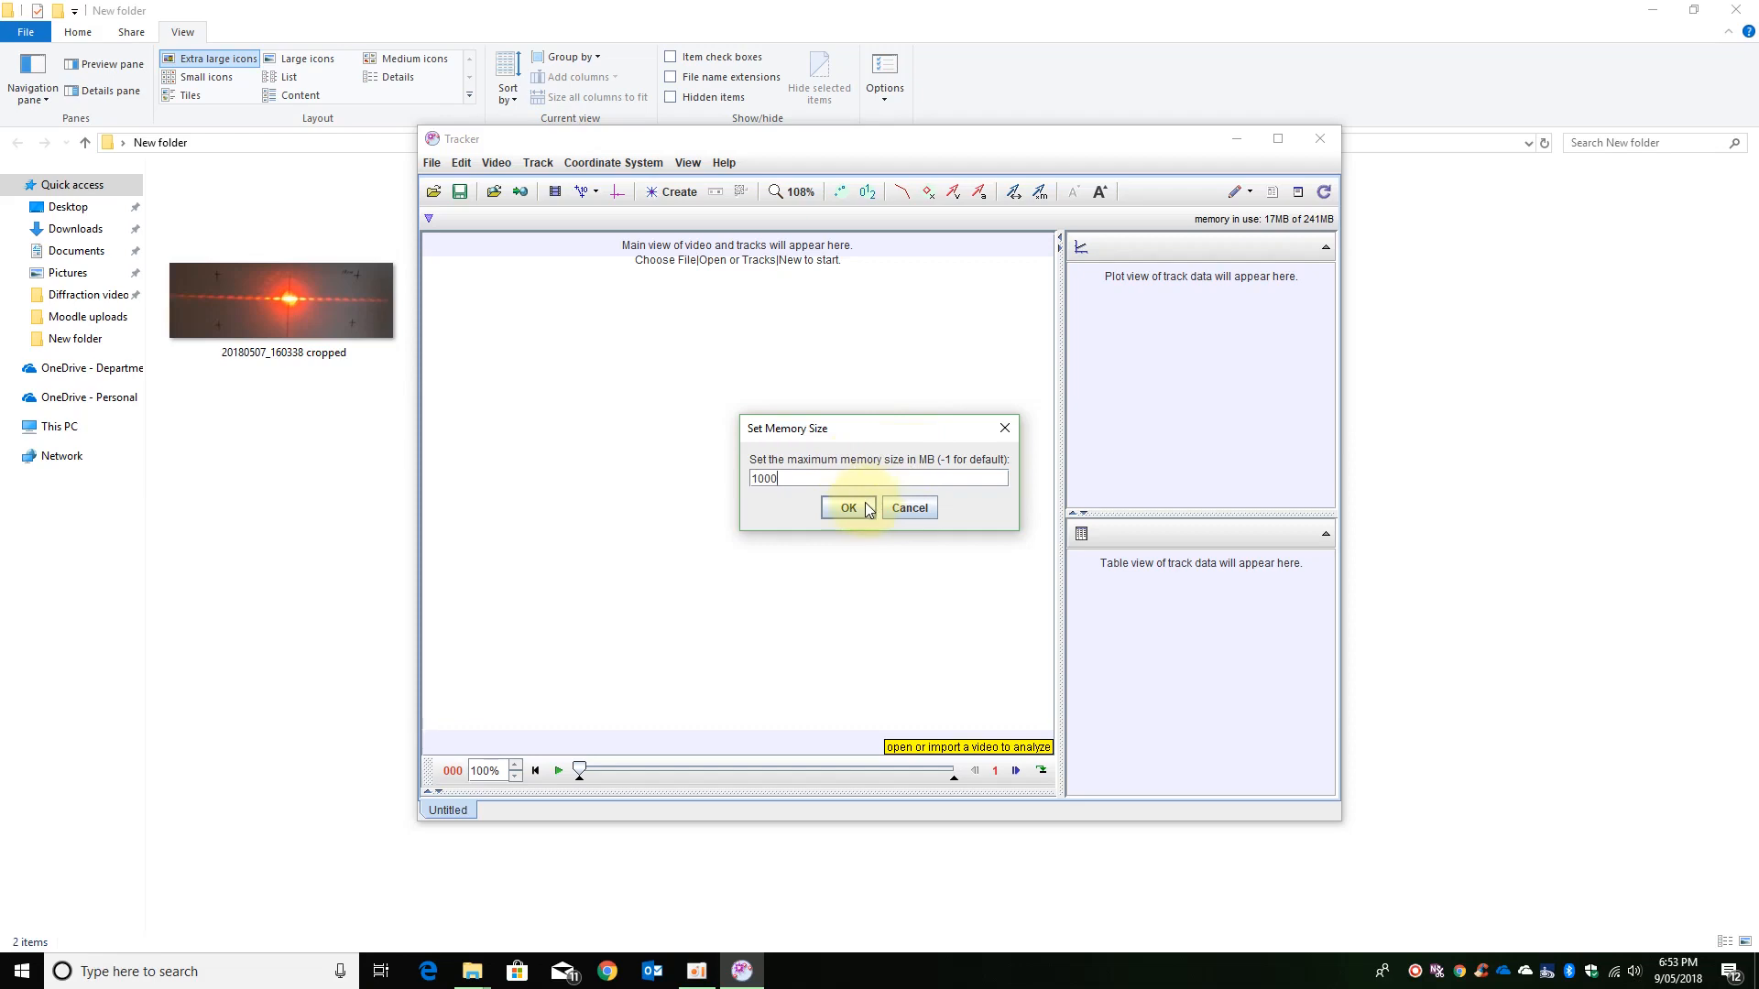
pyautogui.click(848, 508)
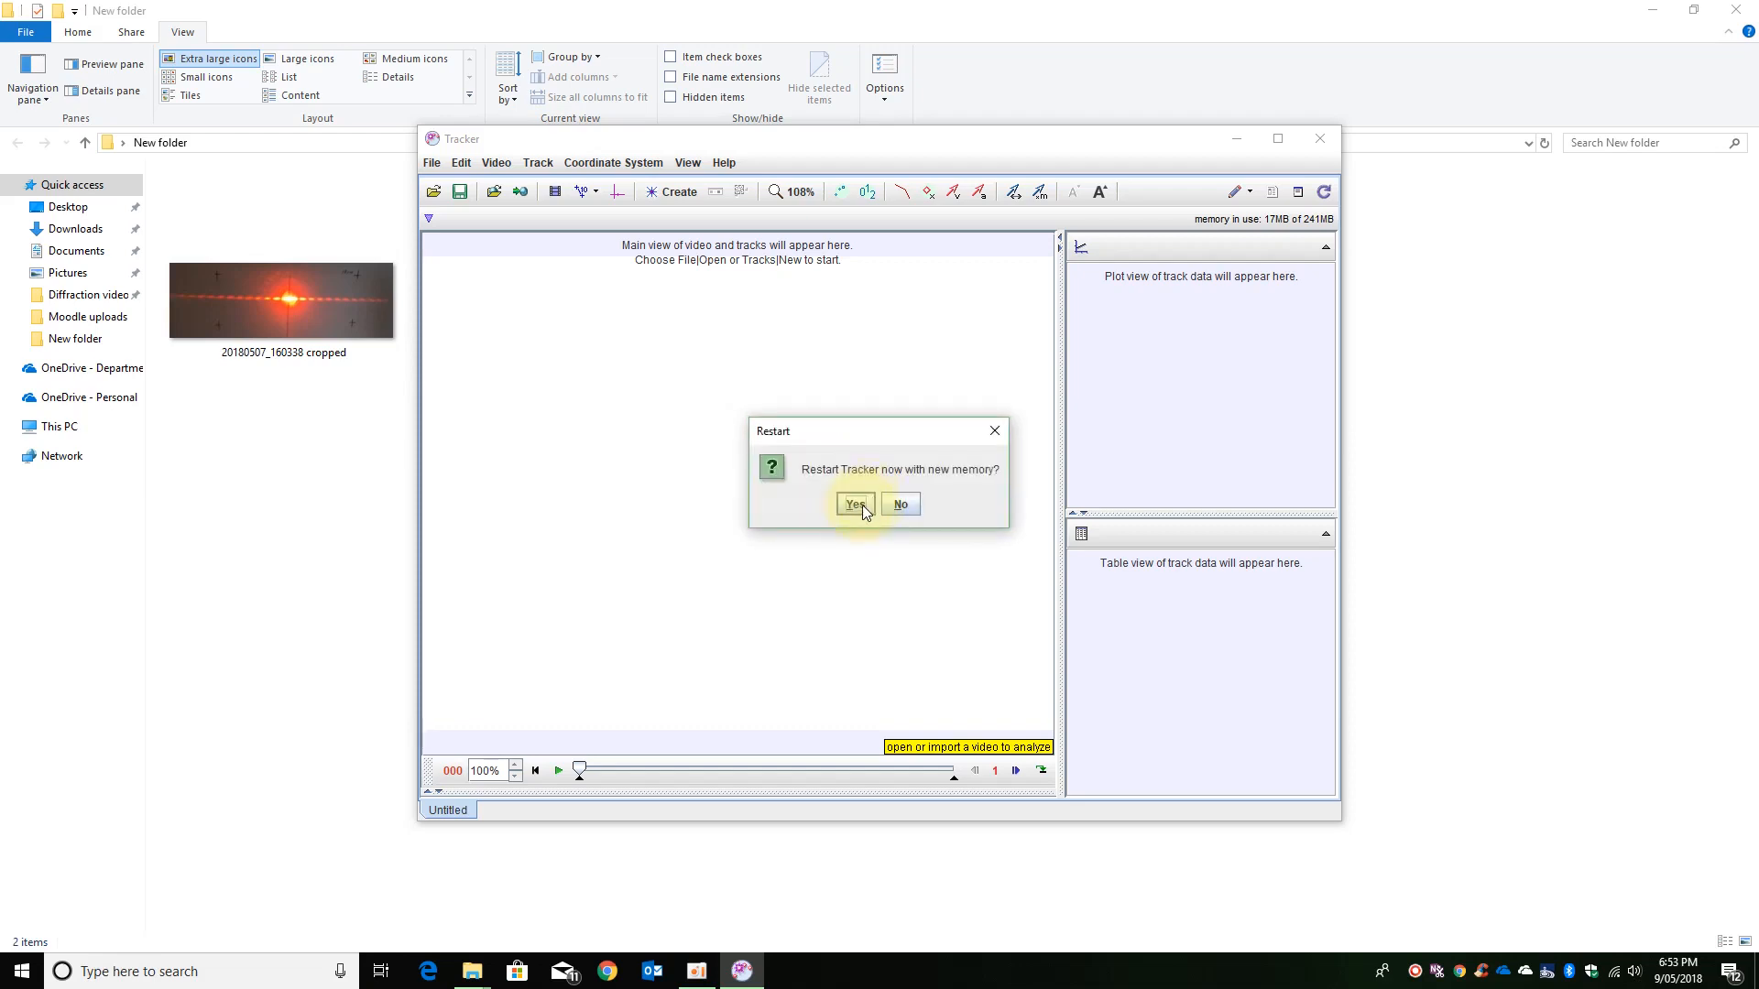
pyautogui.click(854, 504)
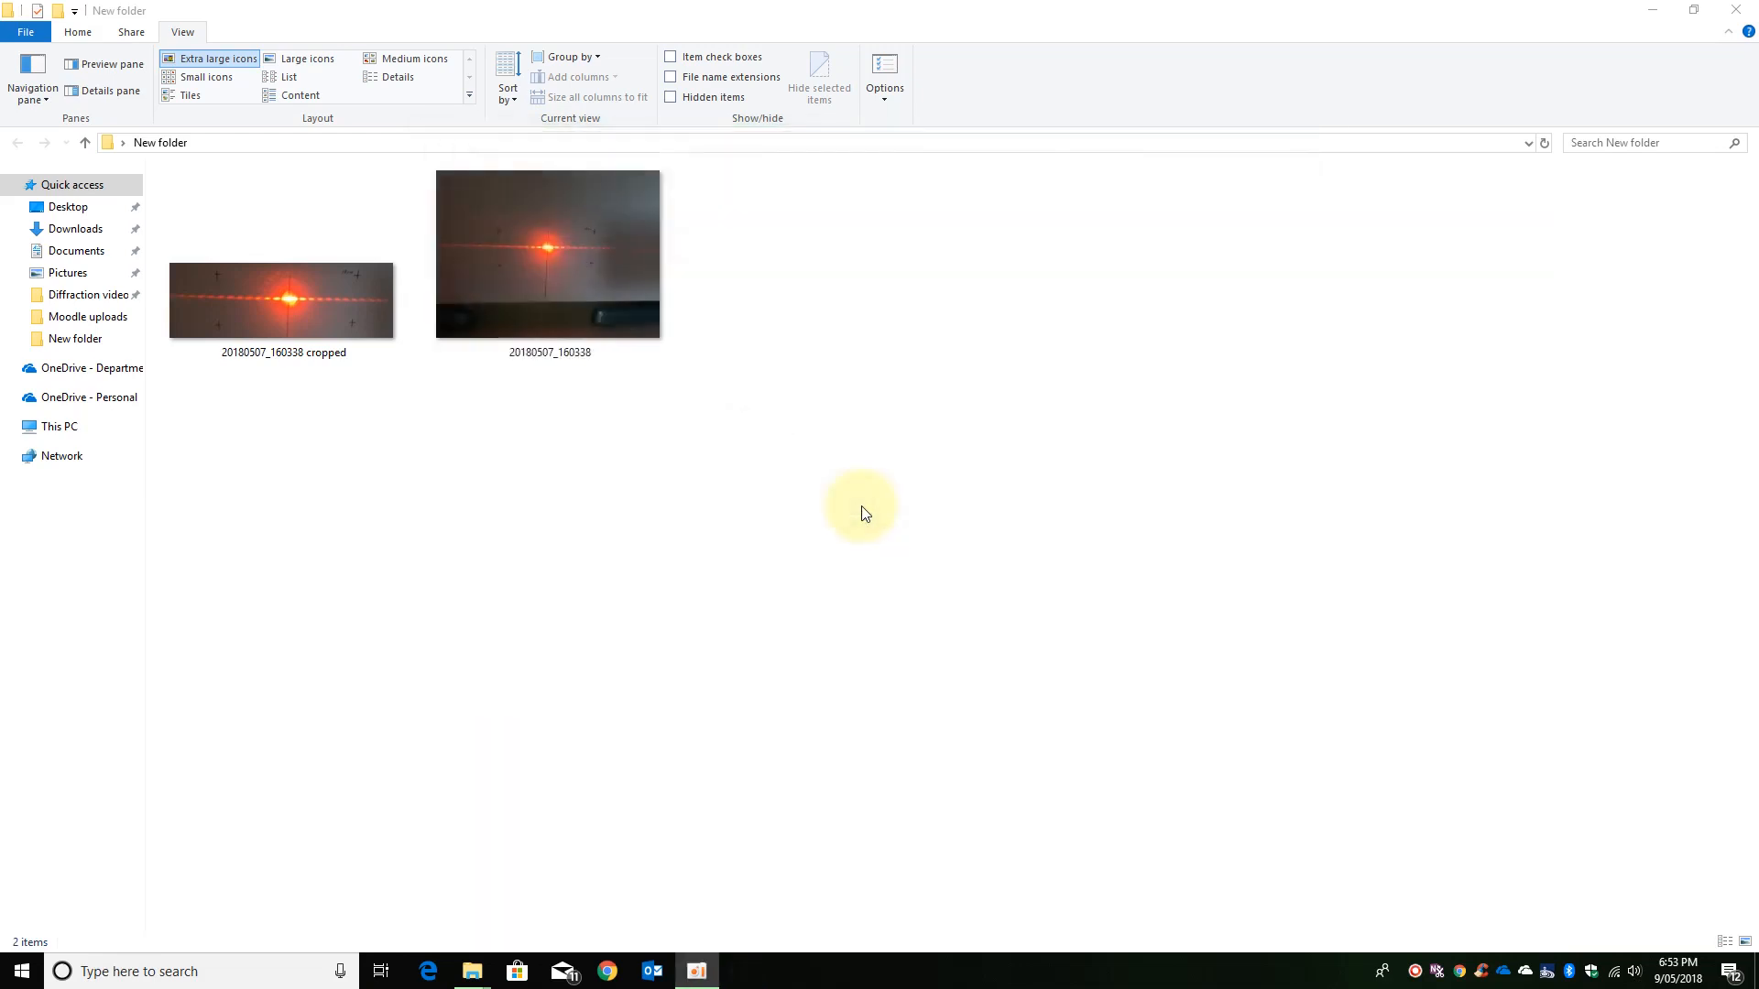
# Bring Tracker back to the front and select the cropped photo file.
pyautogui.click(739, 971)
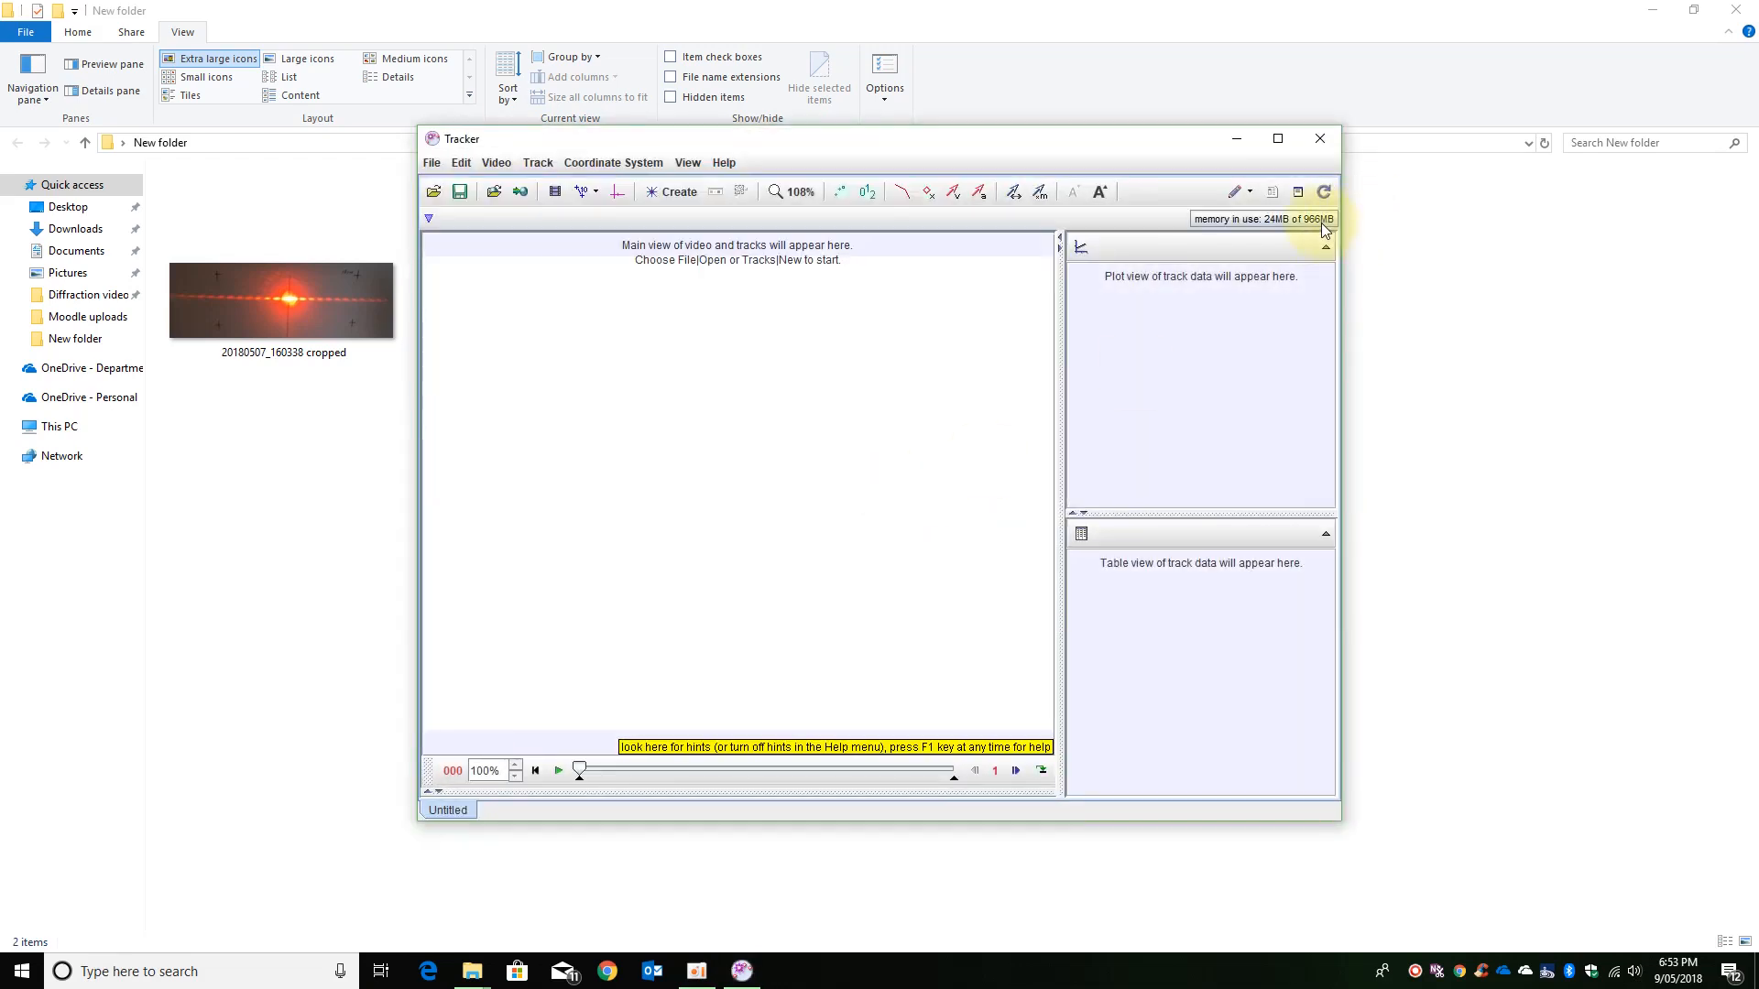
pyautogui.click(280, 301)
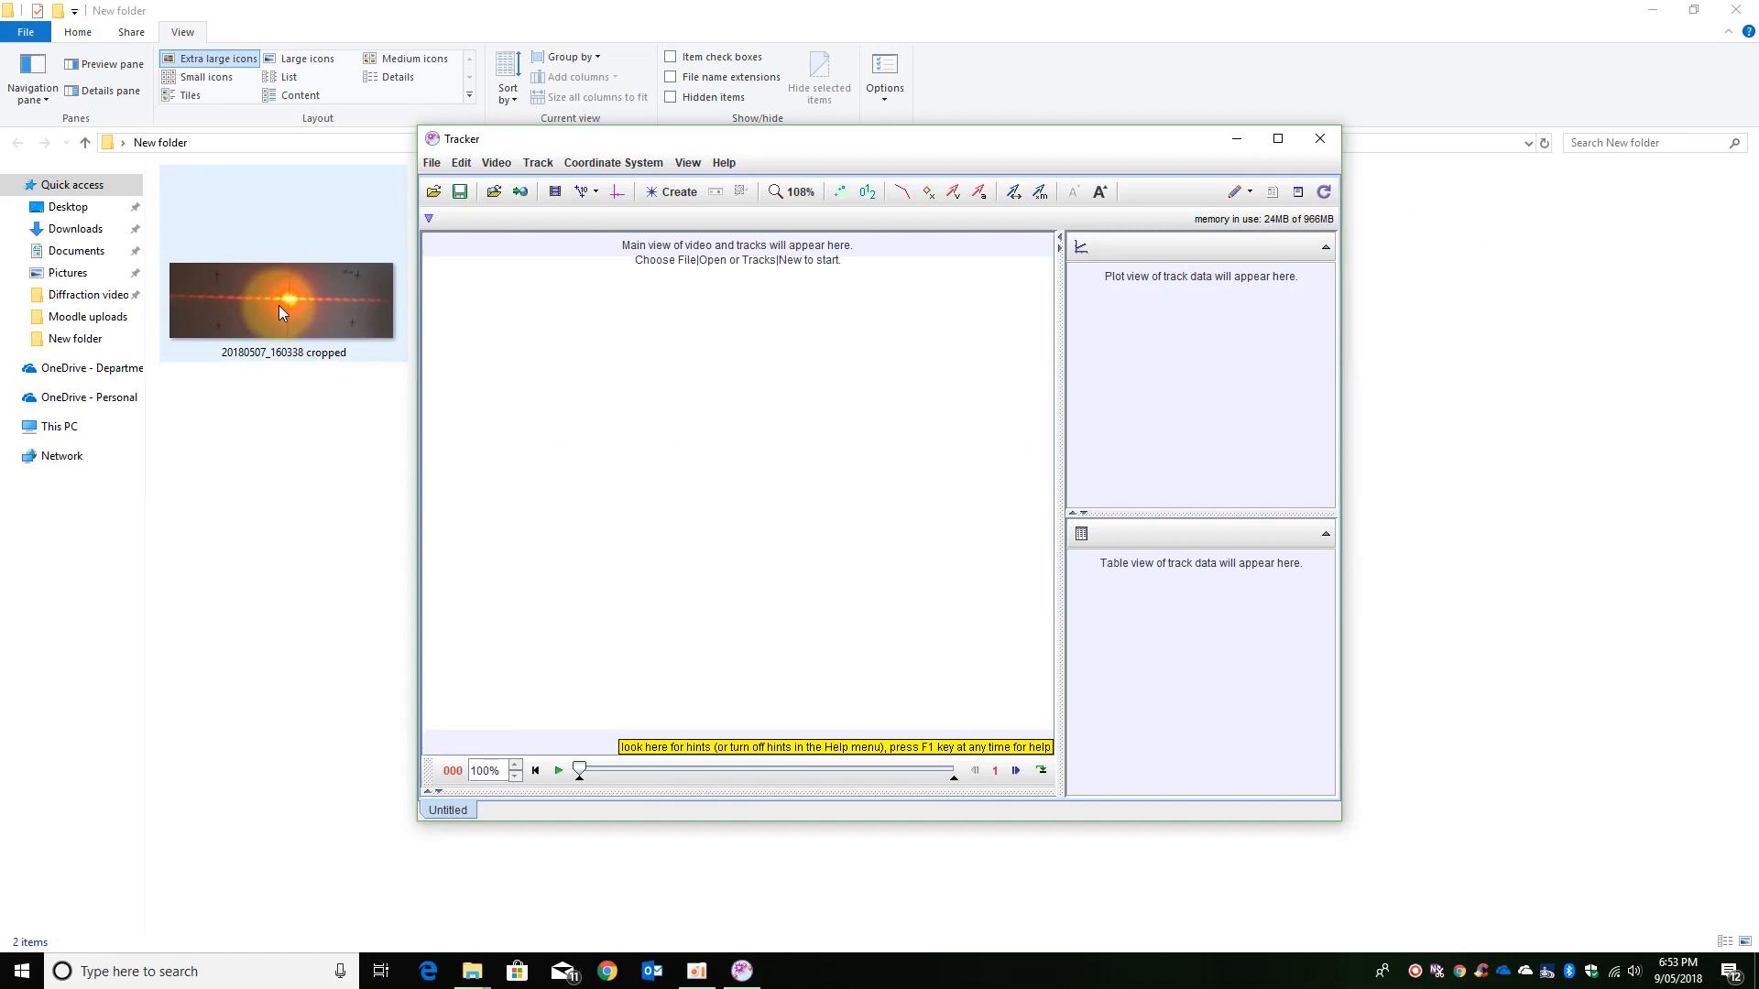
# Load the cropped photo and add a calibration stick for the two upper crosses.
pyautogui.doubleClick(282, 300)
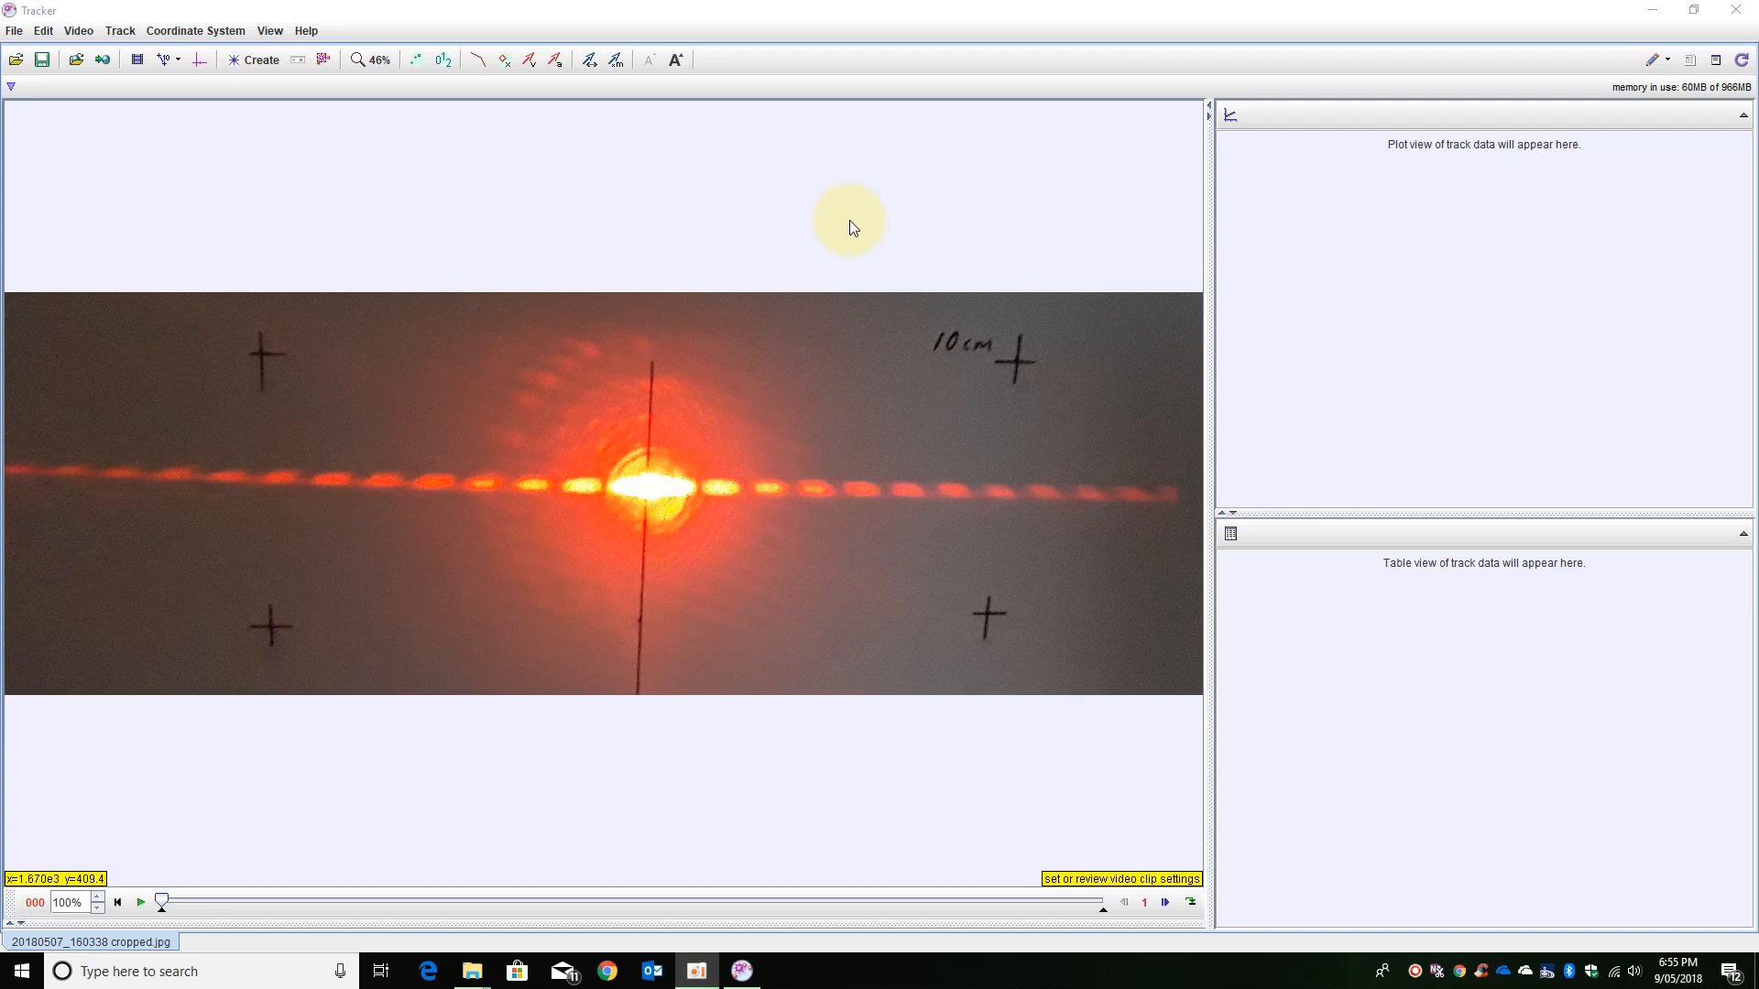
pyautogui.click(255, 59)
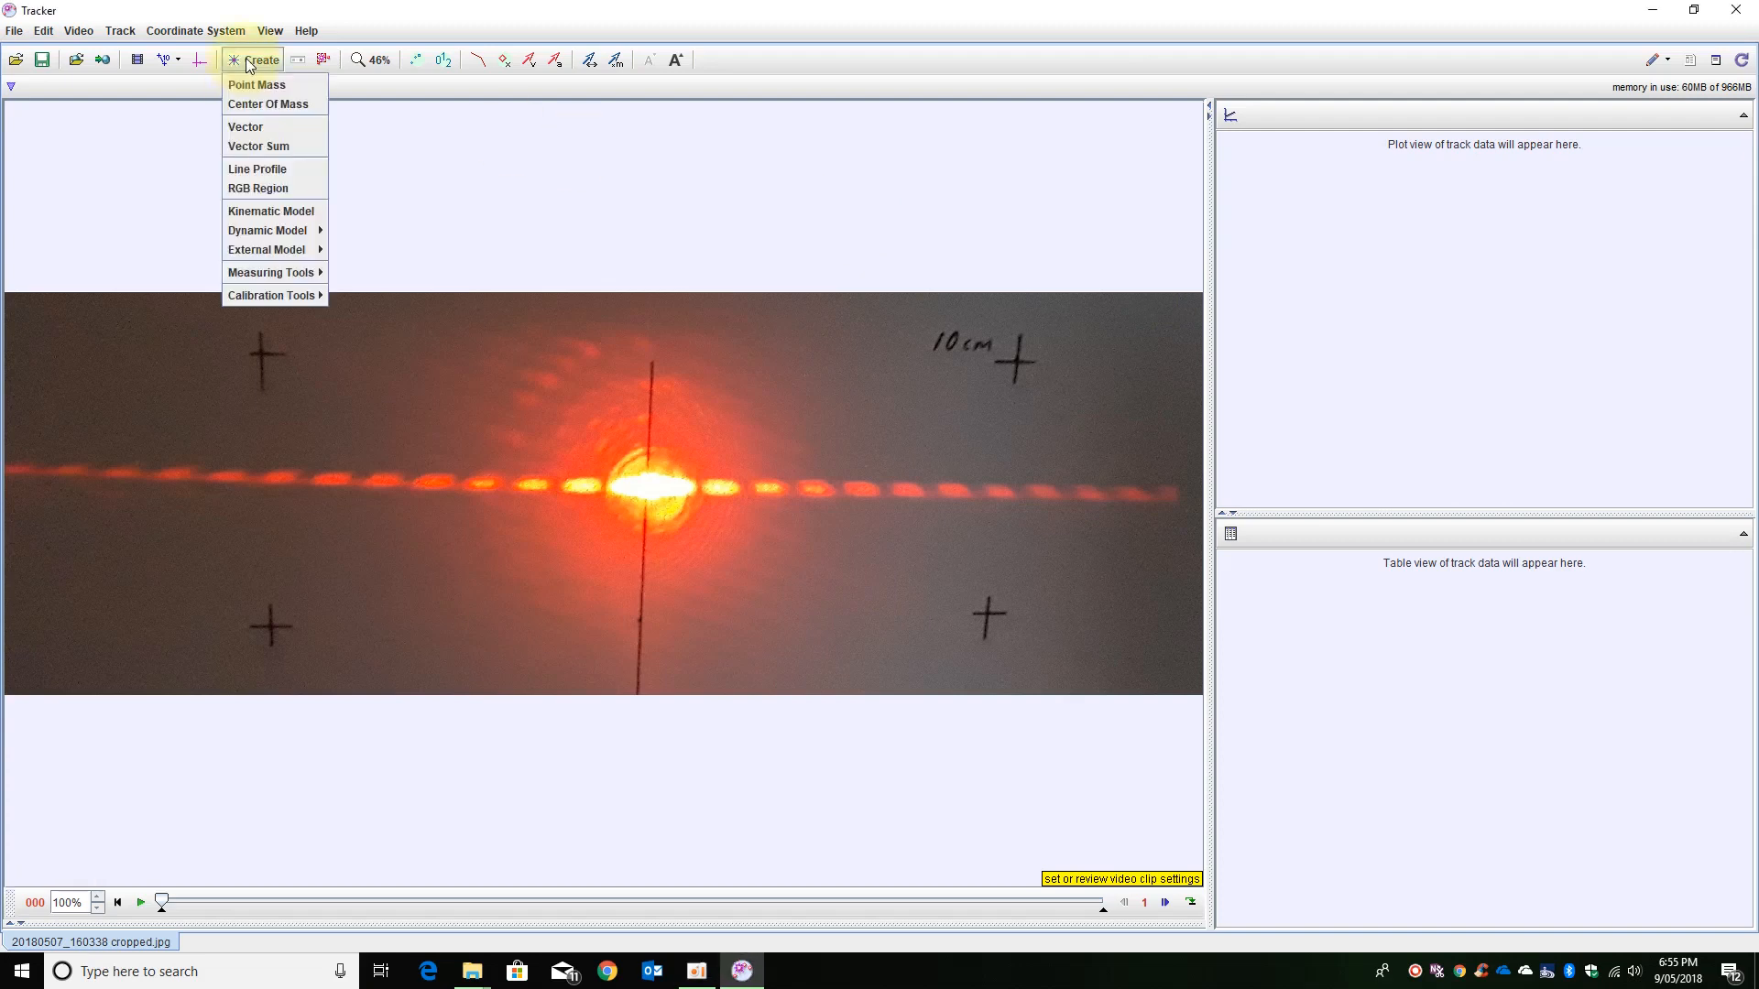
pyautogui.moveTo(271, 295)
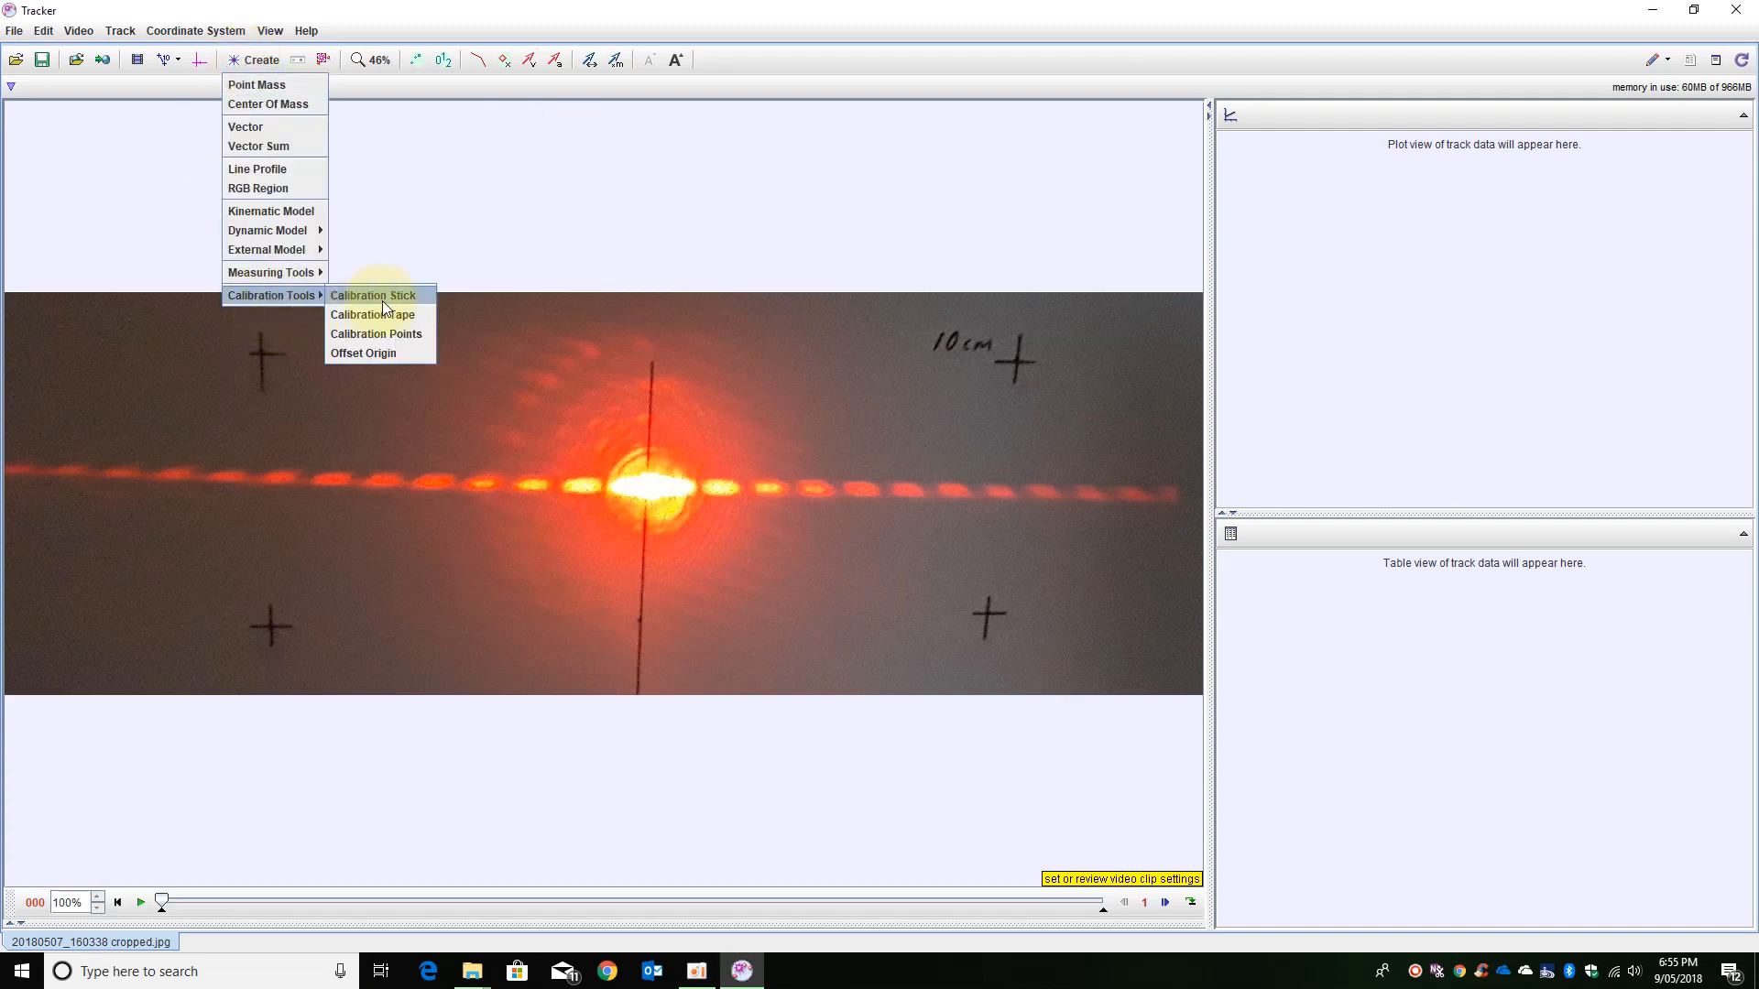
pyautogui.click(372, 295)
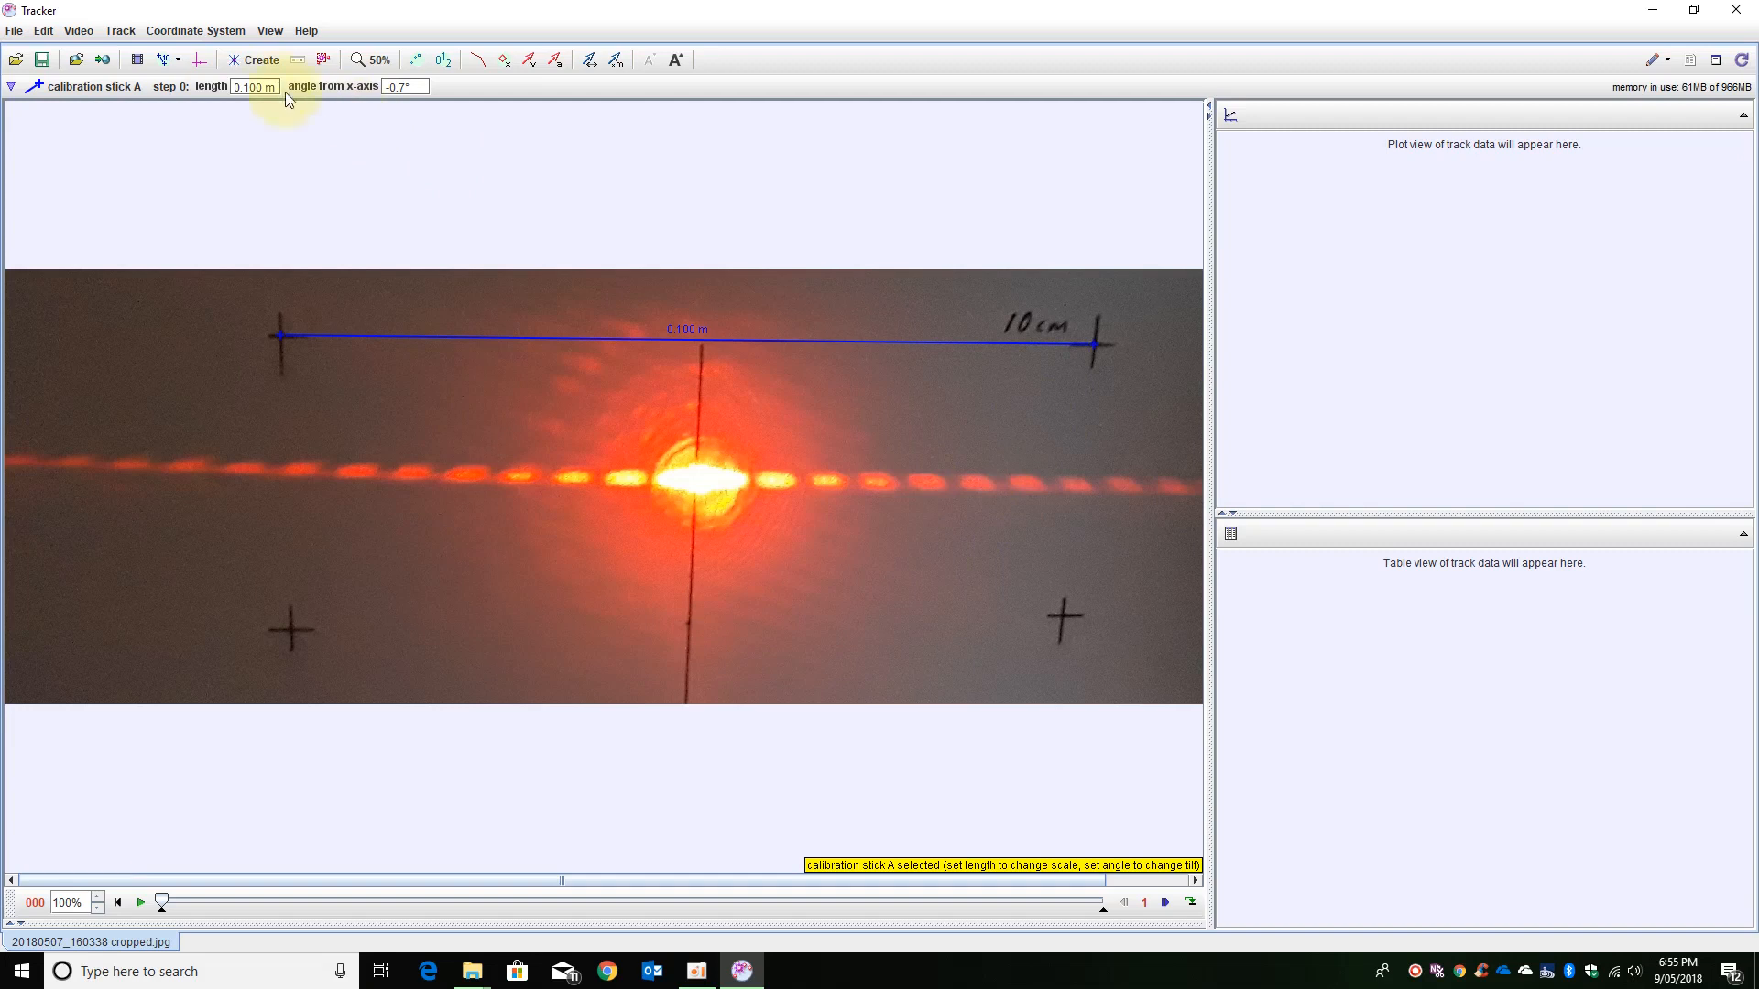
# Add tape measure A along the beam and give it a new swatch colour.
pyautogui.click(258, 58)
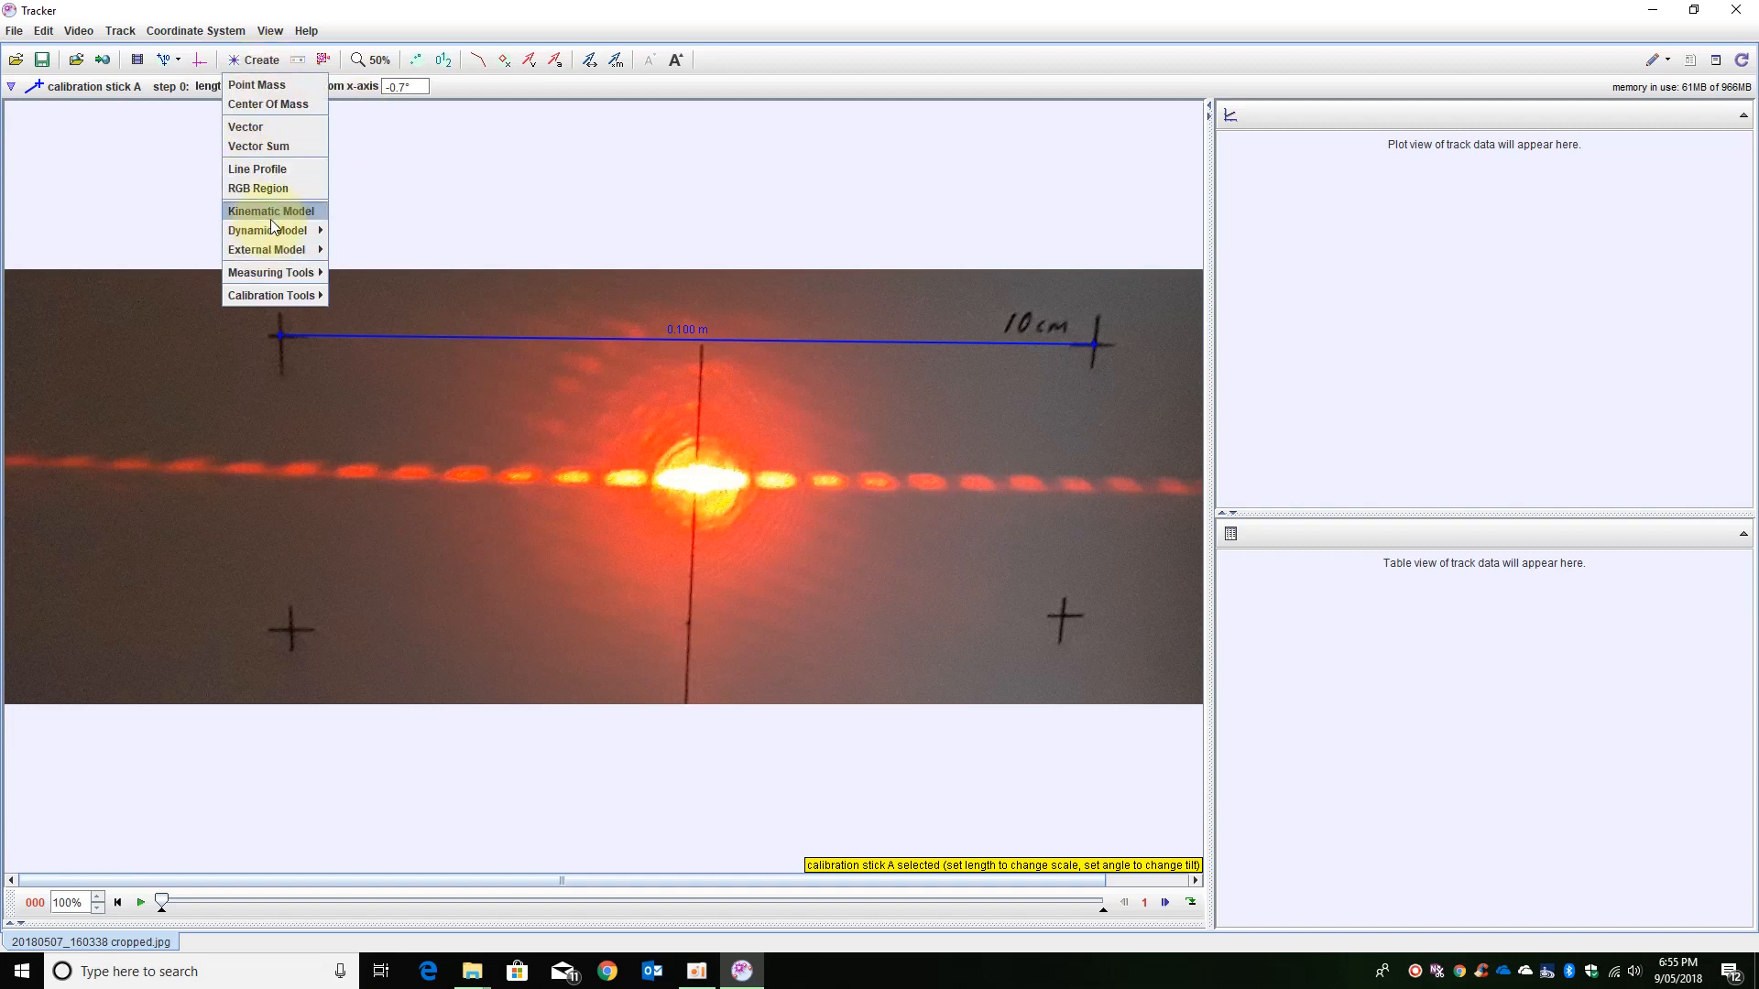
pyautogui.moveTo(273, 271)
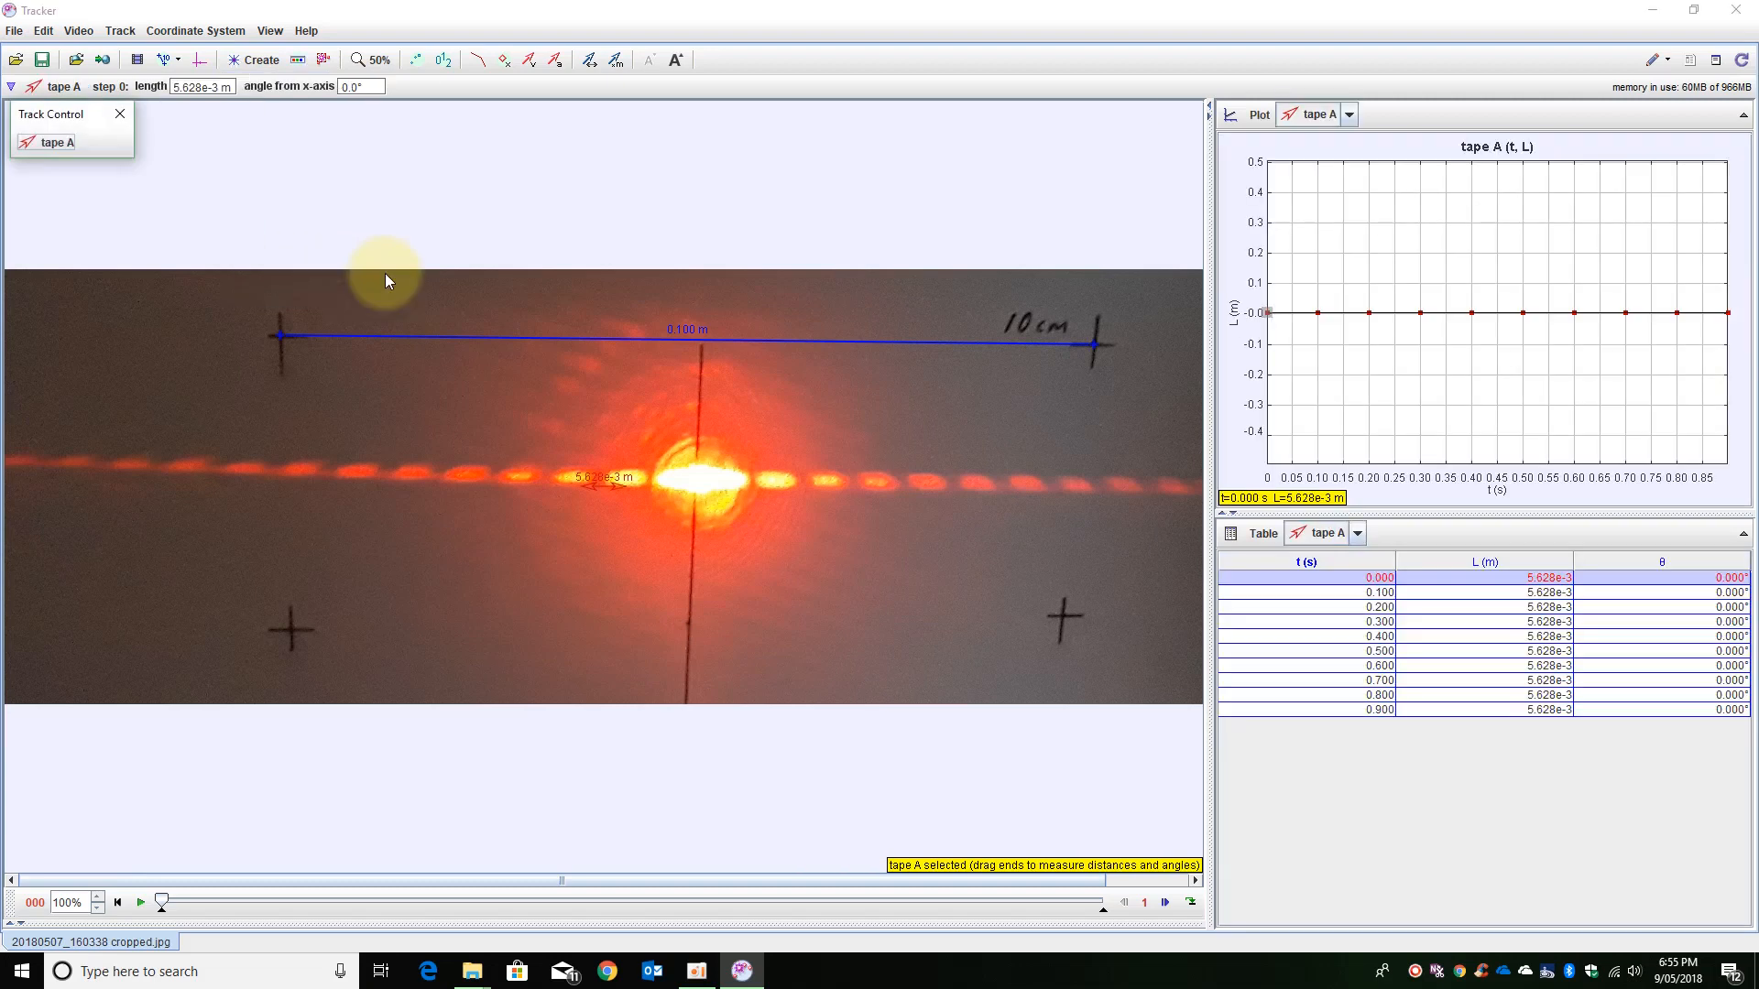
pyautogui.moveTo(628, 493)
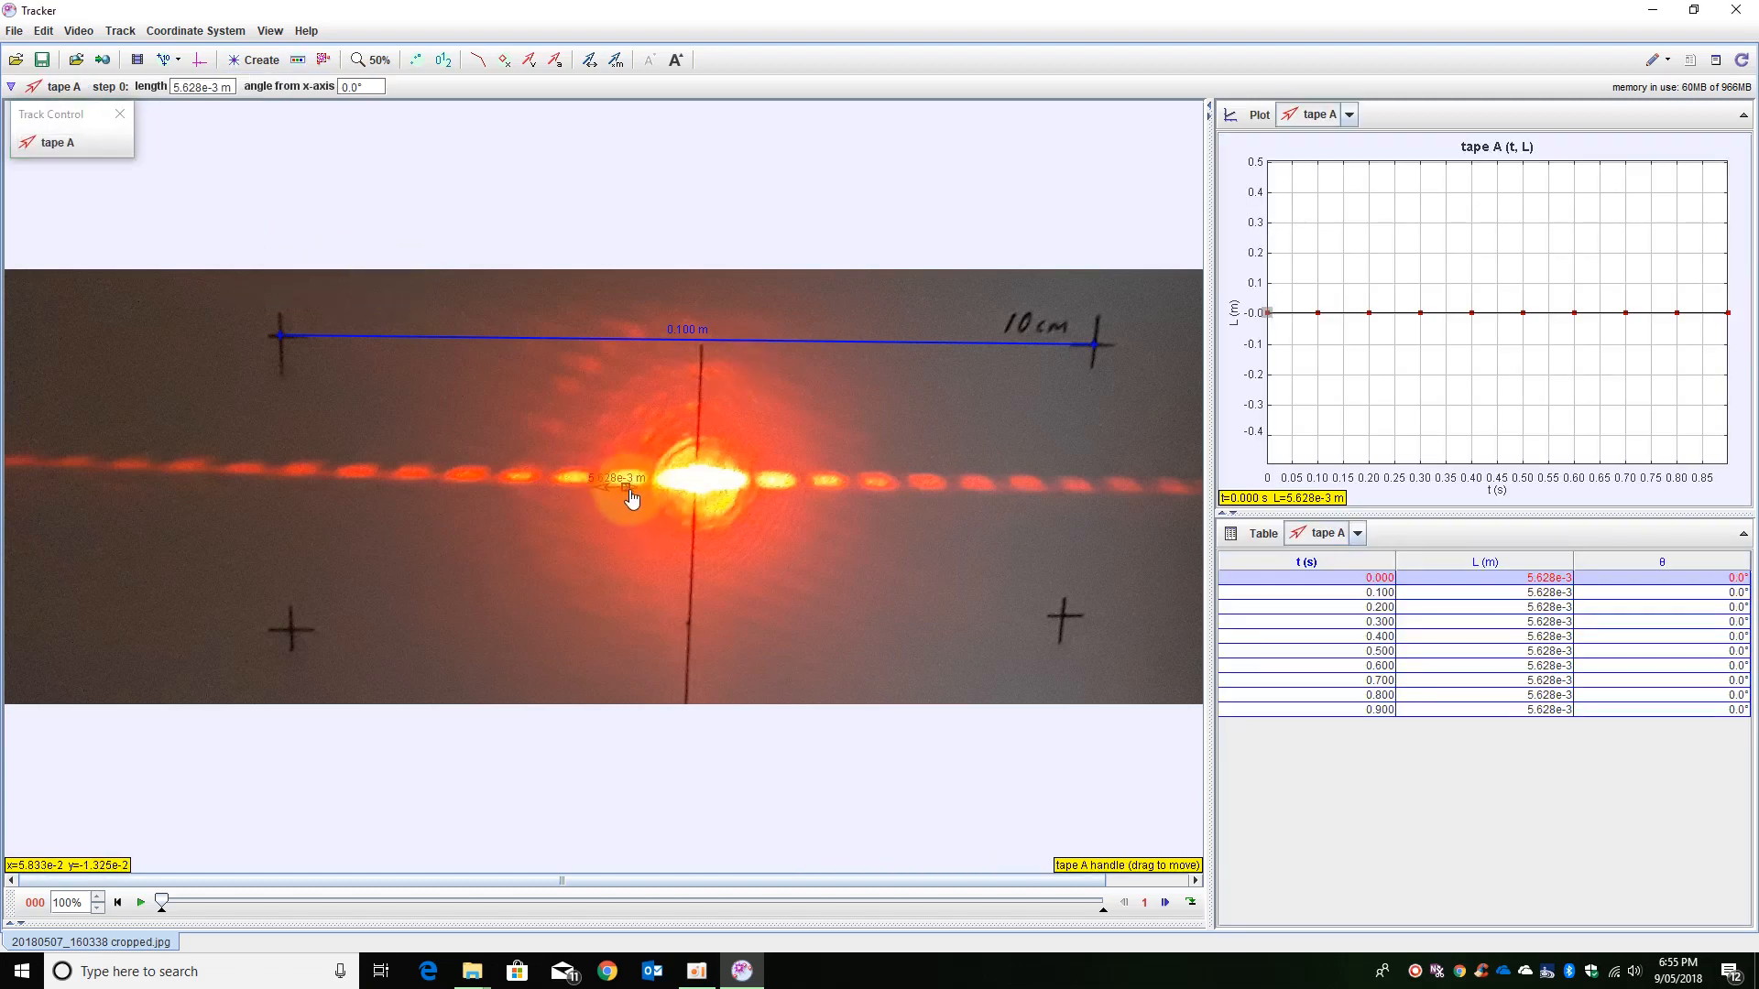
pyautogui.moveTo(628, 493); pyautogui.dragTo(1010, 527)
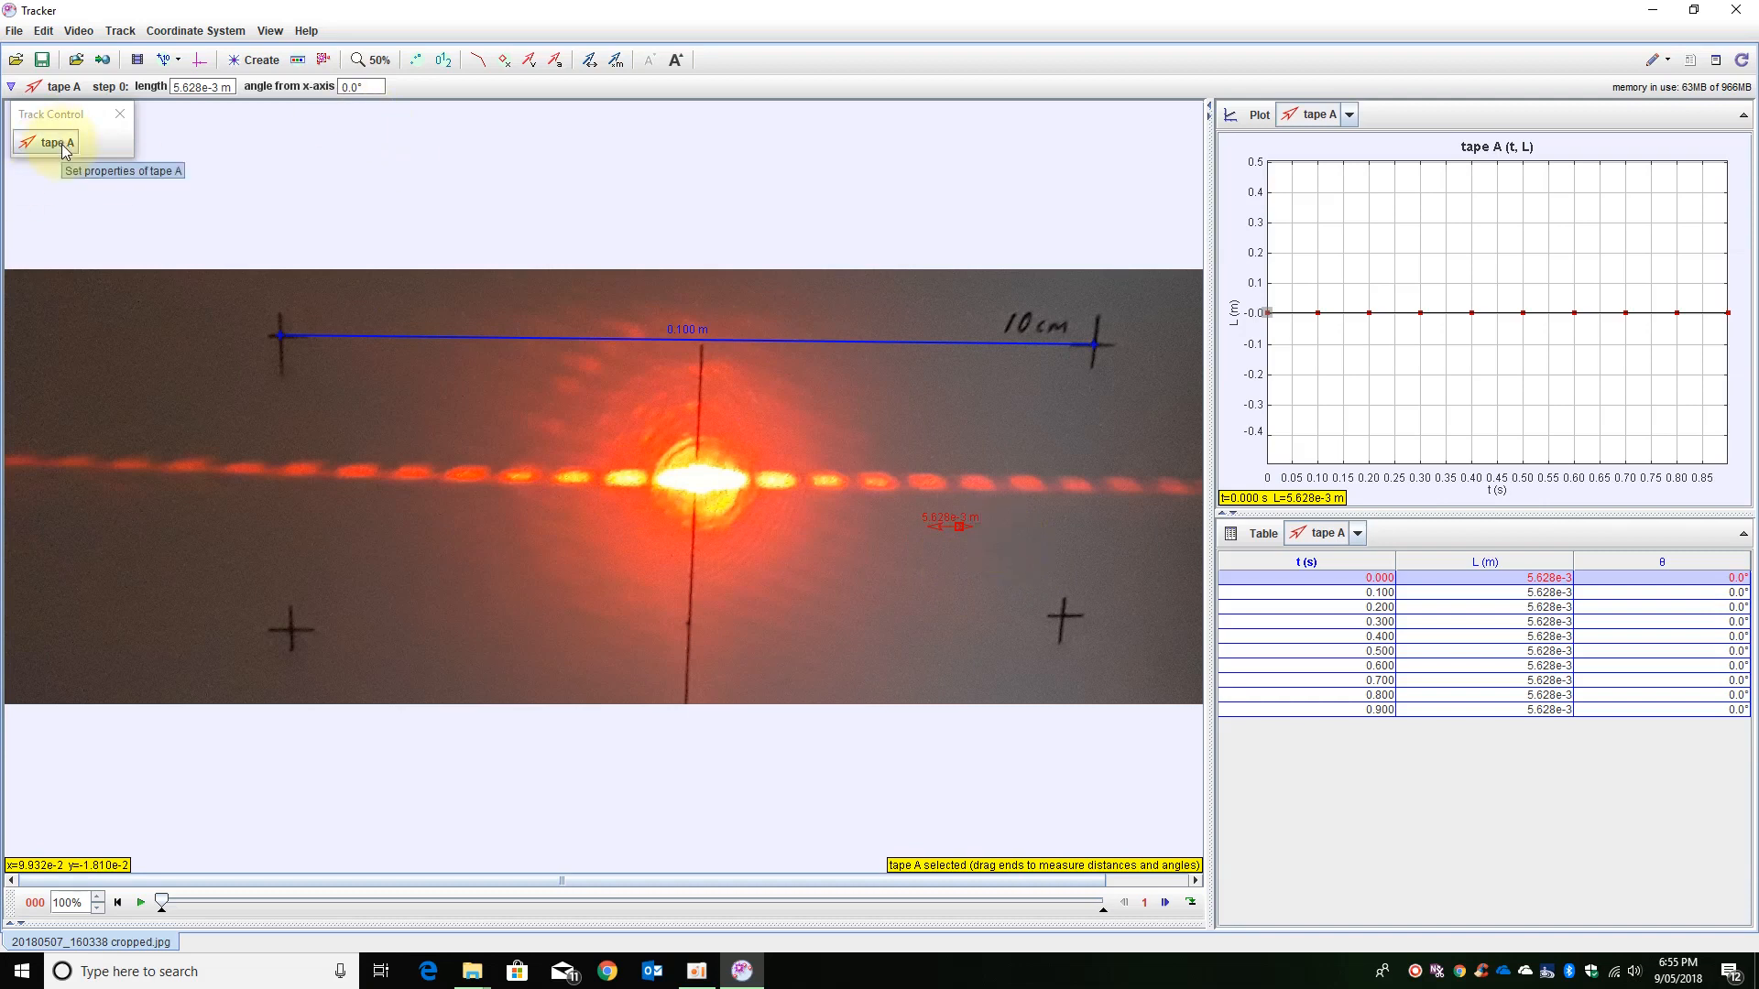
pyautogui.click(27, 141)
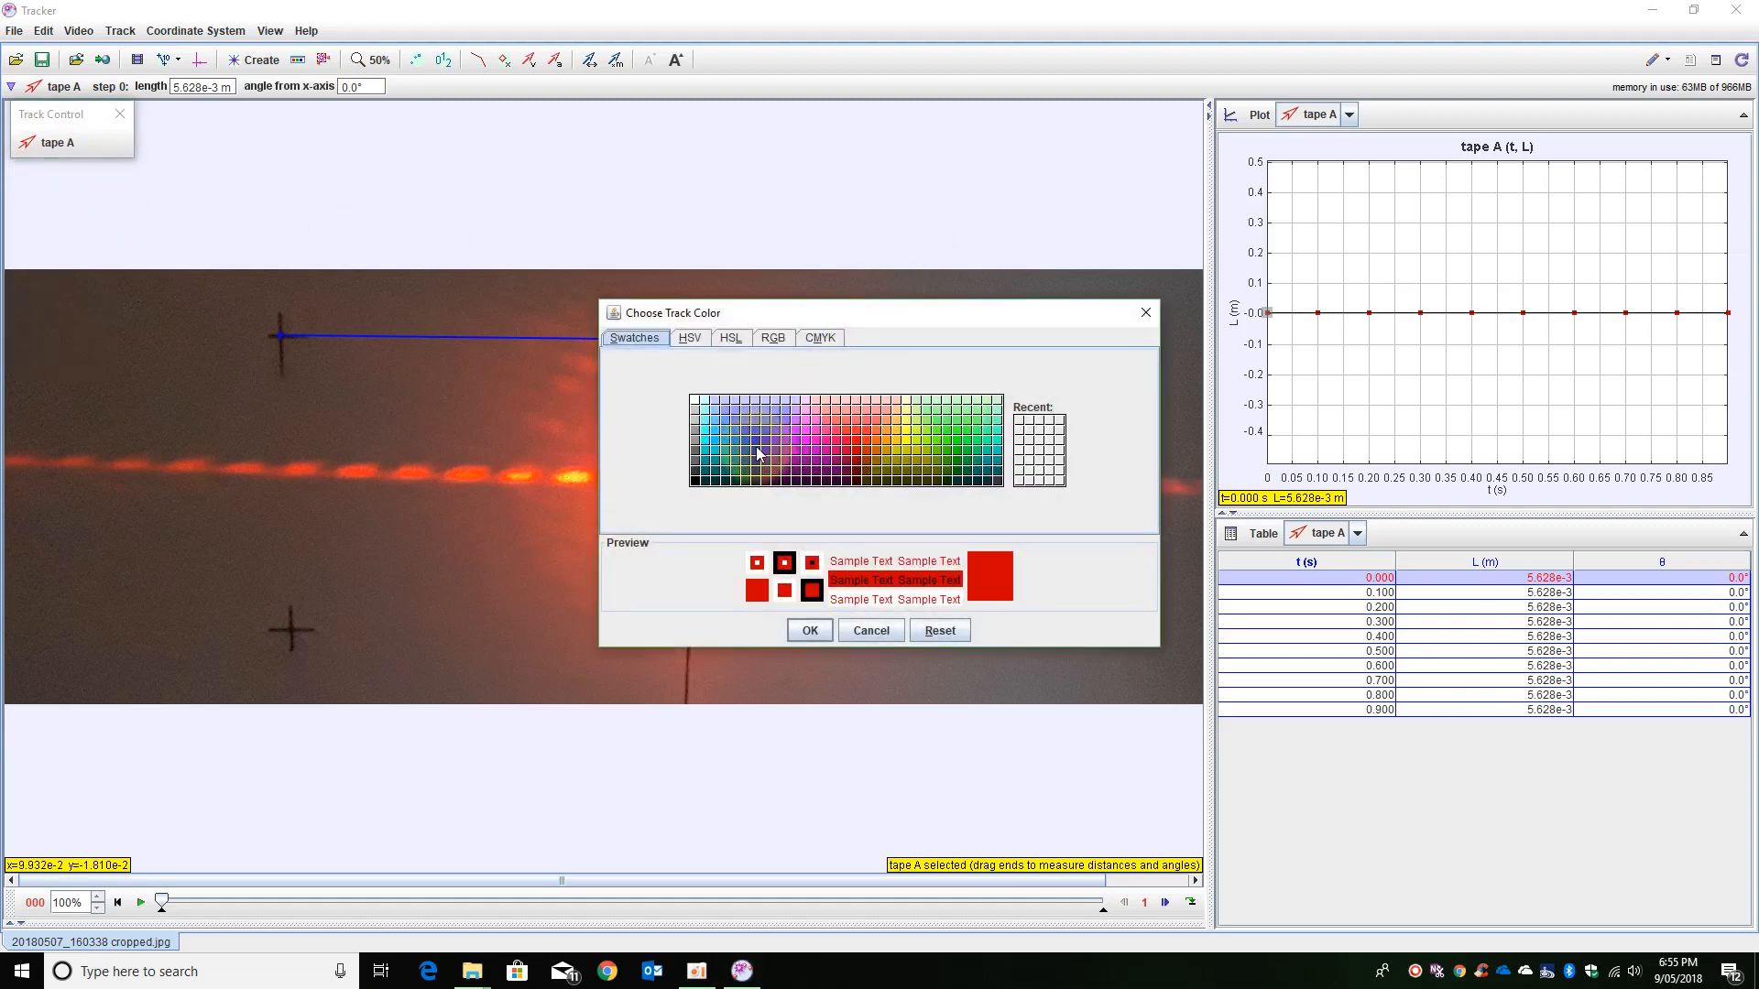
pyautogui.click(808, 628)
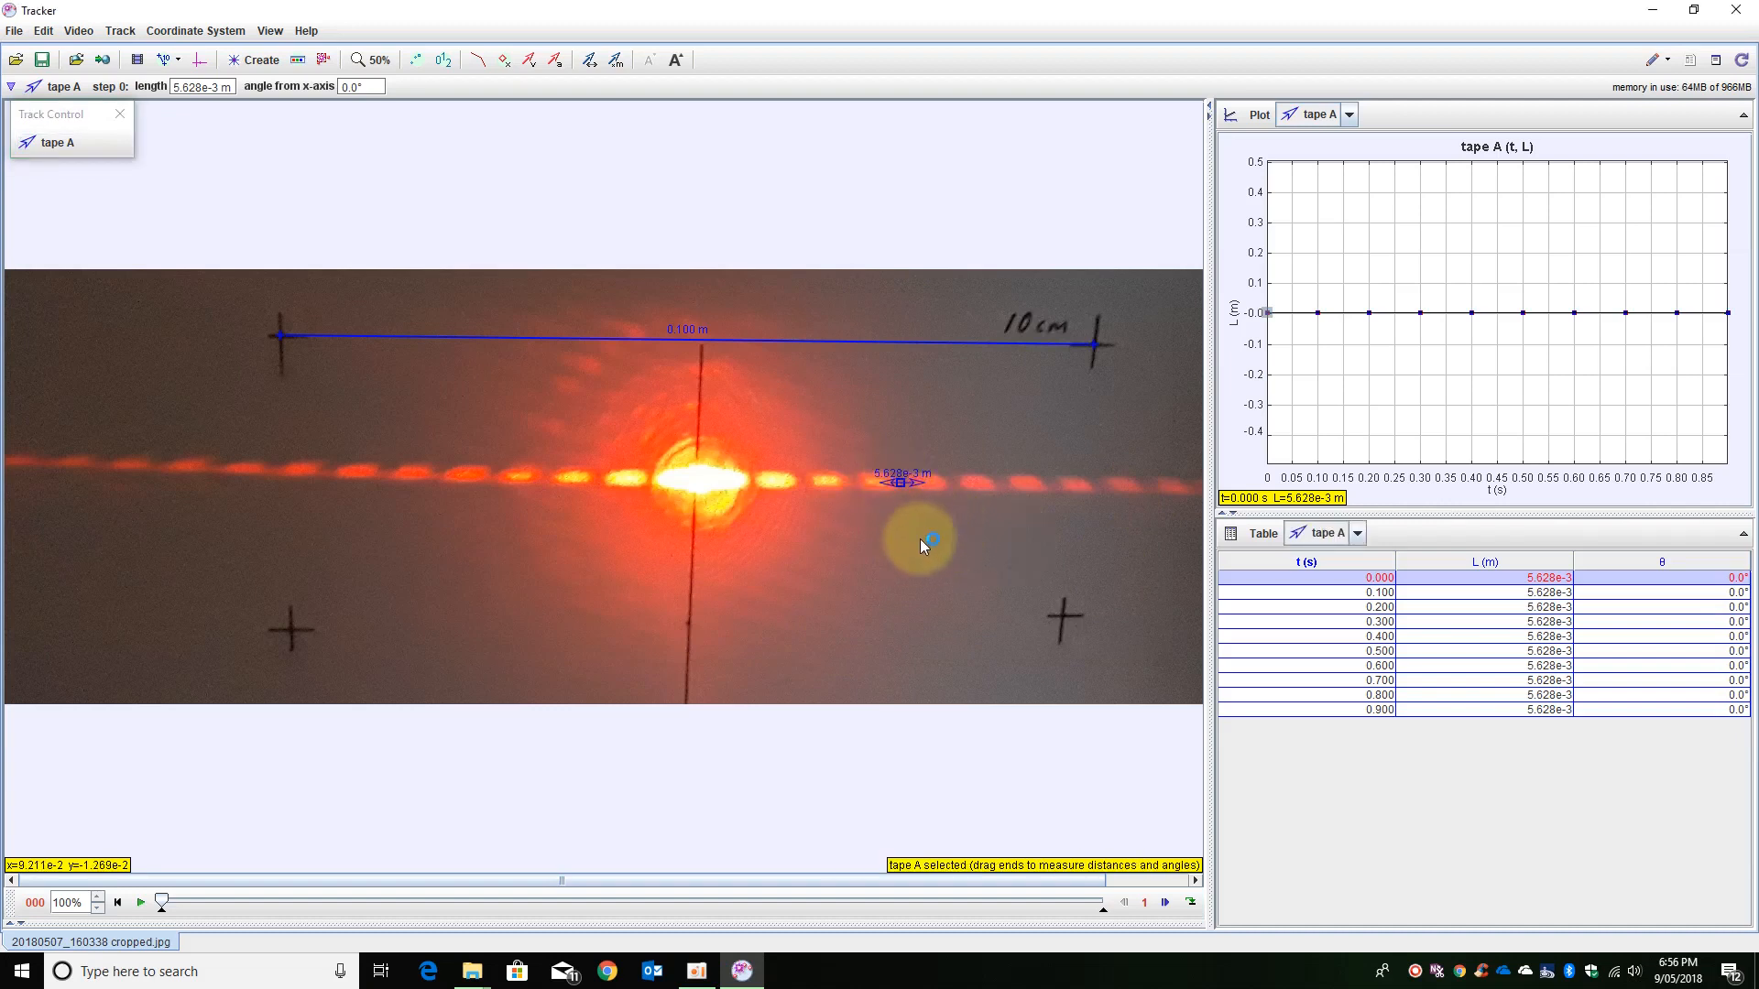
# Stretch tape A across the bright bands right of centre to read about 2.403e-2 m.
pyautogui.click(383, 59)
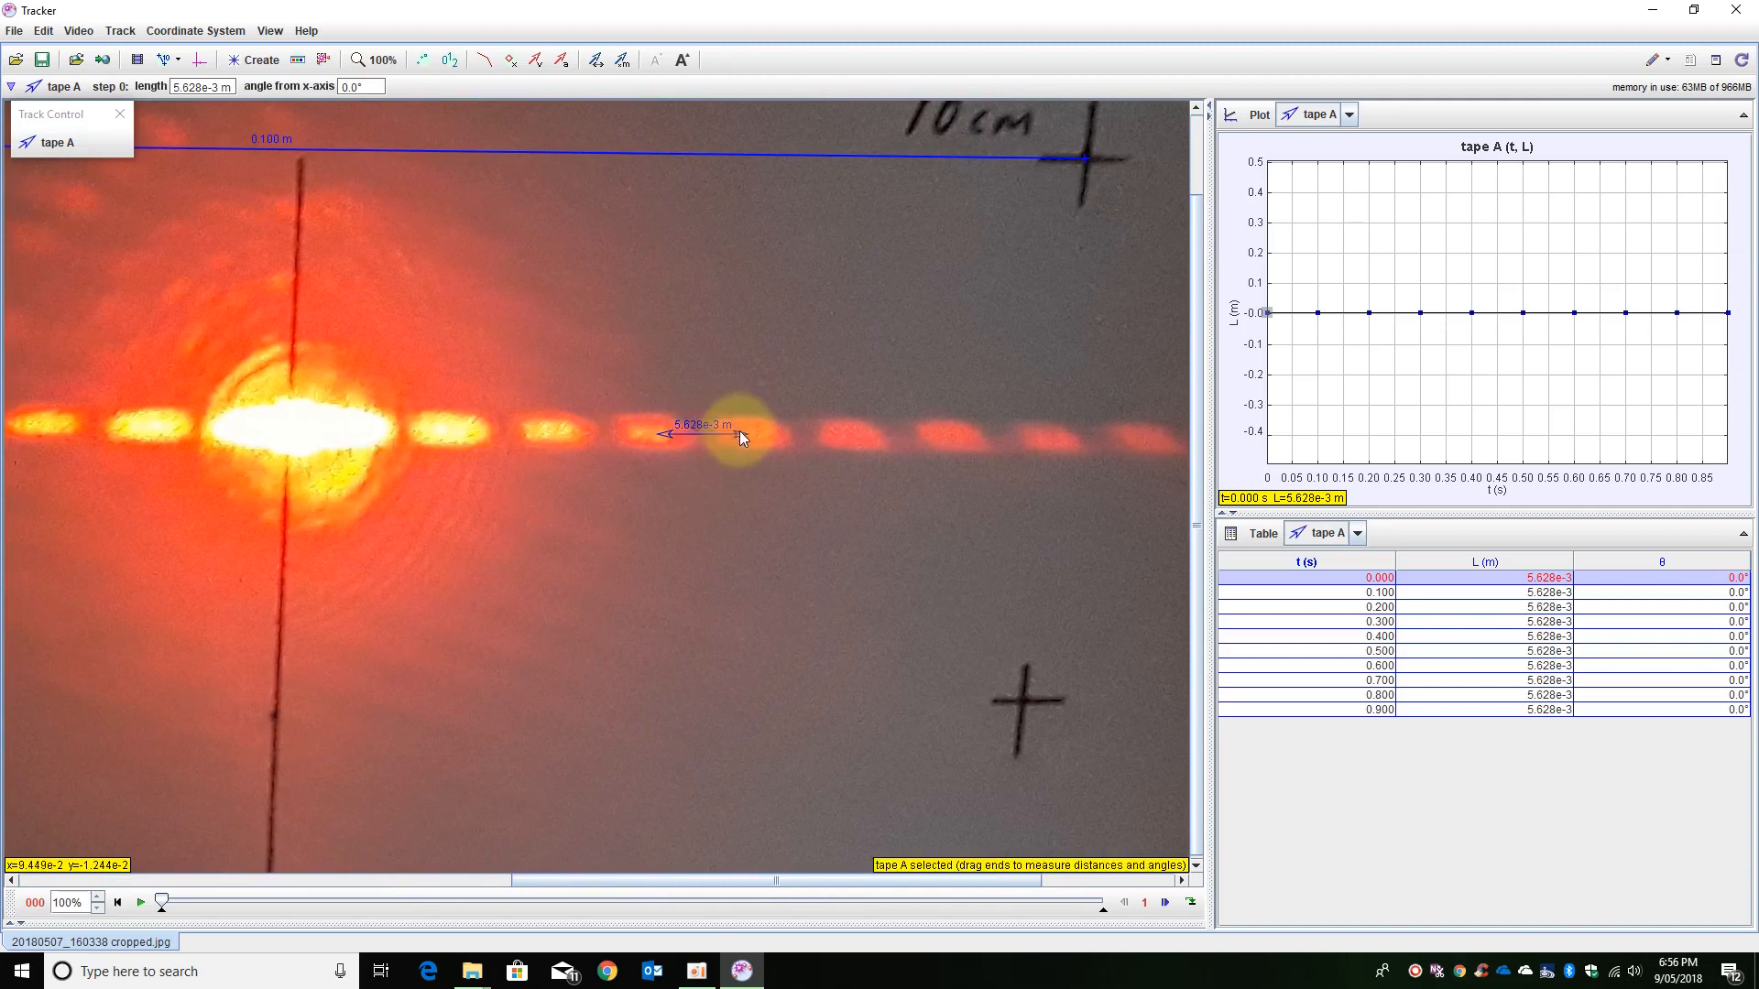
pyautogui.moveTo(733, 434); pyautogui.dragTo(751, 434)
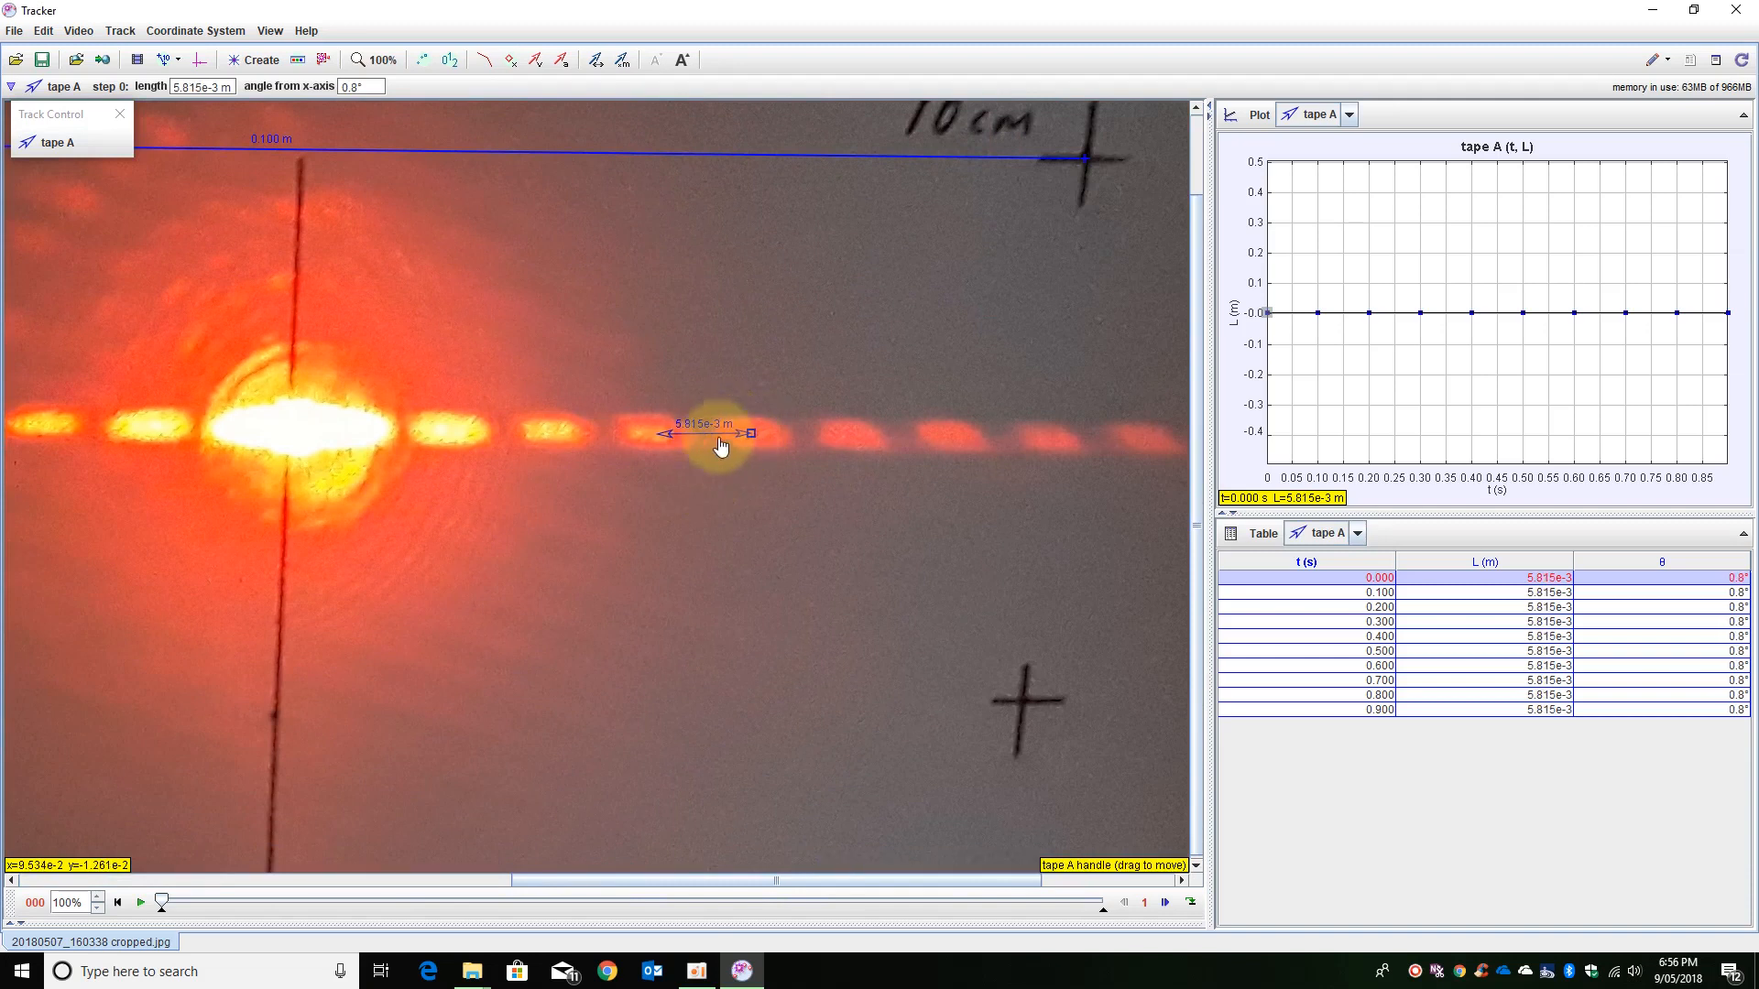
pyautogui.moveTo(750, 434); pyautogui.dragTo(643, 436)
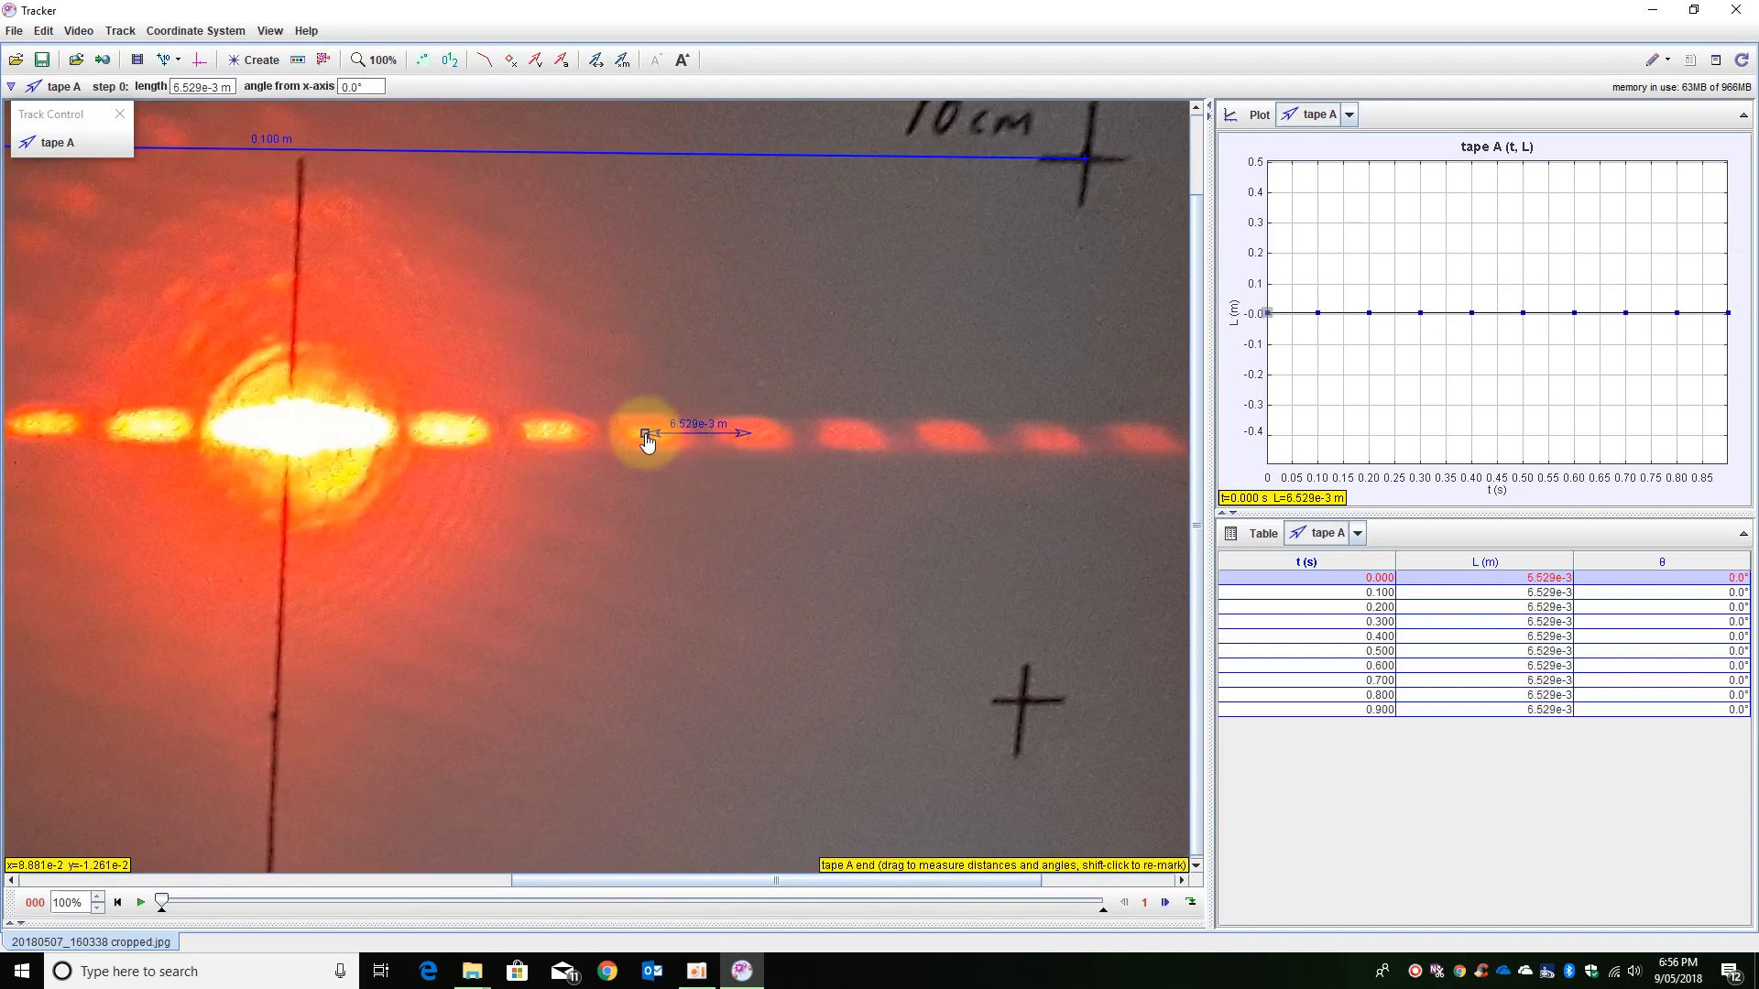
pyautogui.moveTo(645, 436); pyautogui.dragTo(746, 438)
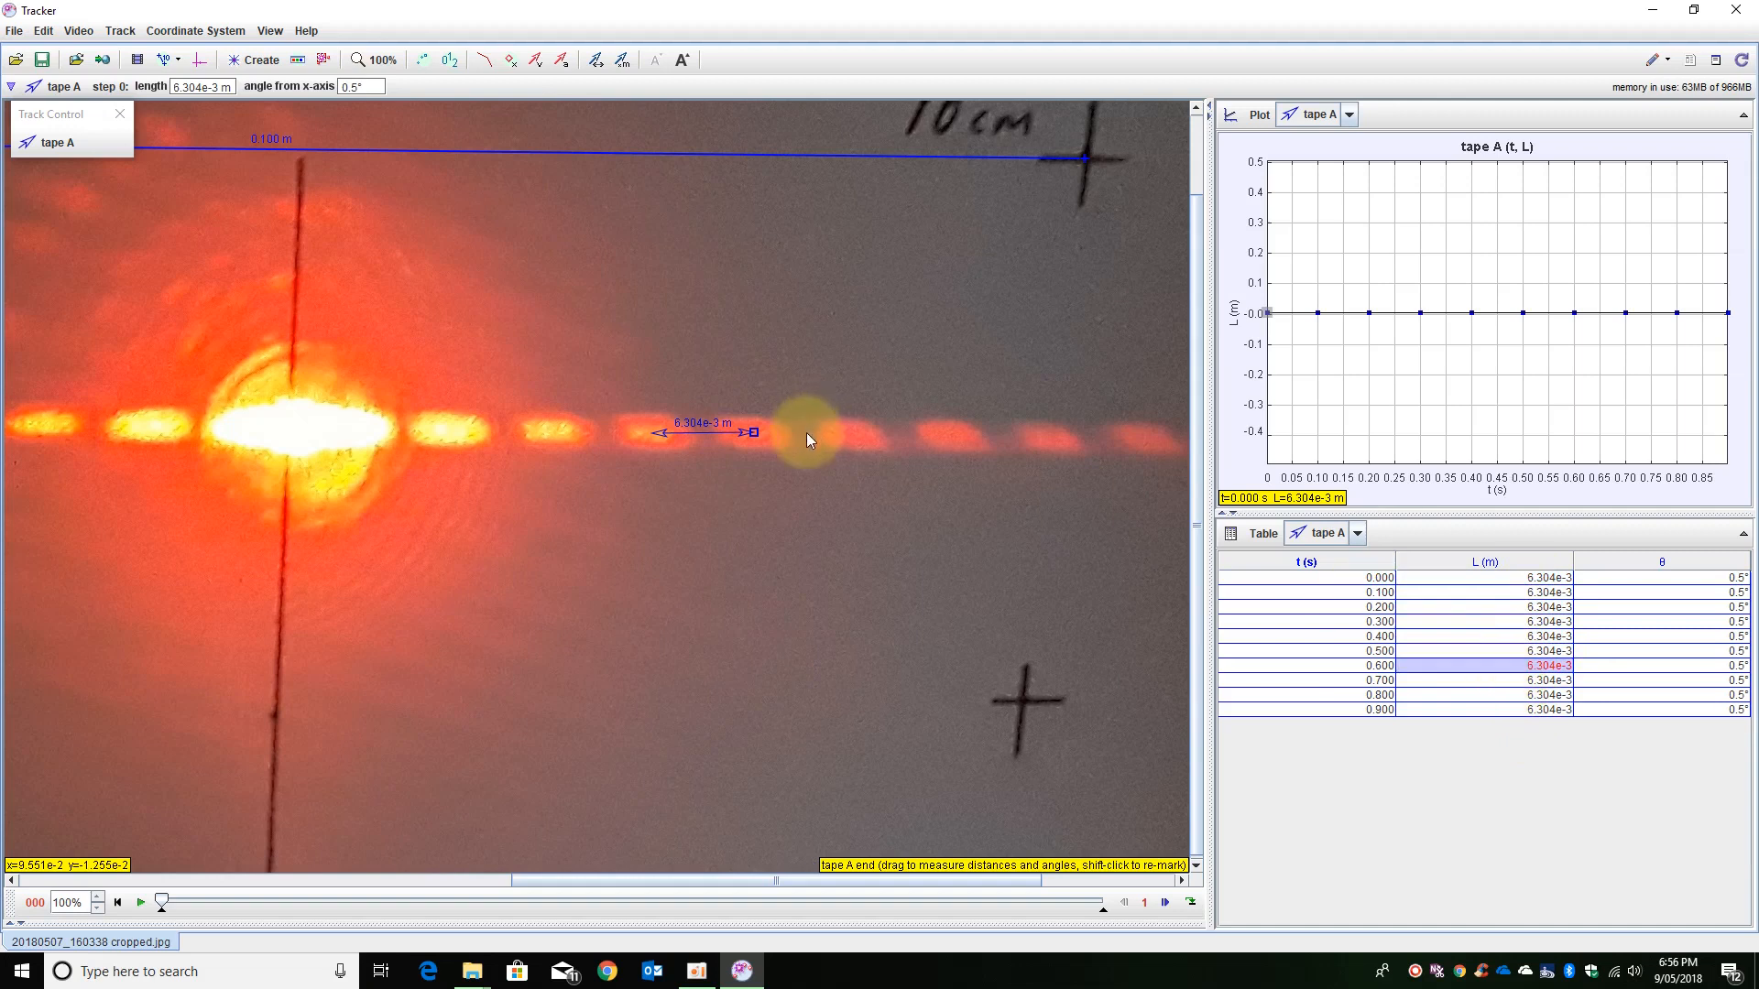
pyautogui.moveTo(752, 432); pyautogui.dragTo(988, 447)
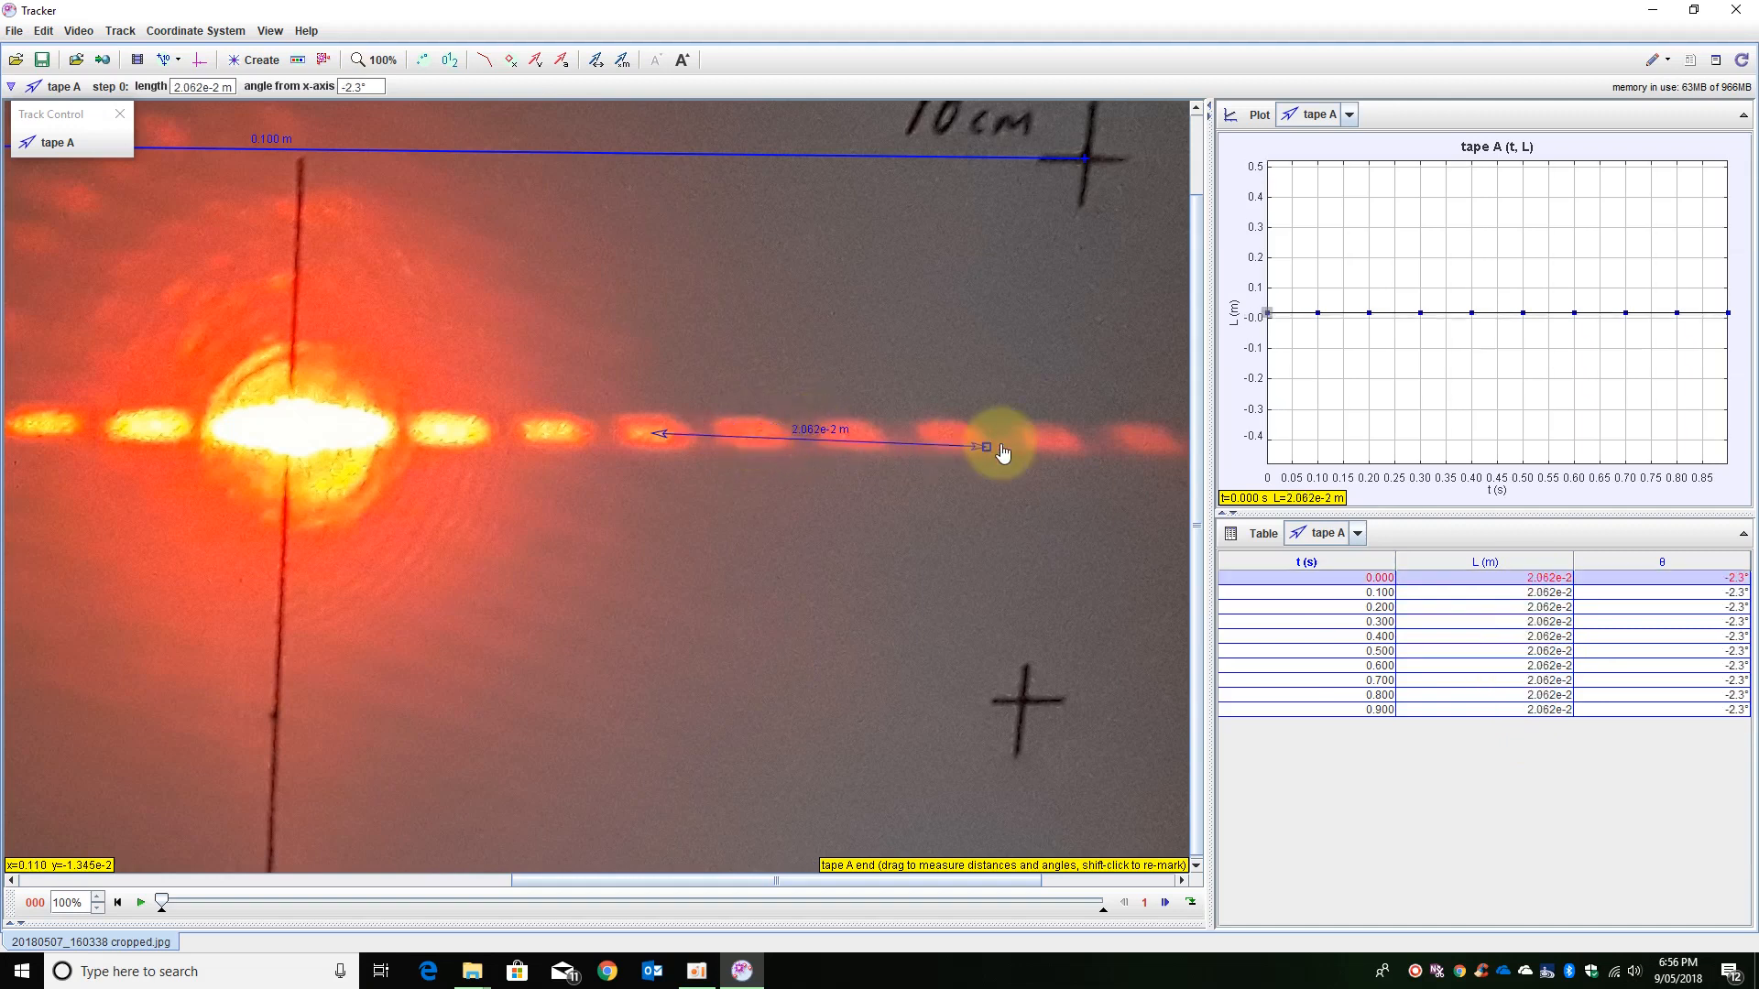
pyautogui.moveTo(986, 447); pyautogui.dragTo(1041, 436)
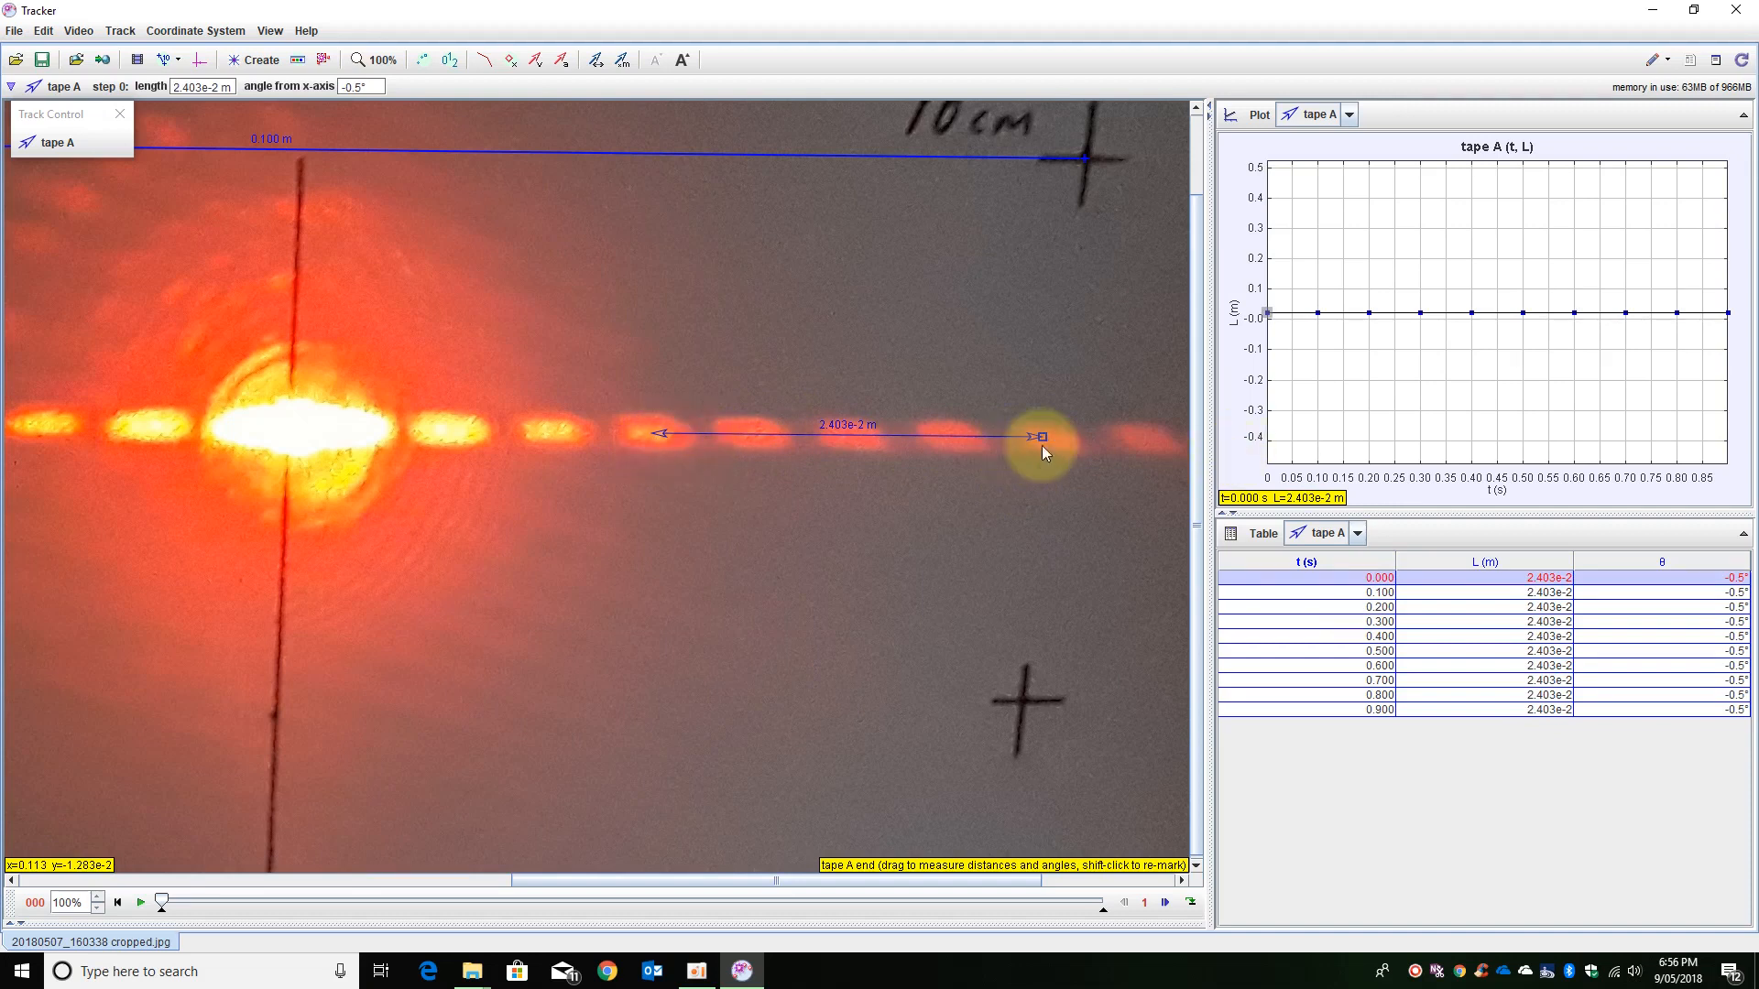
pyautogui.moveTo(999, 457)
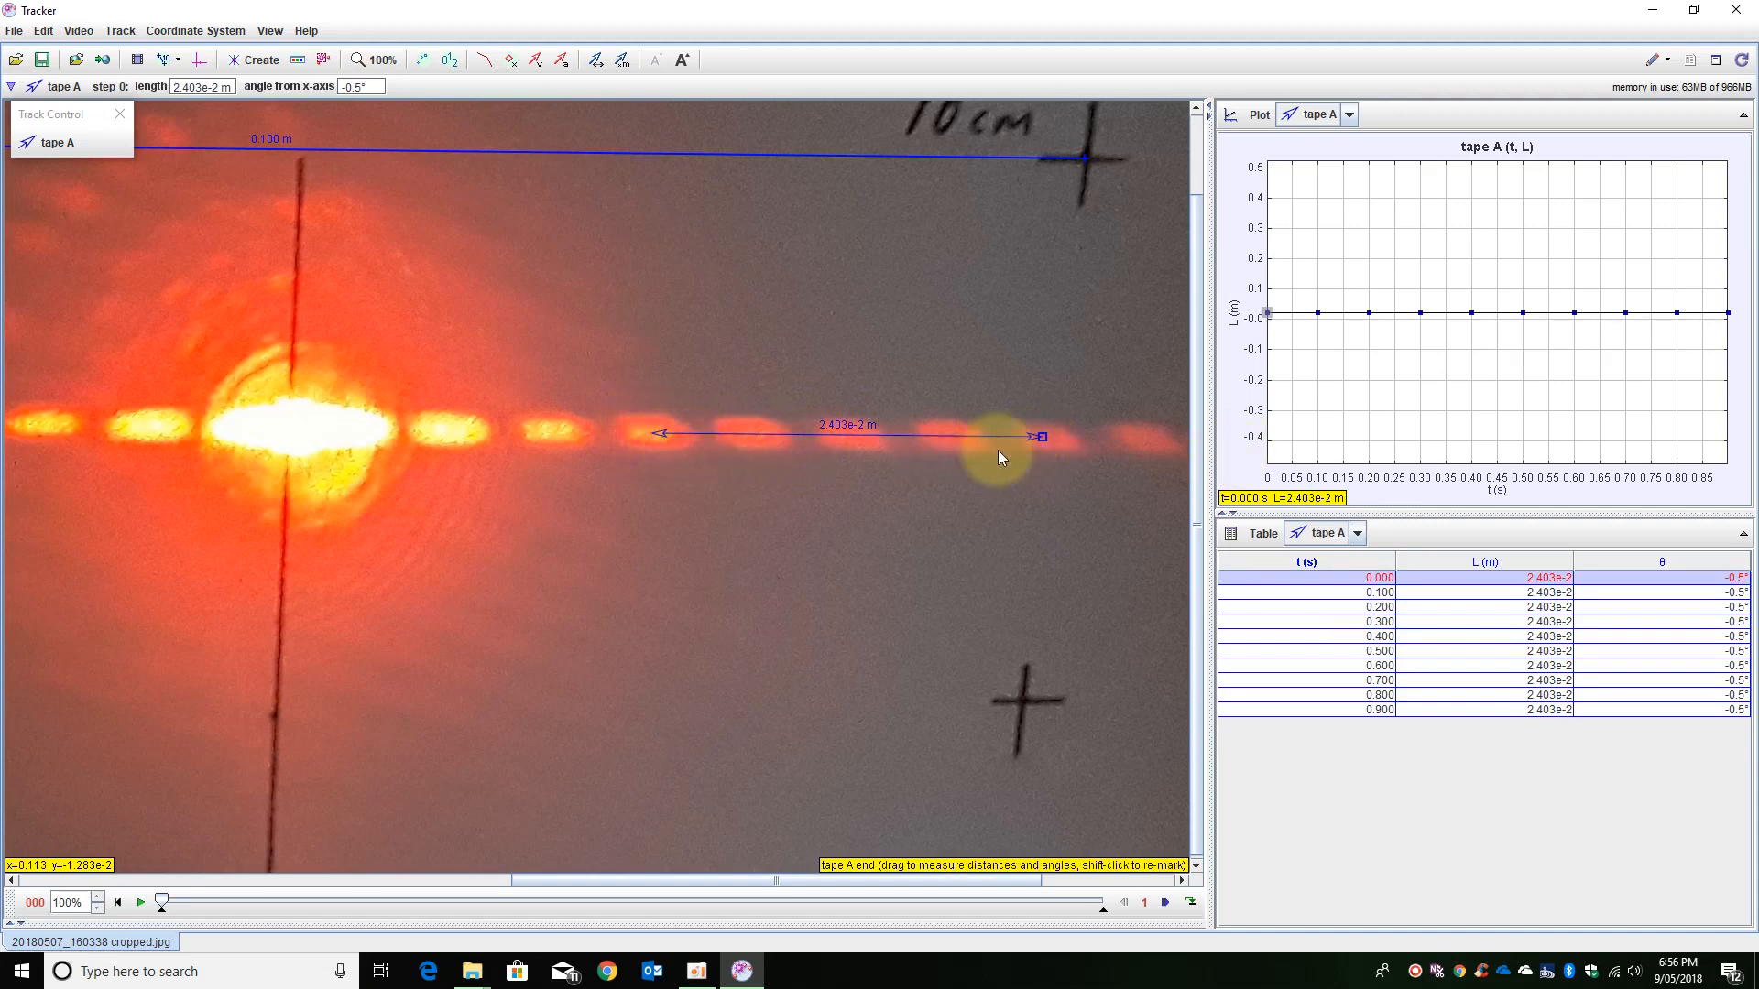
pyautogui.moveTo(987, 482)
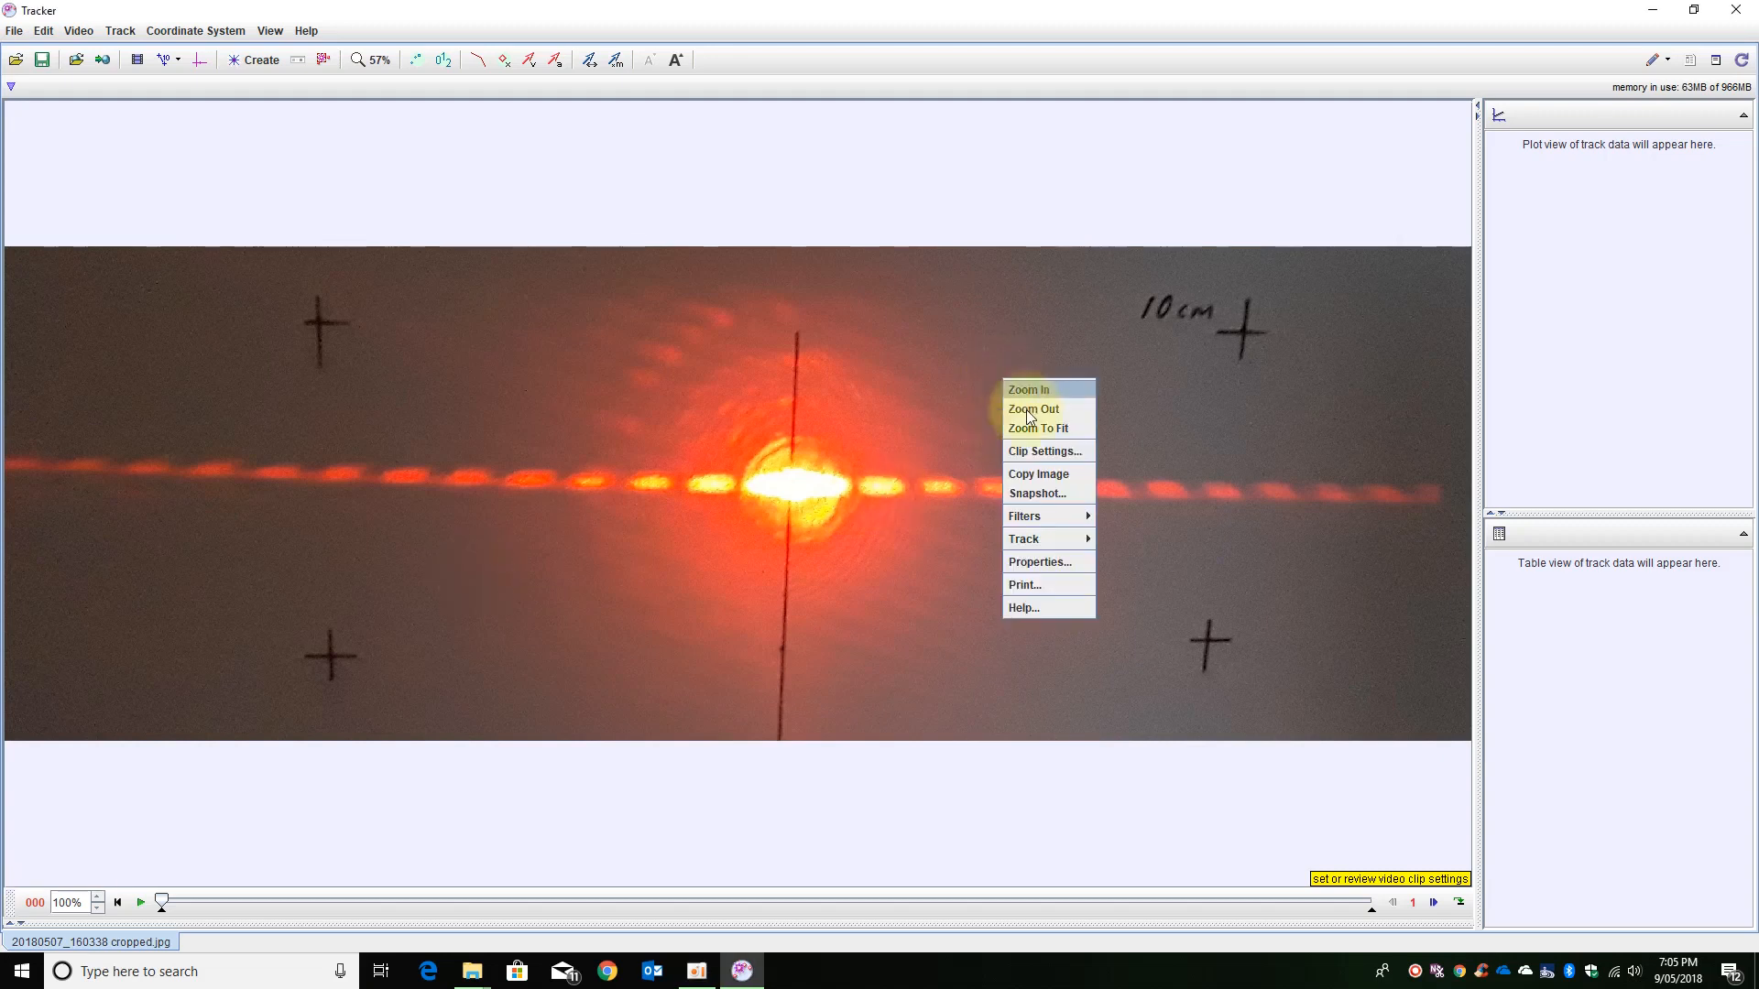
# Add a perspective filter to the photo and bring up its properties.
pyautogui.click(1023, 517)
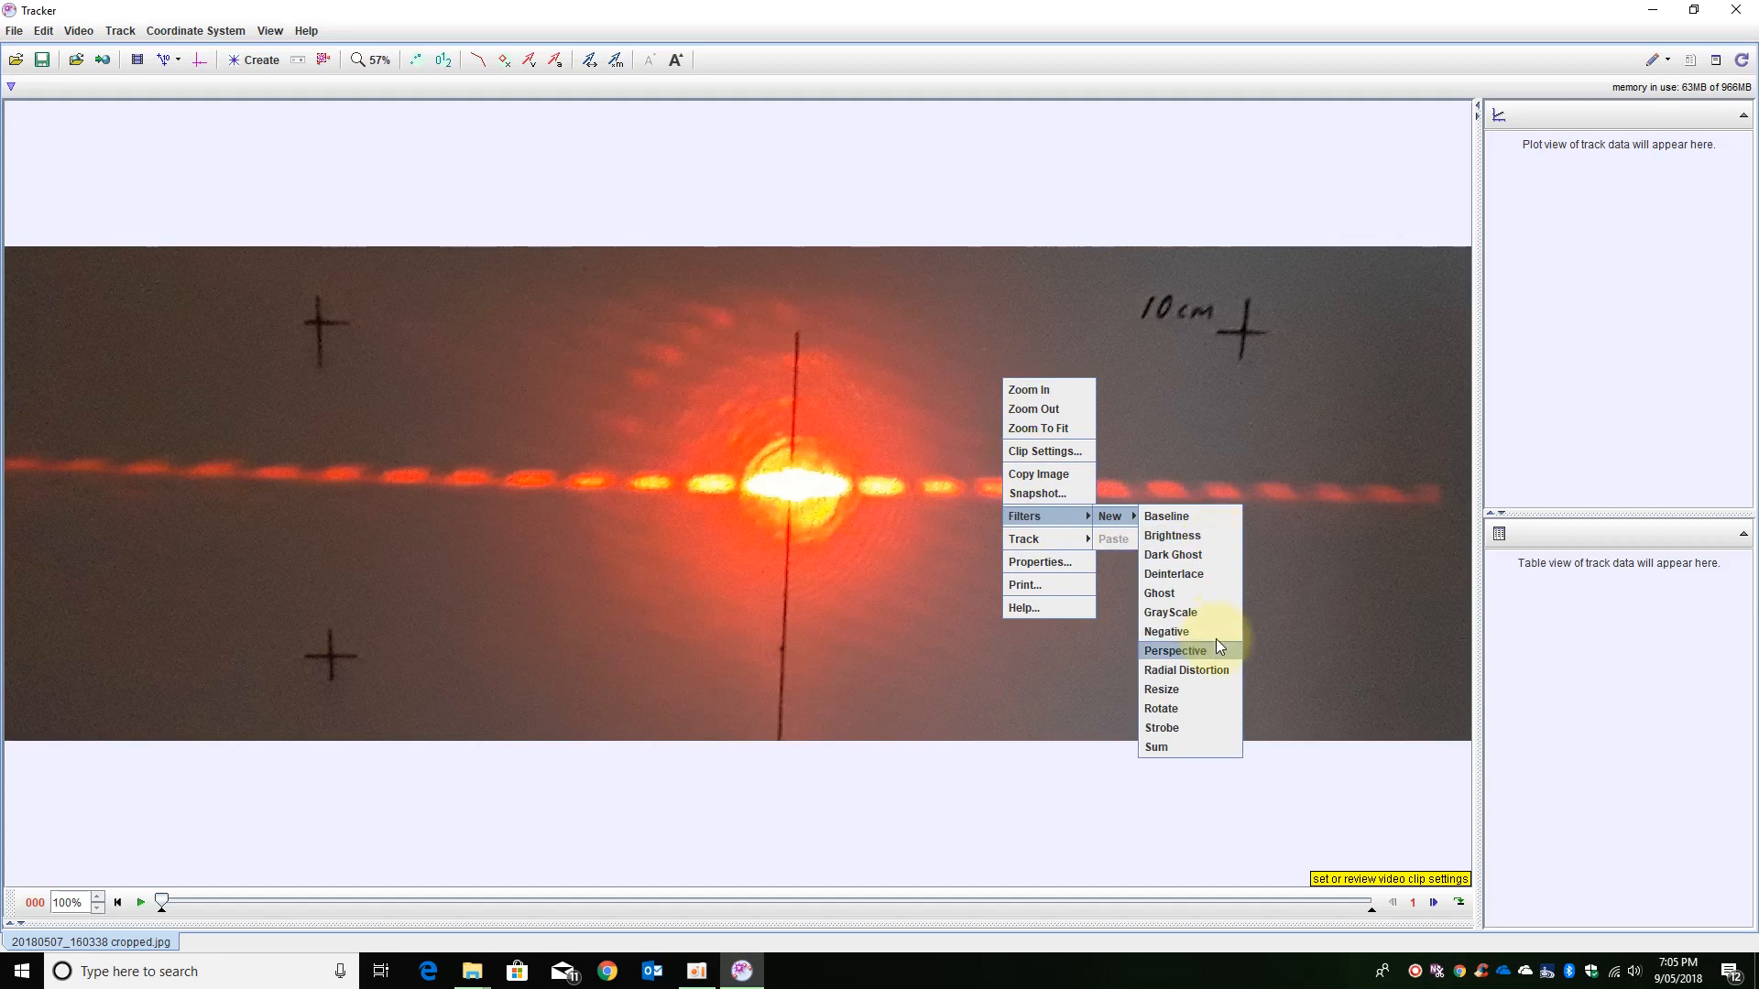
pyautogui.click(1175, 651)
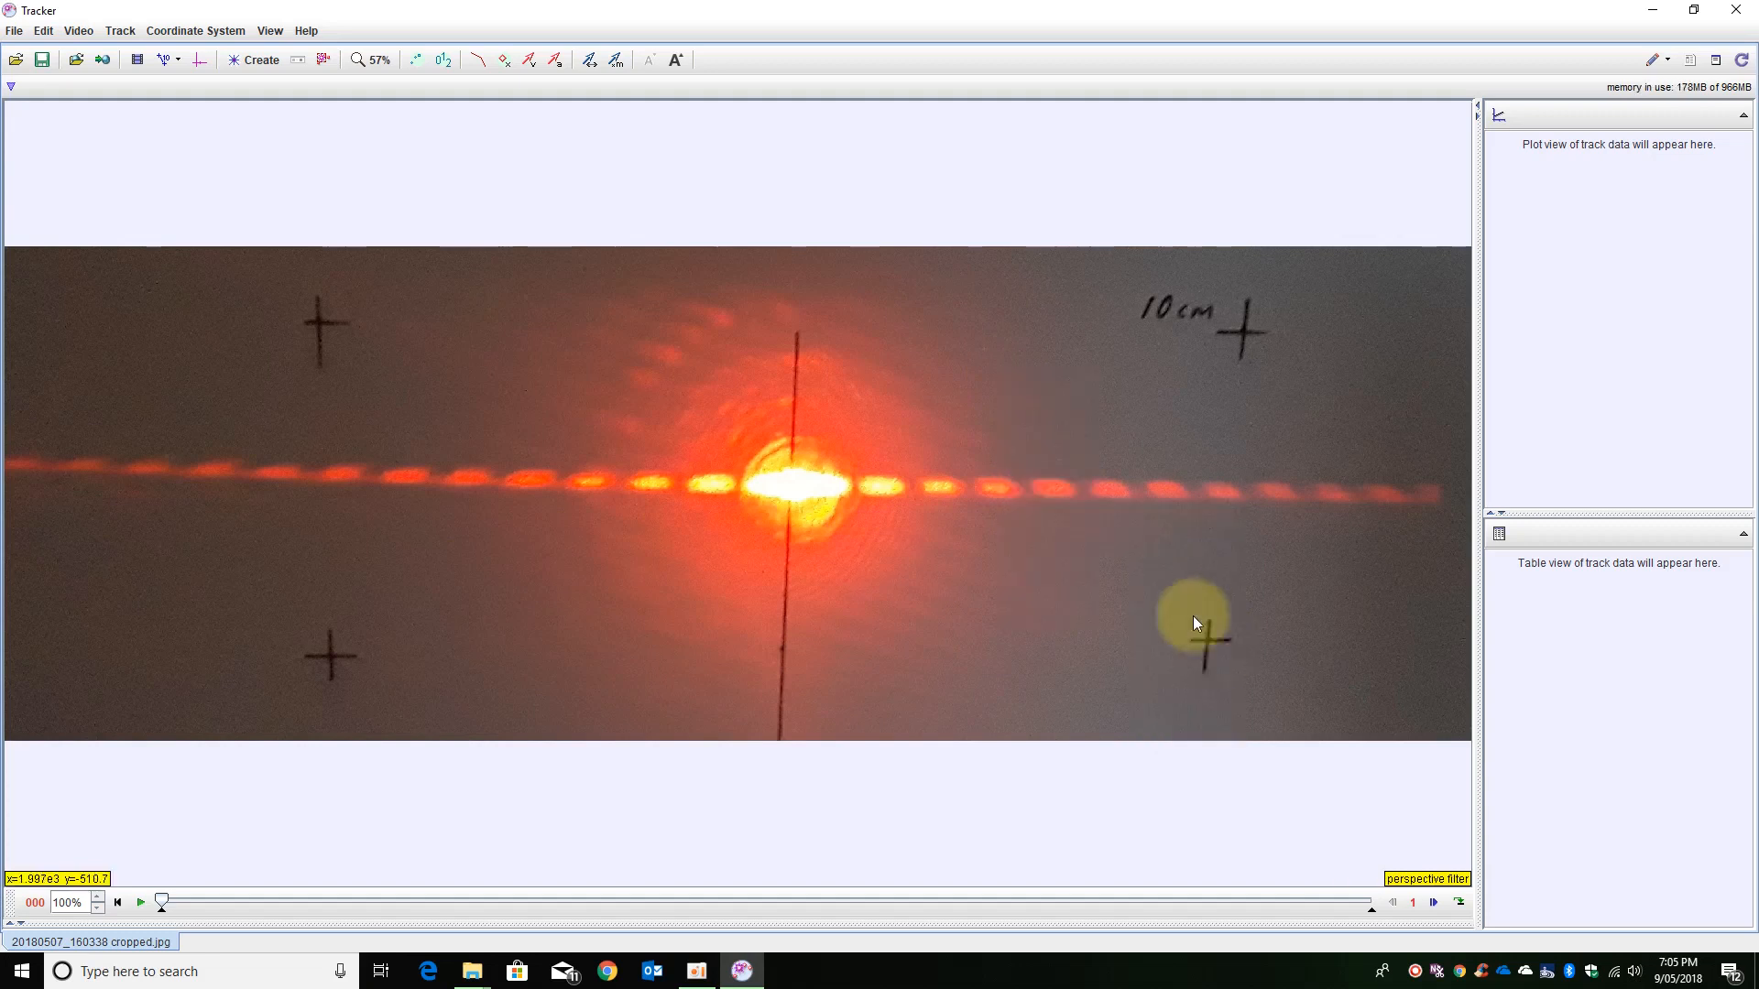
pyautogui.rightClick(1193, 623)
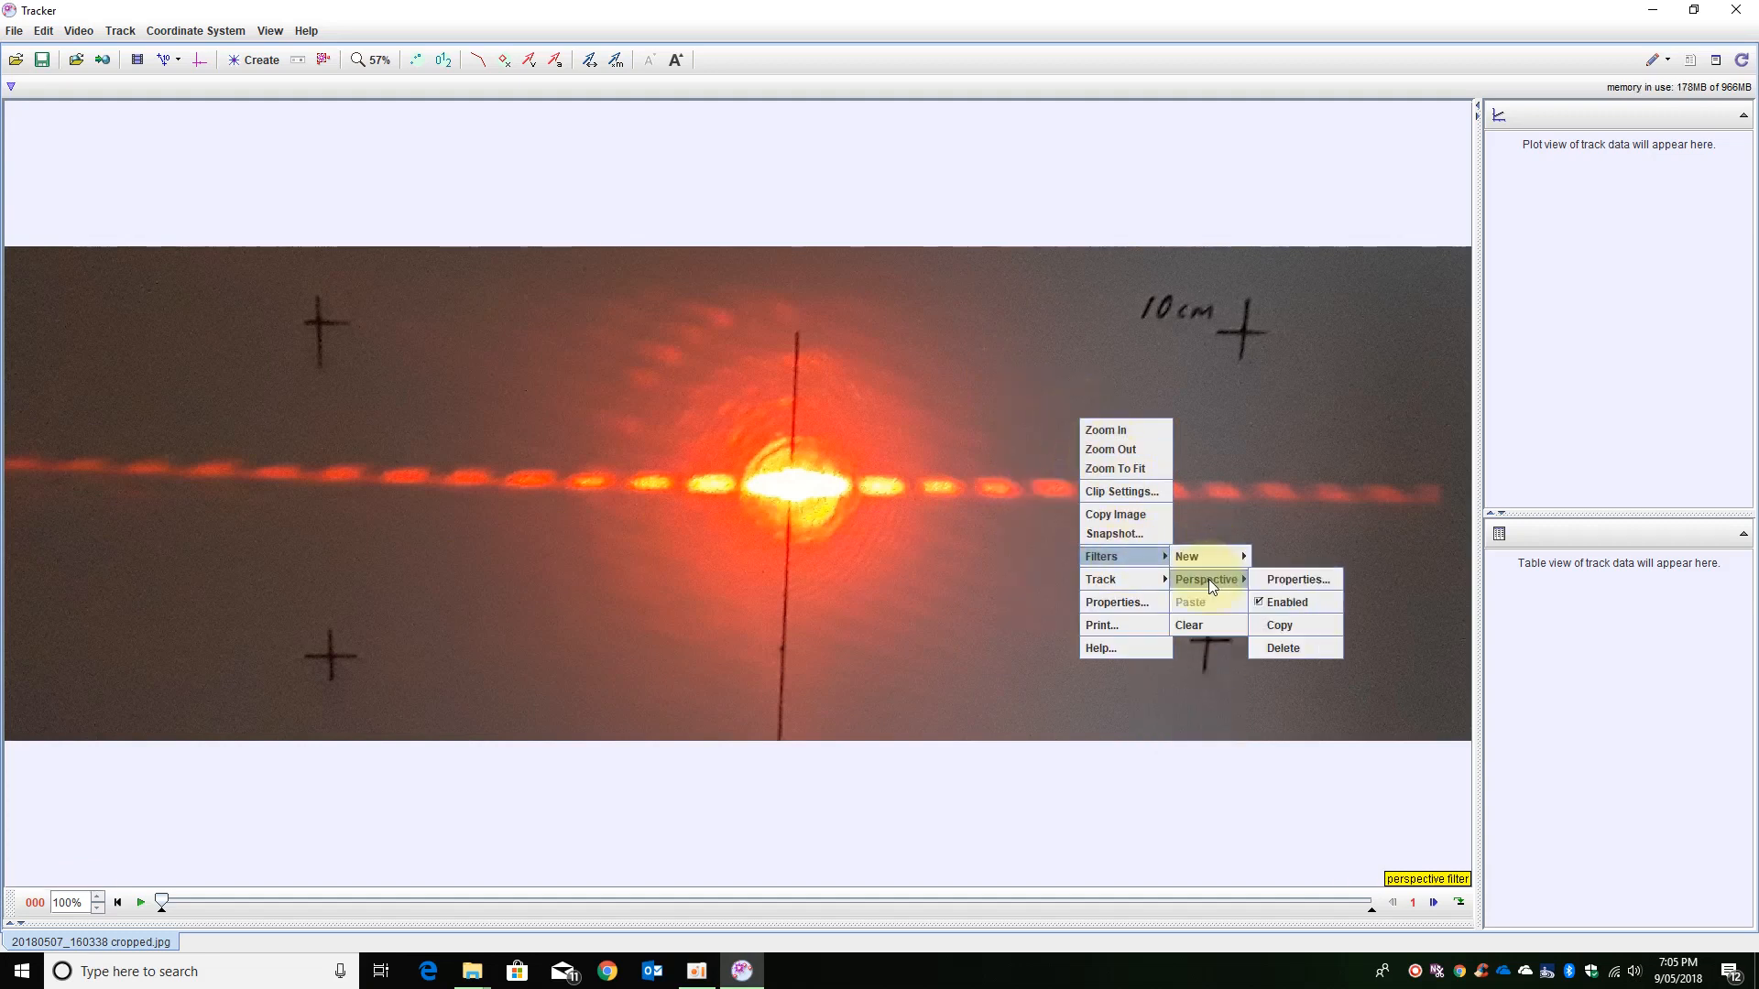
pyautogui.click(1296, 579)
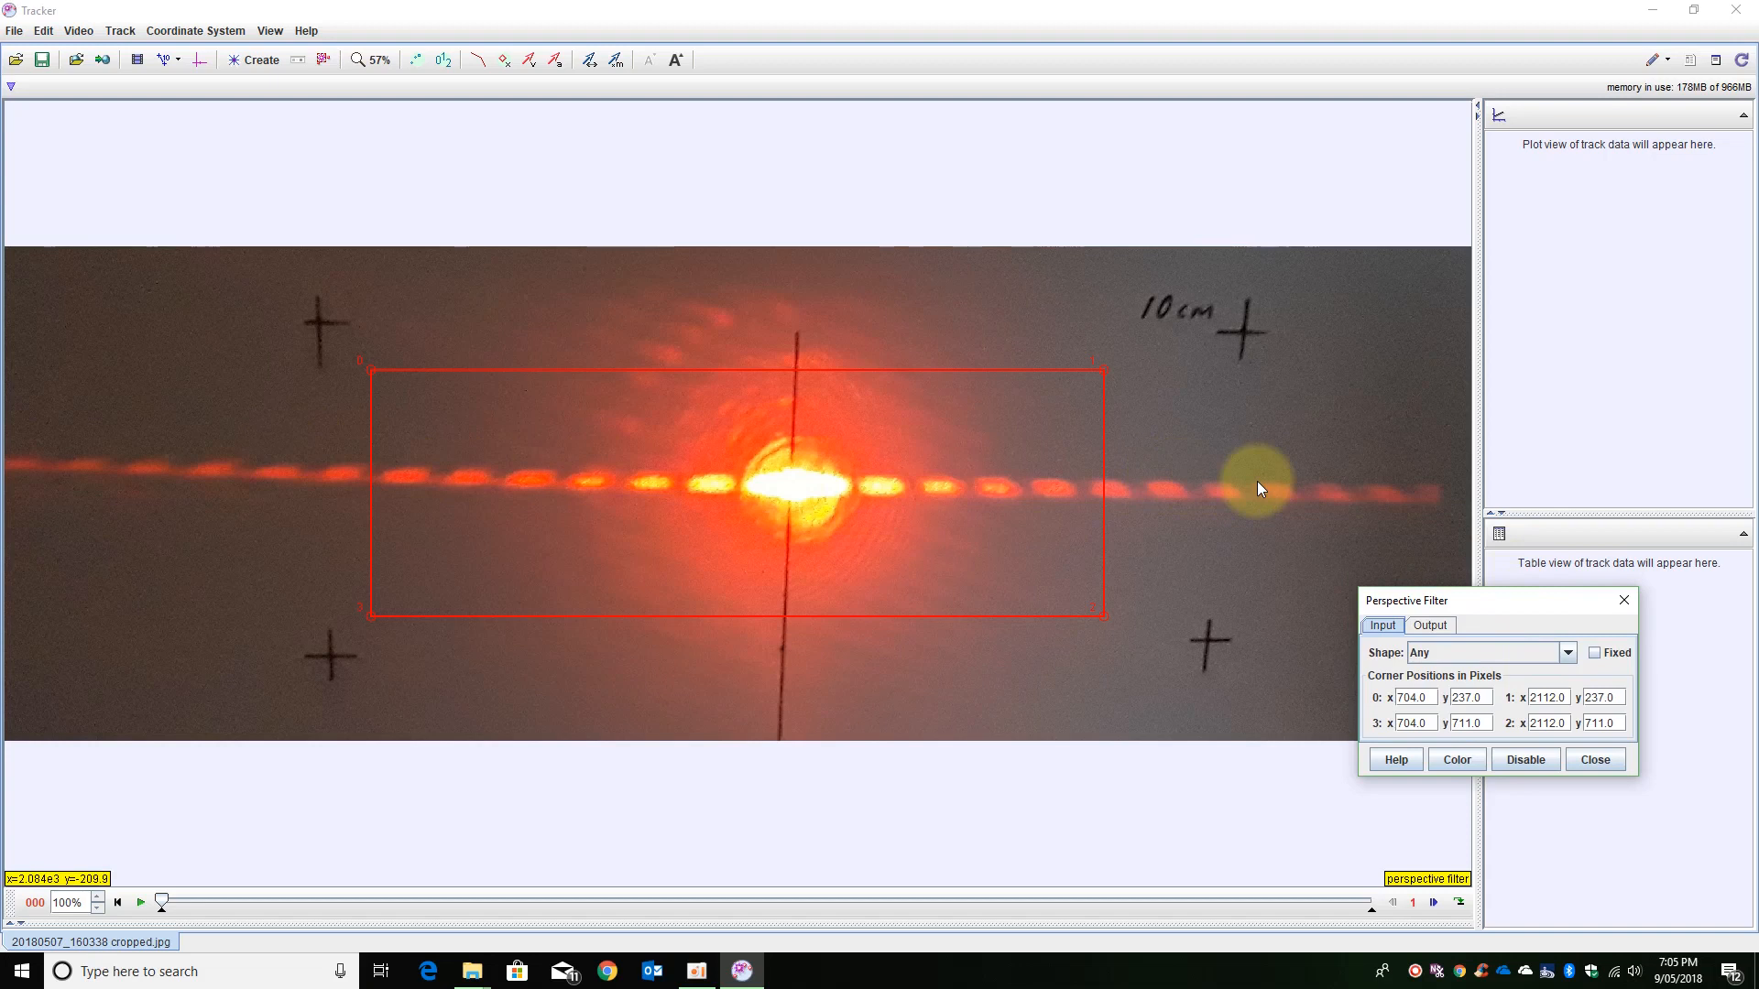
pyautogui.moveTo(378, 376)
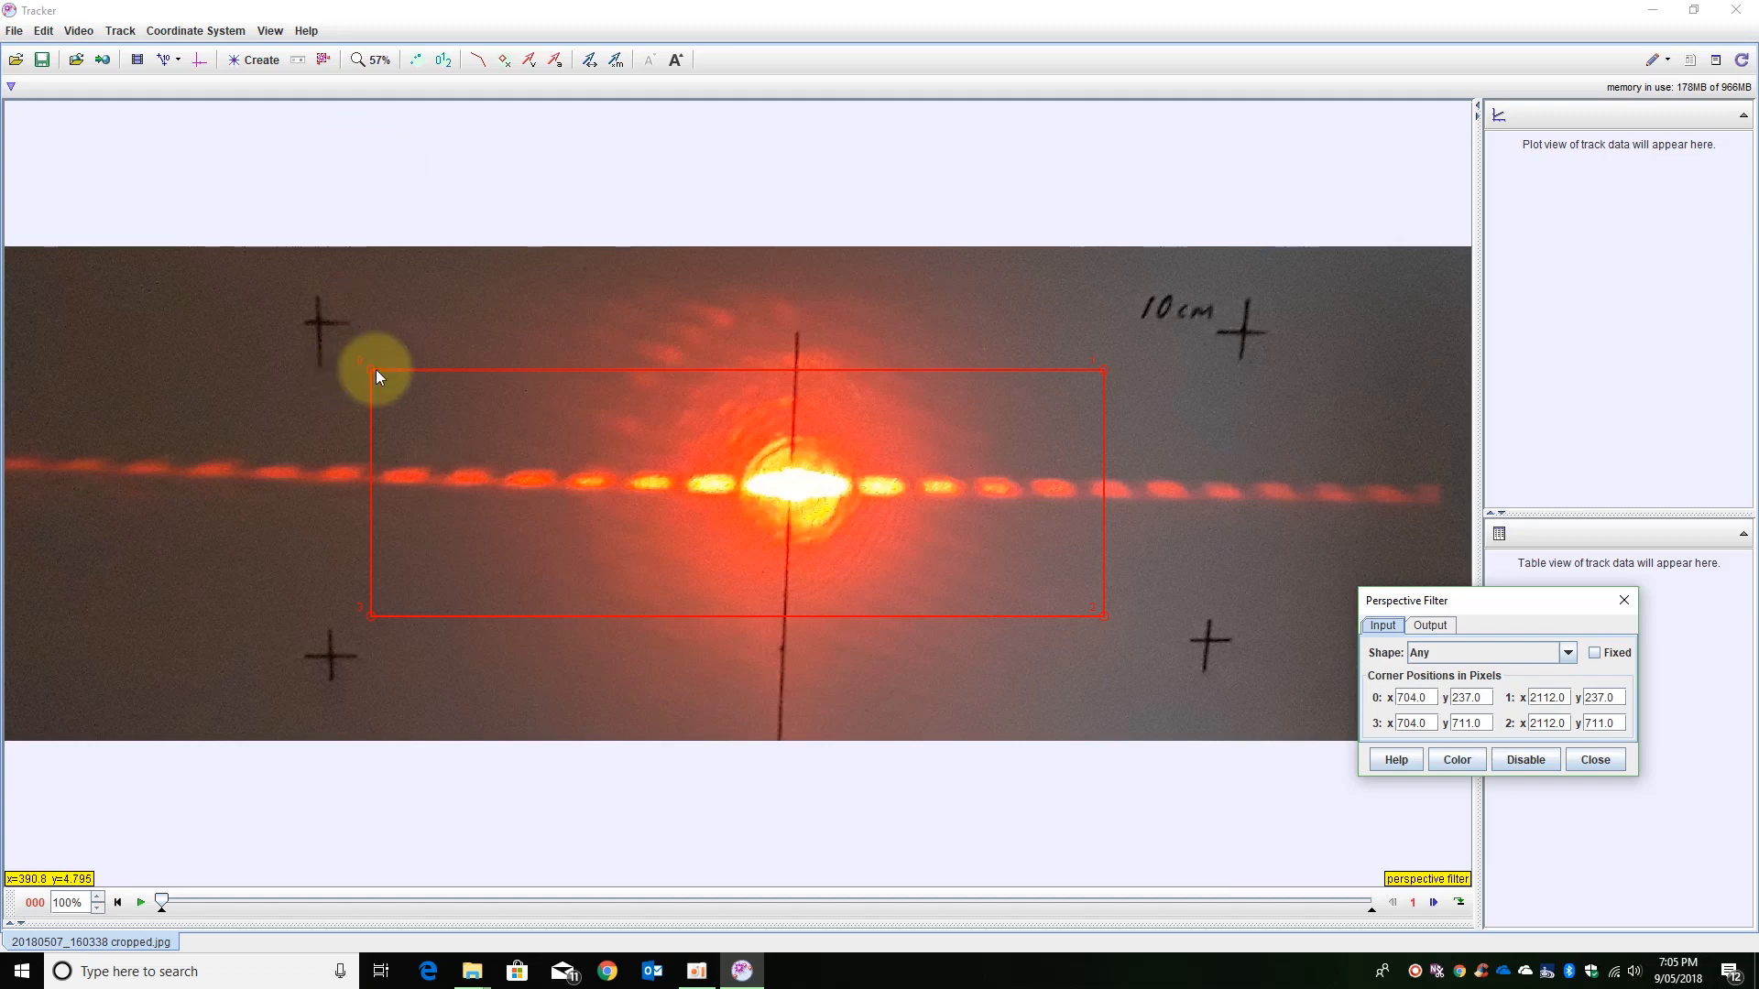
# Place the filter's four corners on the crosses and set the output shape to Rectangle.
pyautogui.moveTo(370, 376); pyautogui.dragTo(319, 333)
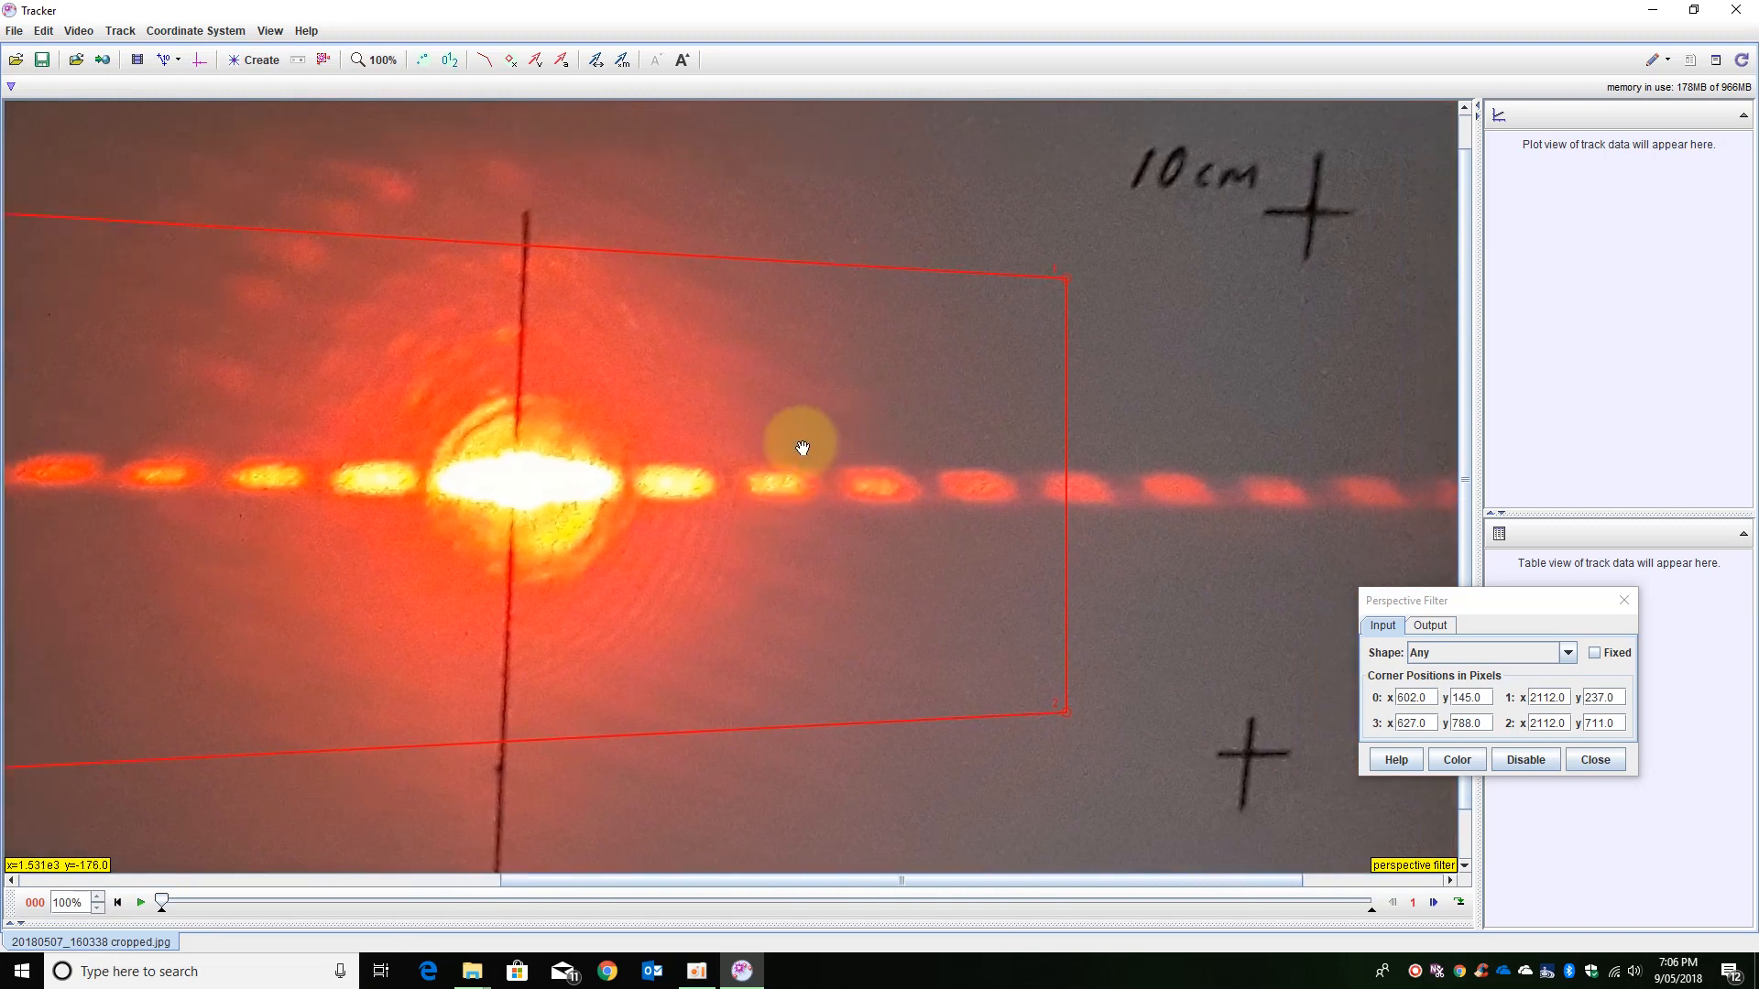
pyautogui.moveTo(1068, 276); pyautogui.dragTo(1246, 218)
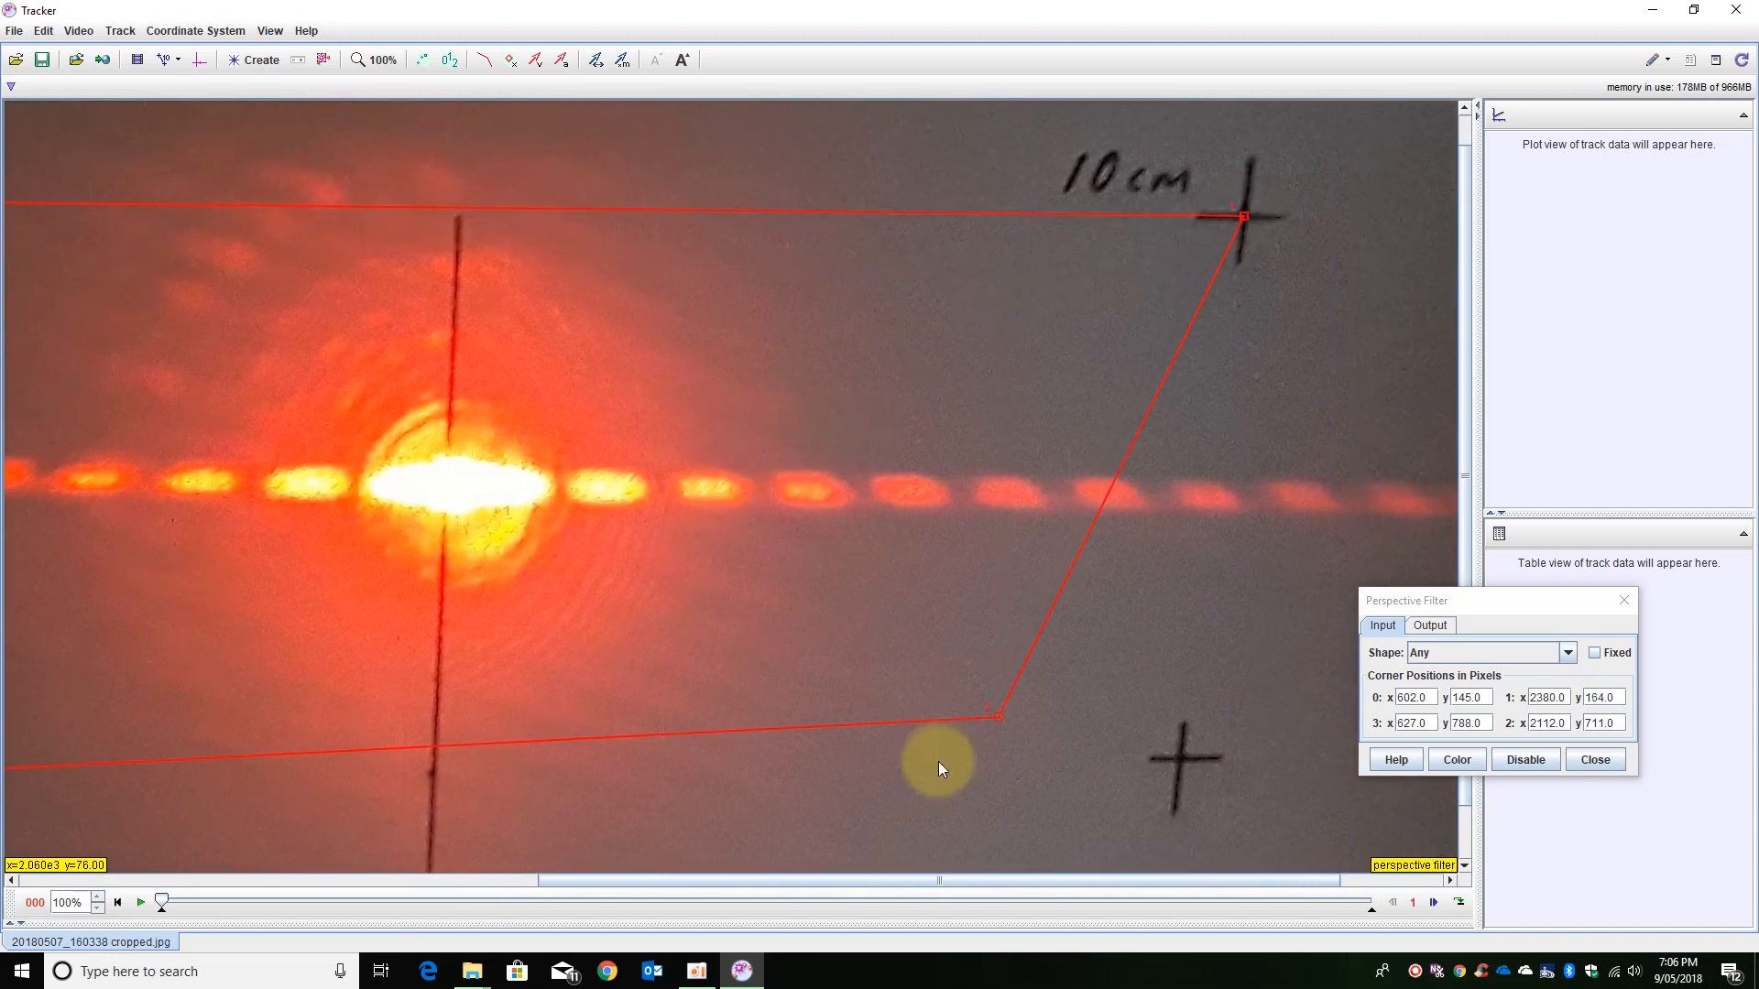
pyautogui.moveTo(986, 713); pyautogui.dragTo(1178, 771)
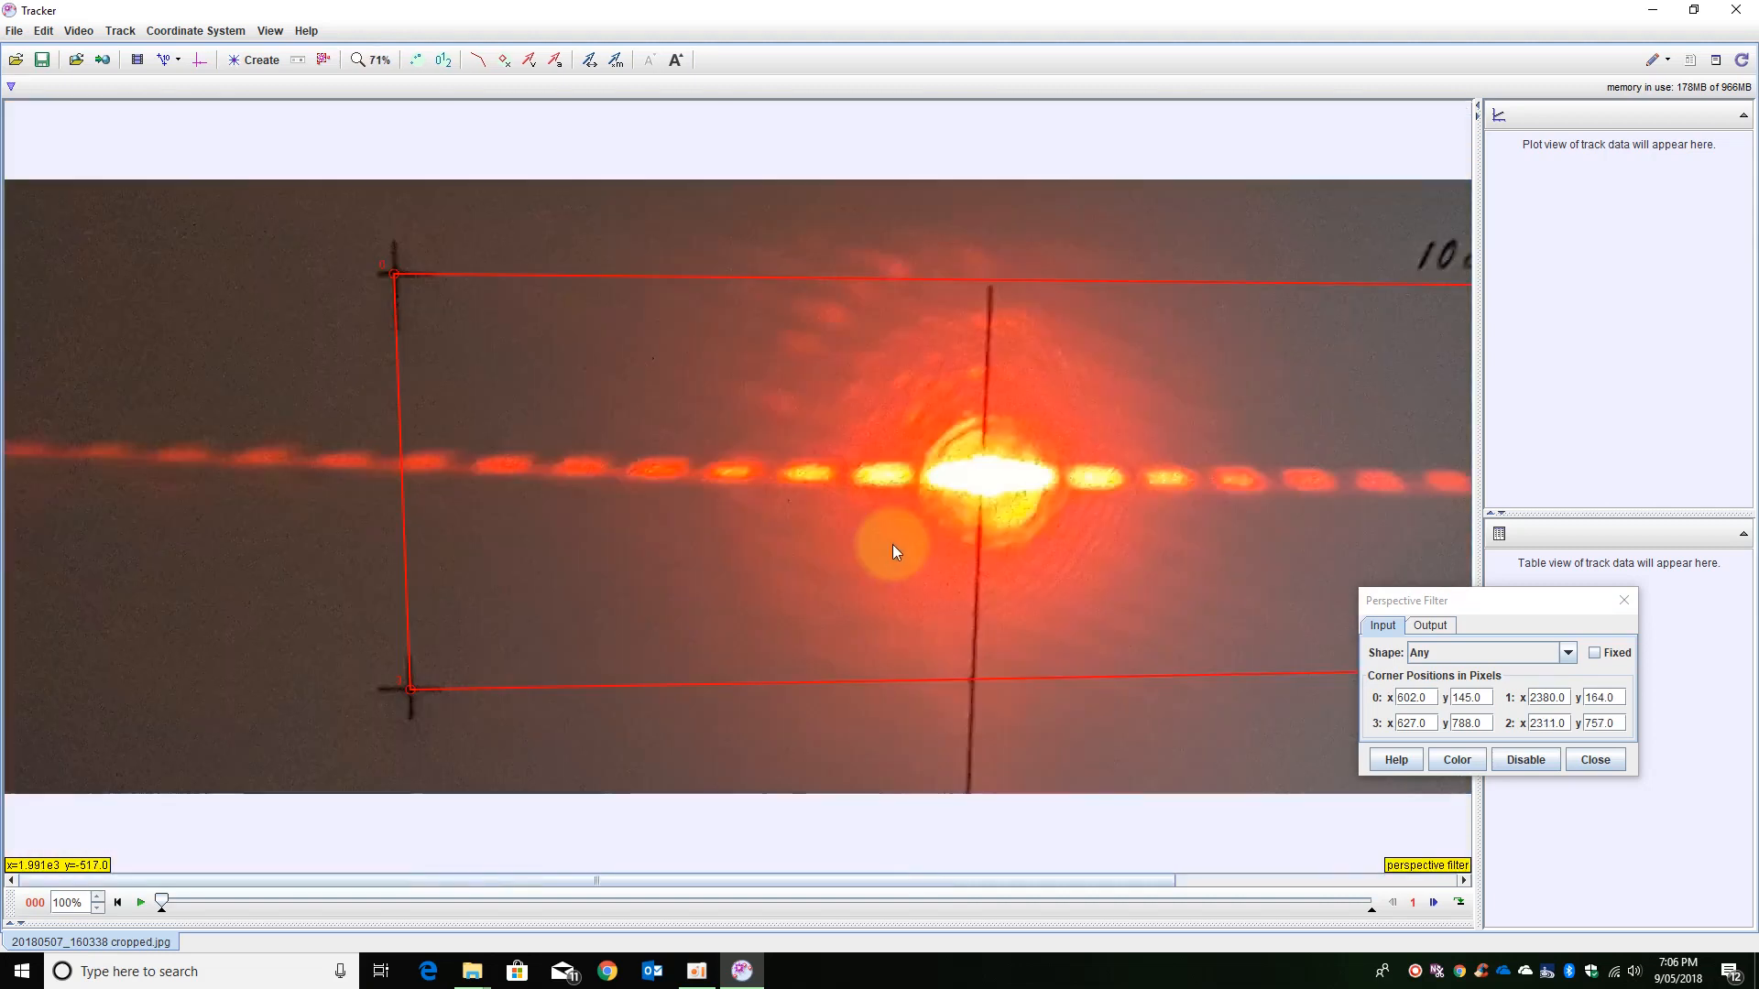
pyautogui.click(395, 58)
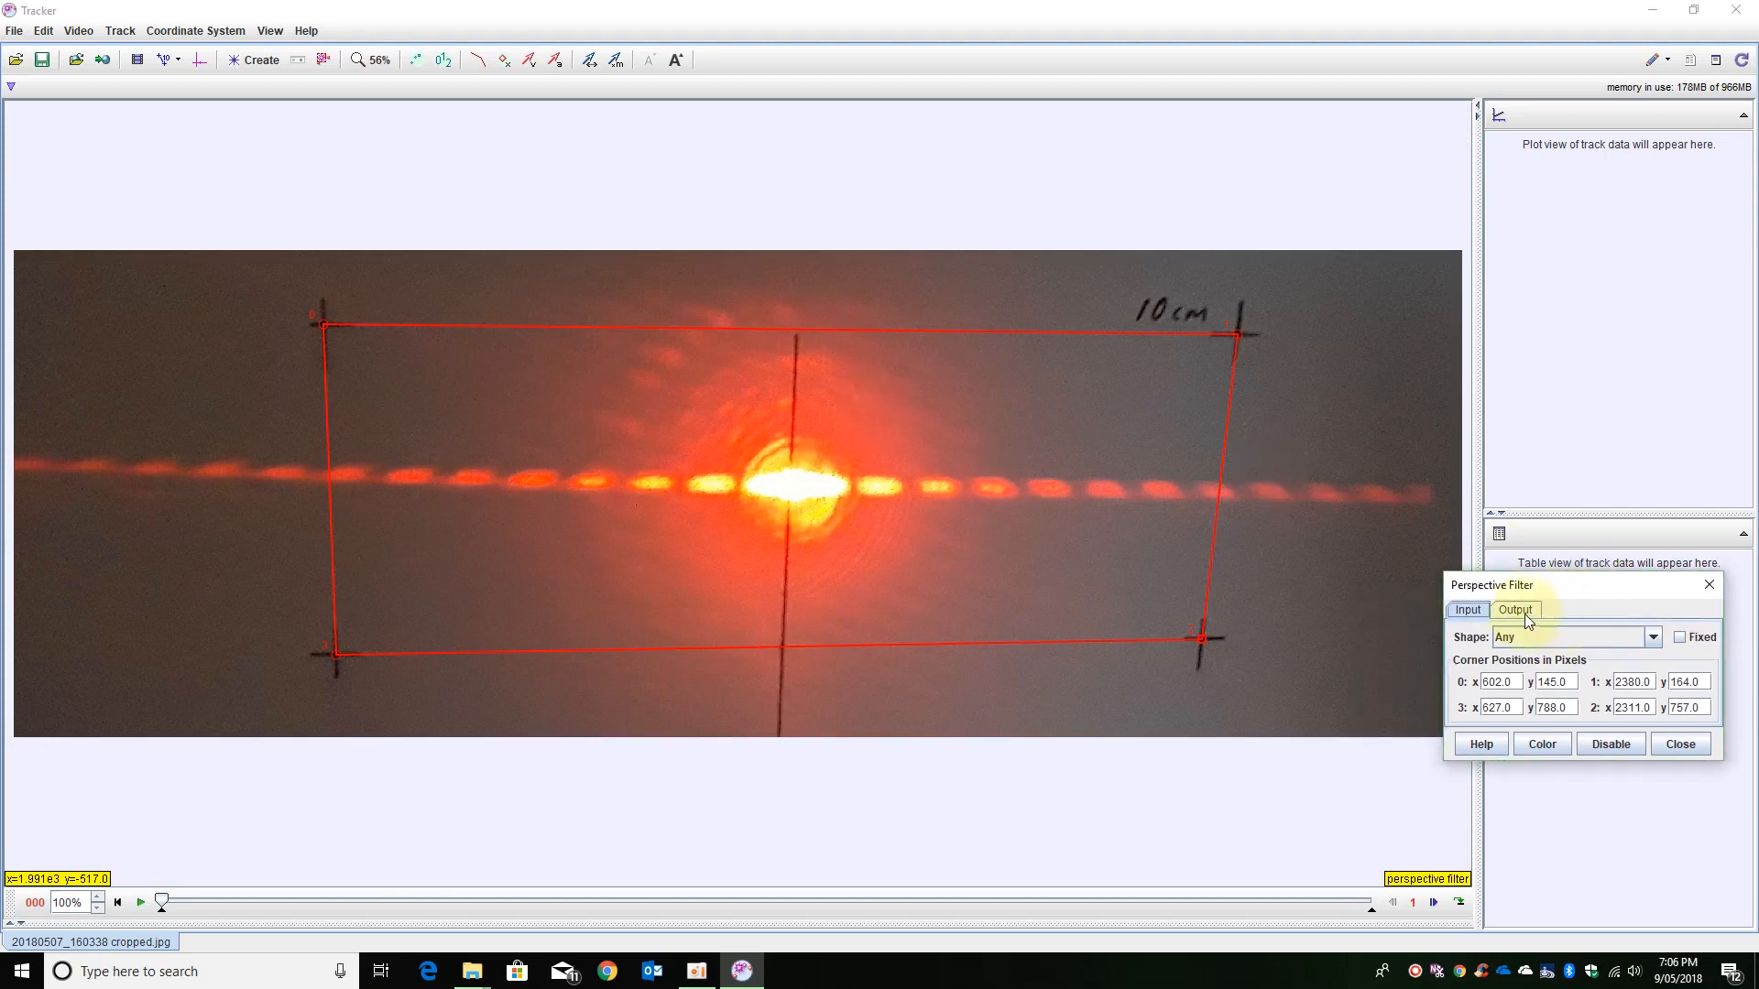
pyautogui.click(1697, 636)
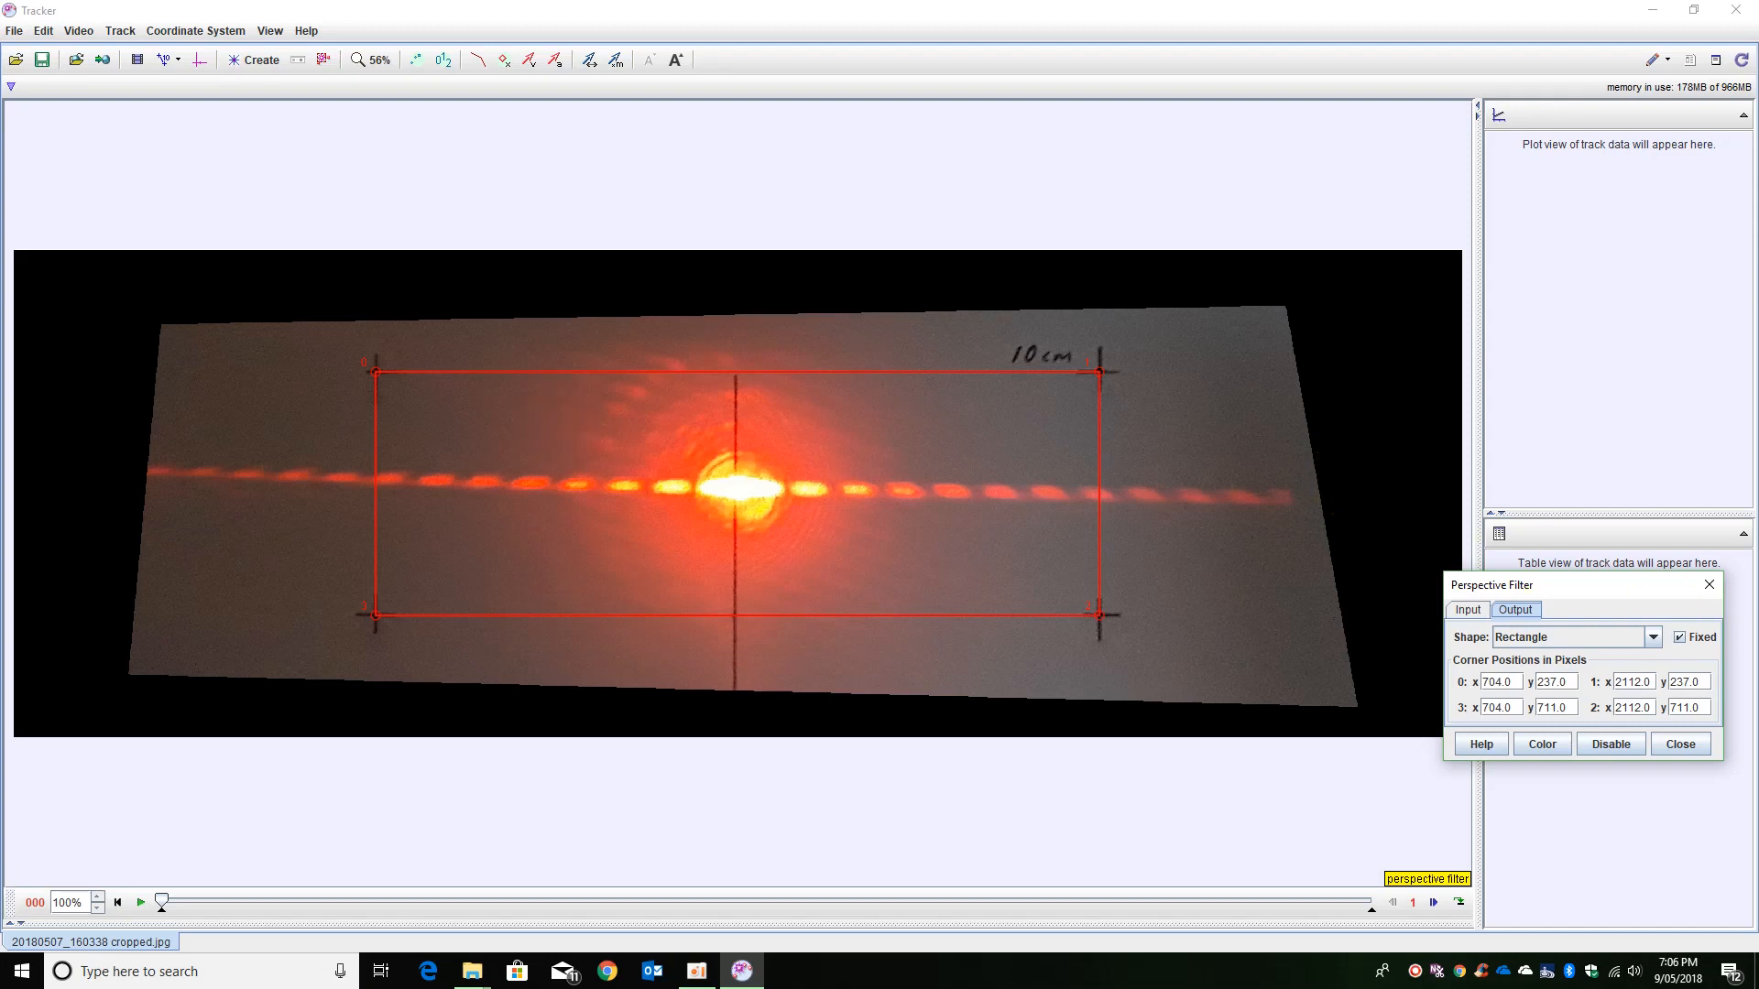
pyautogui.click(1680, 744)
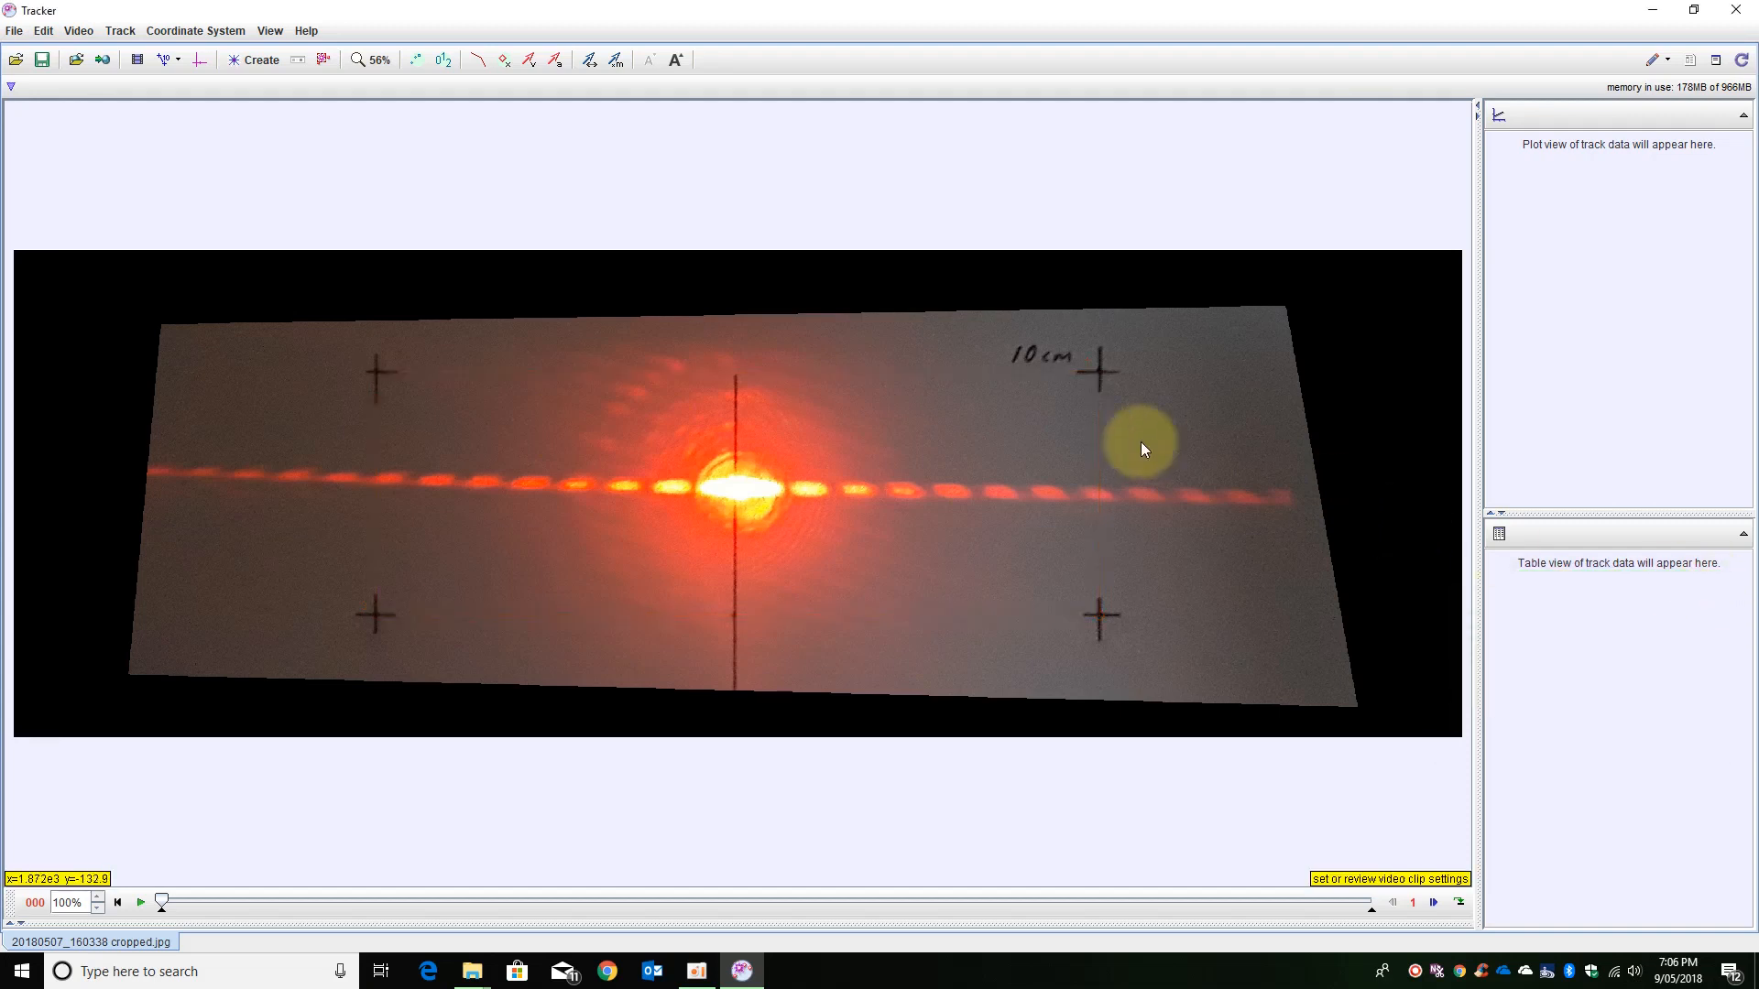
pyautogui.moveTo(303, 127)
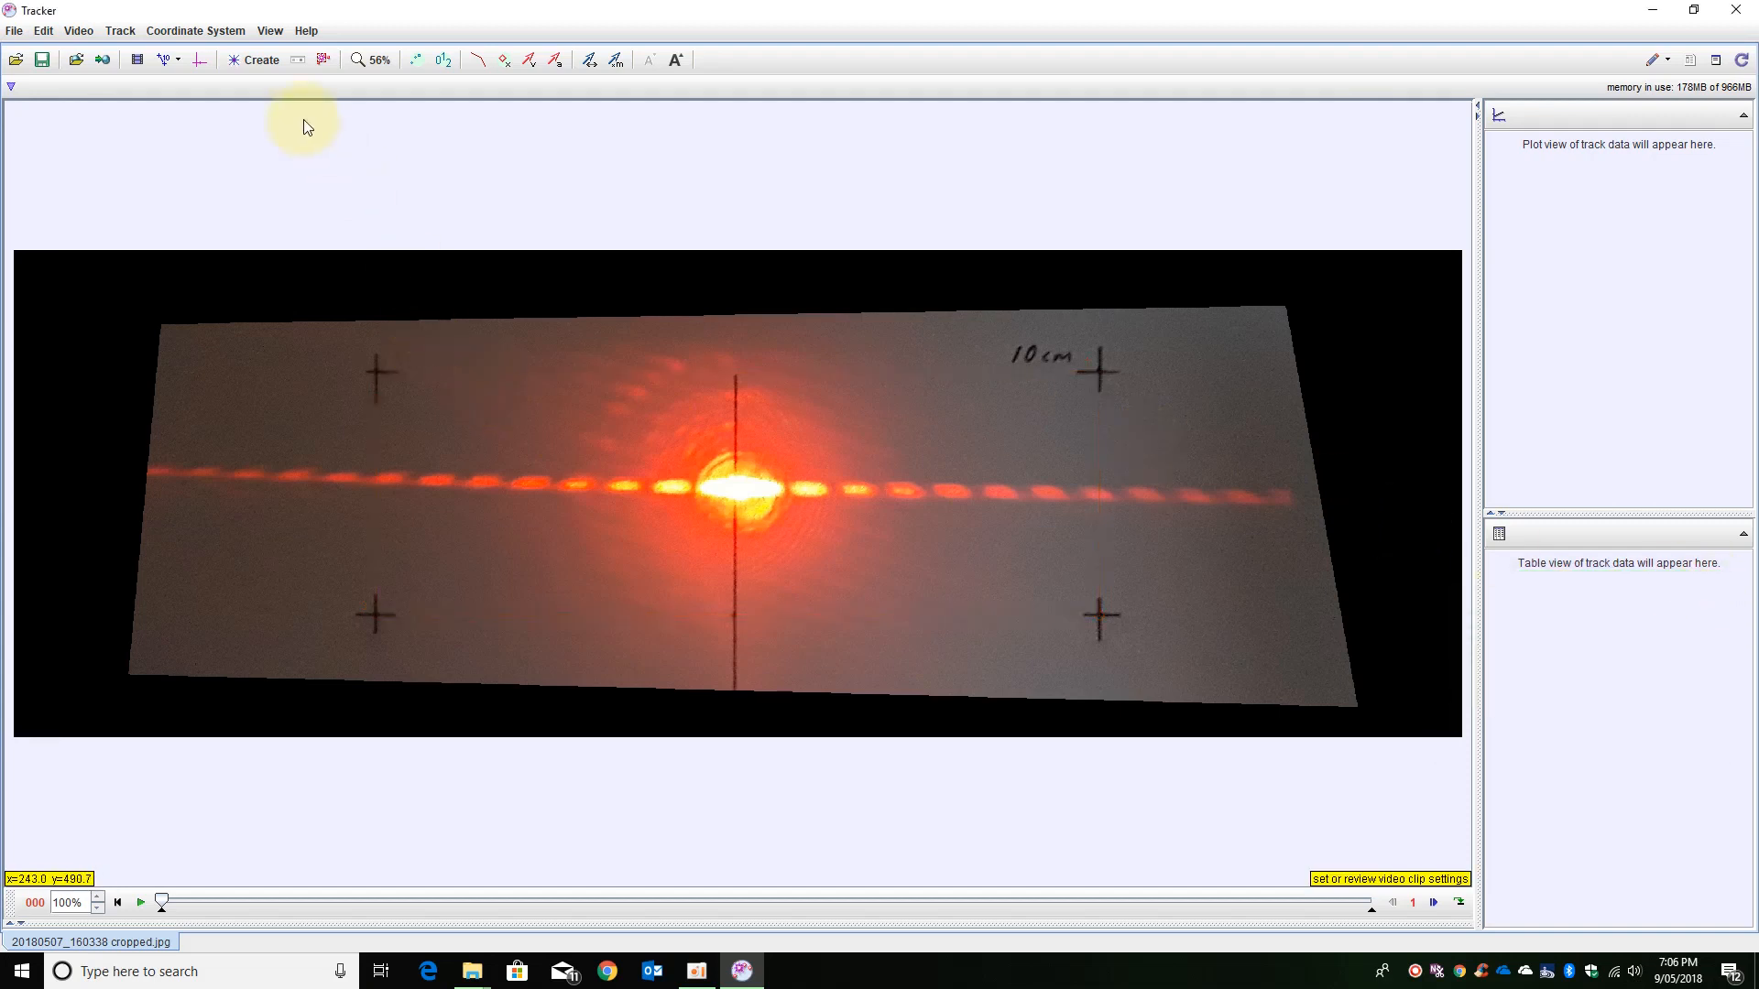
# Add a 0.100 m calibration stick starting on the top-left cross of the corrected photo.
pyautogui.click(260, 59)
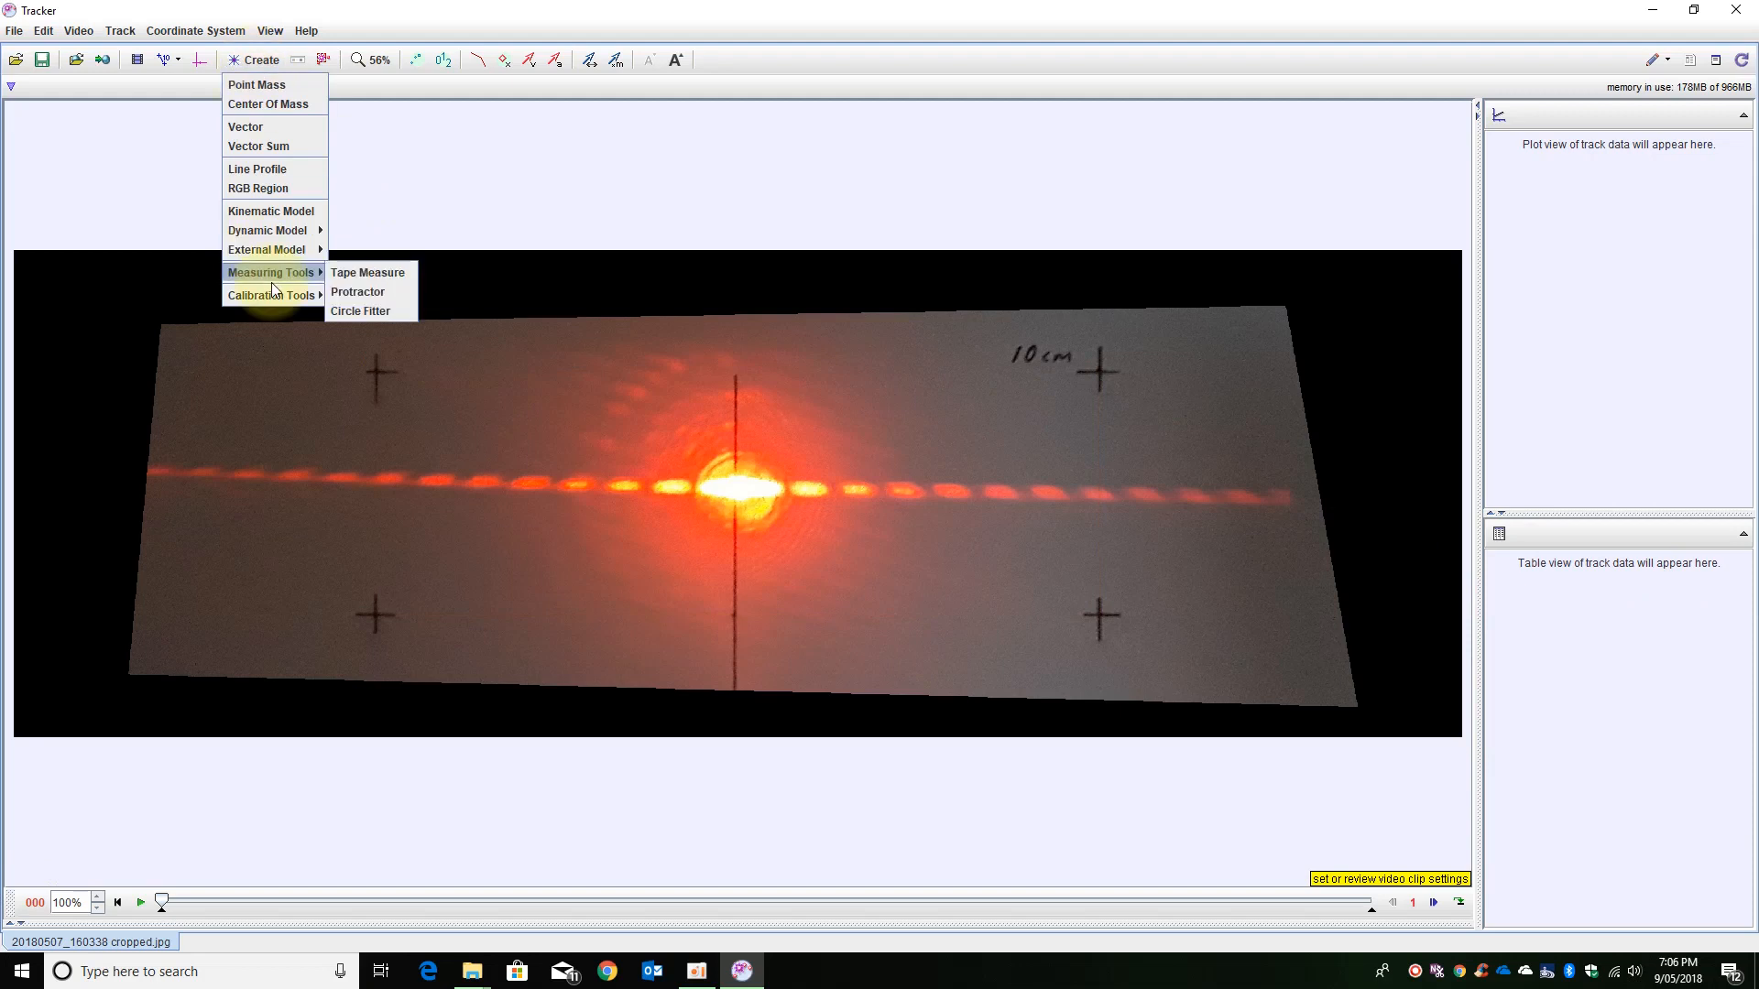
pyautogui.click(359, 273)
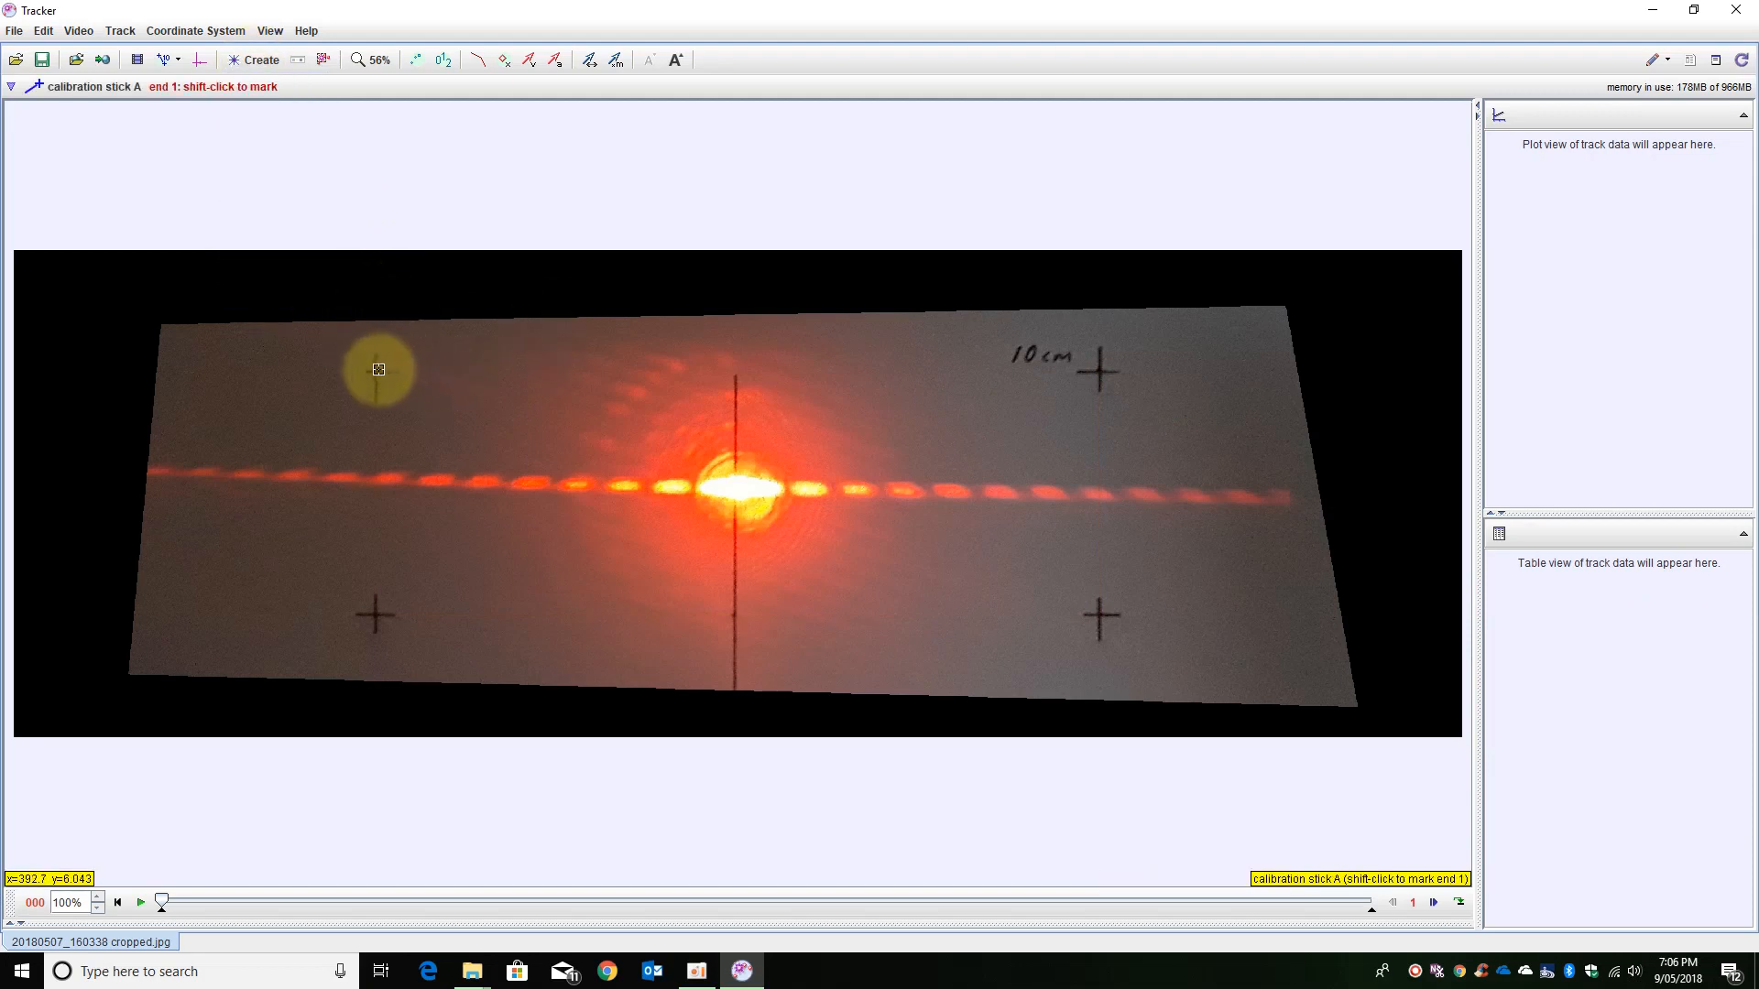
pyautogui.click(378, 371)
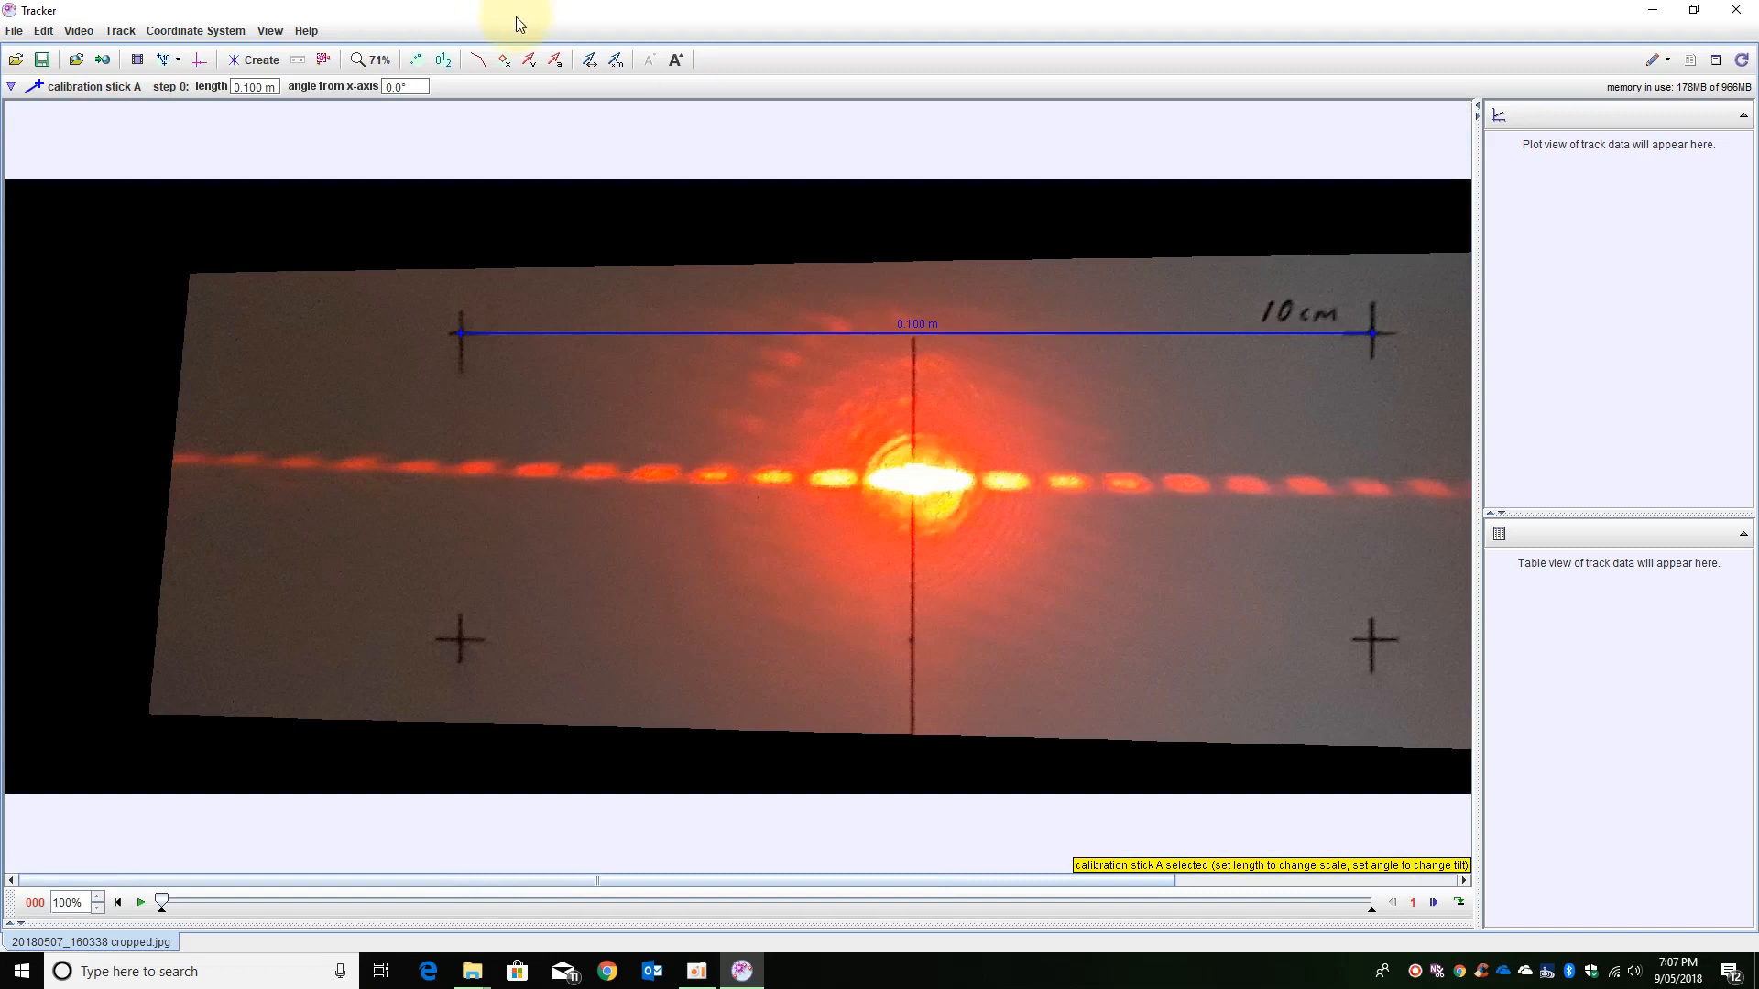
# Create a line profile spanning the row of laser diffraction spots.
pyautogui.click(257, 58)
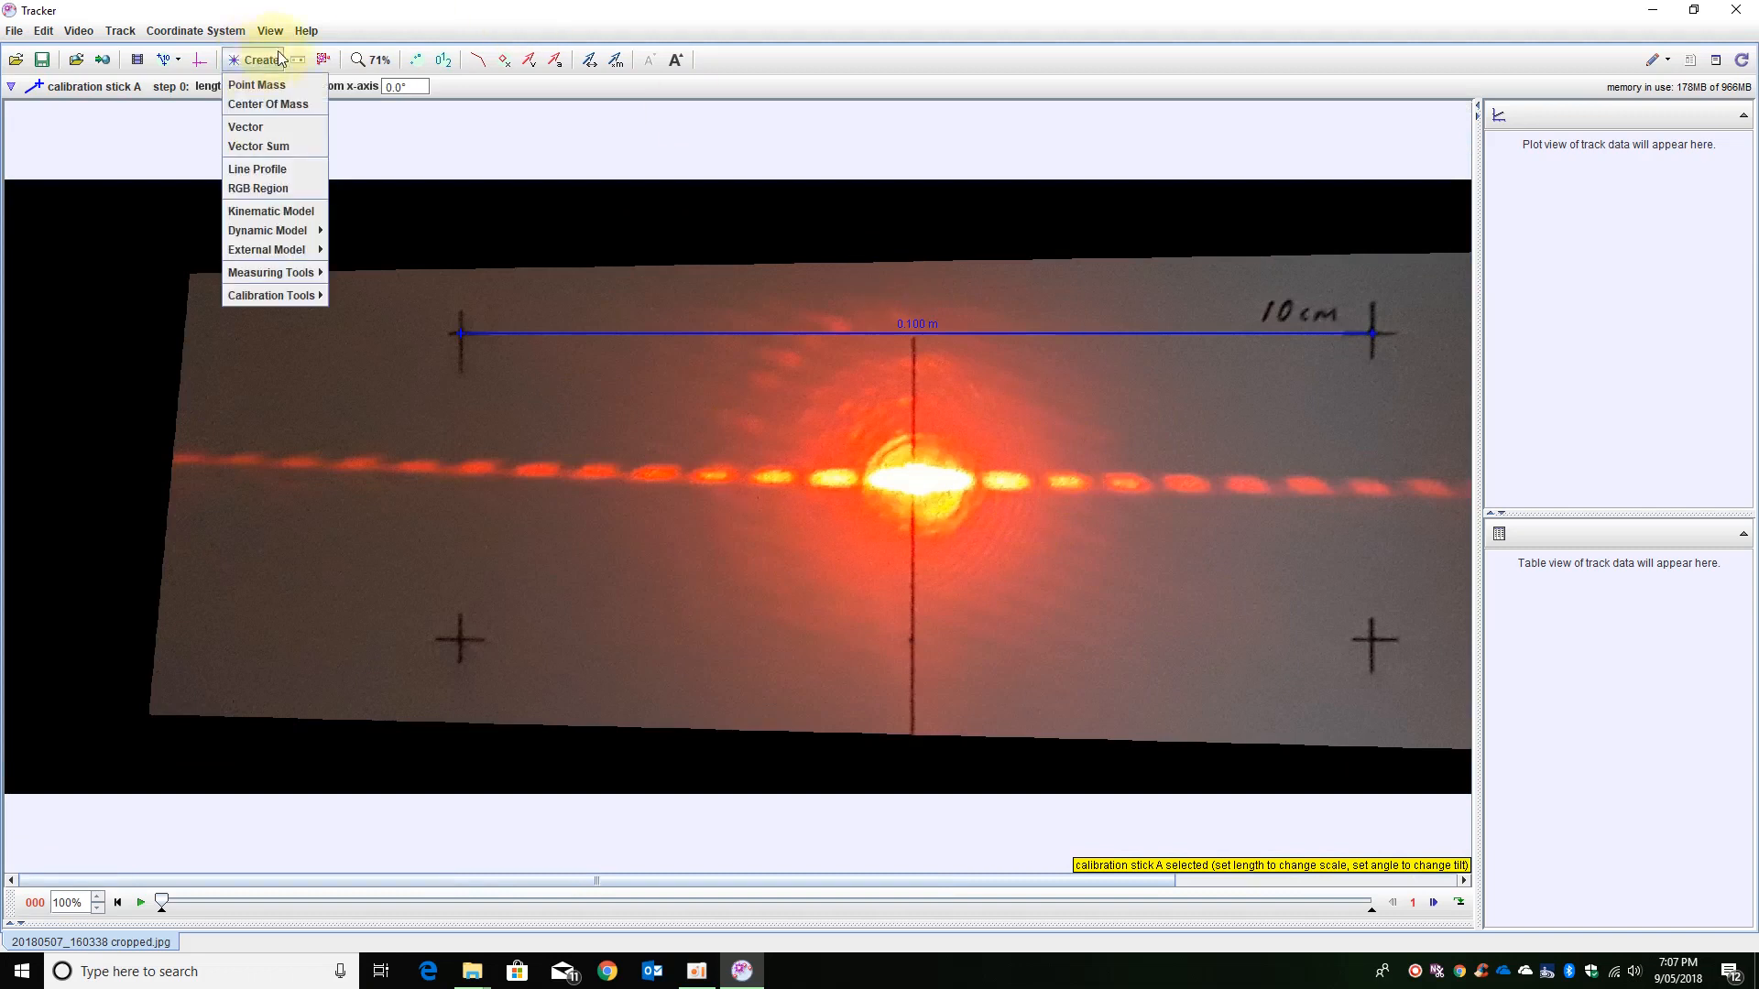
pyautogui.click(257, 169)
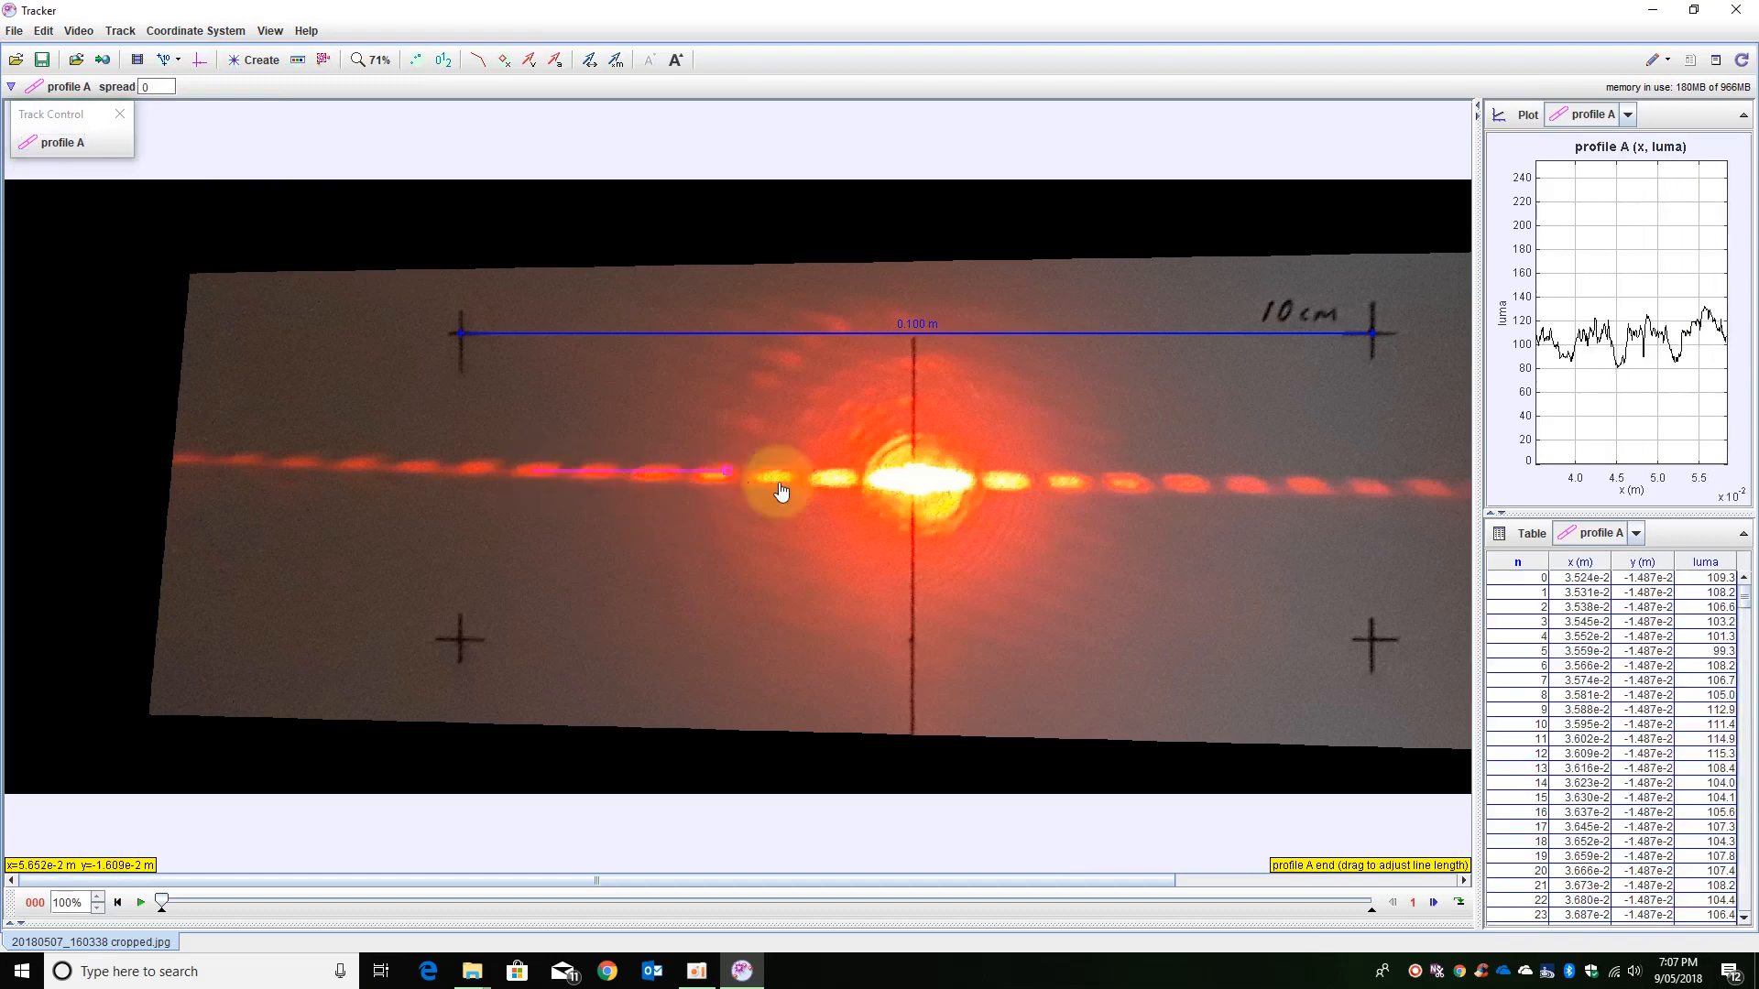
pyautogui.moveTo(782, 491); pyautogui.dragTo(1107, 481)
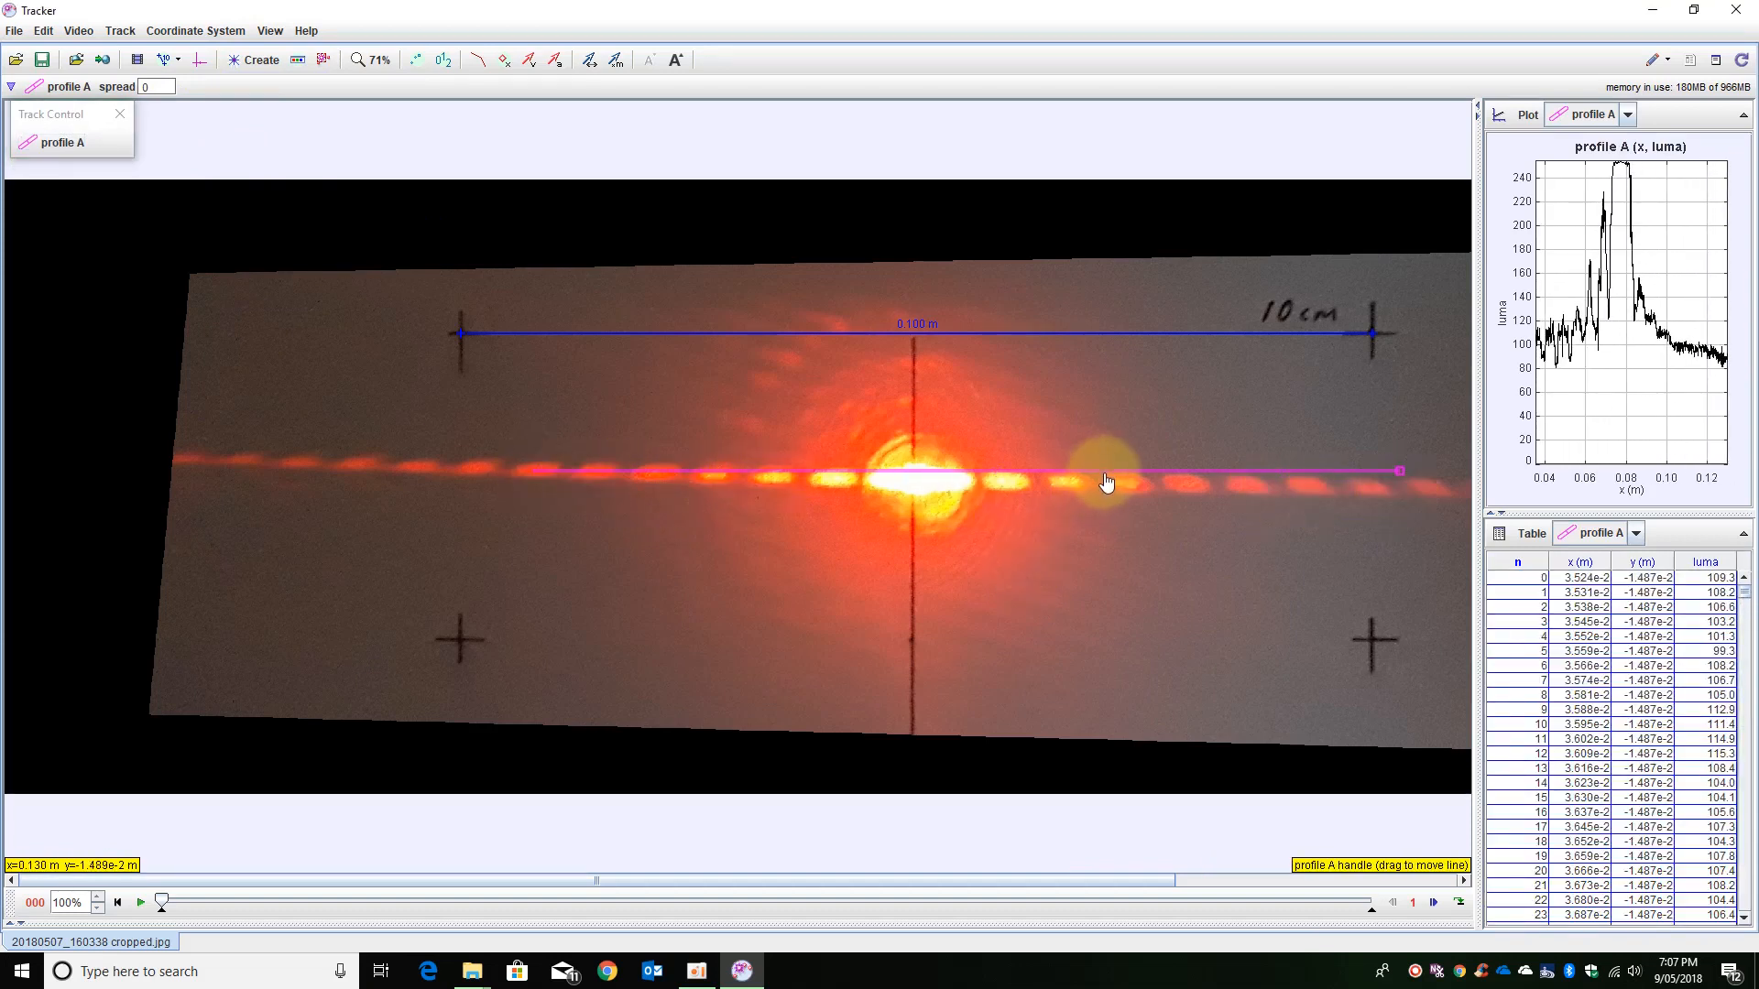
pyautogui.moveTo(1107, 482); pyautogui.dragTo(1105, 486)
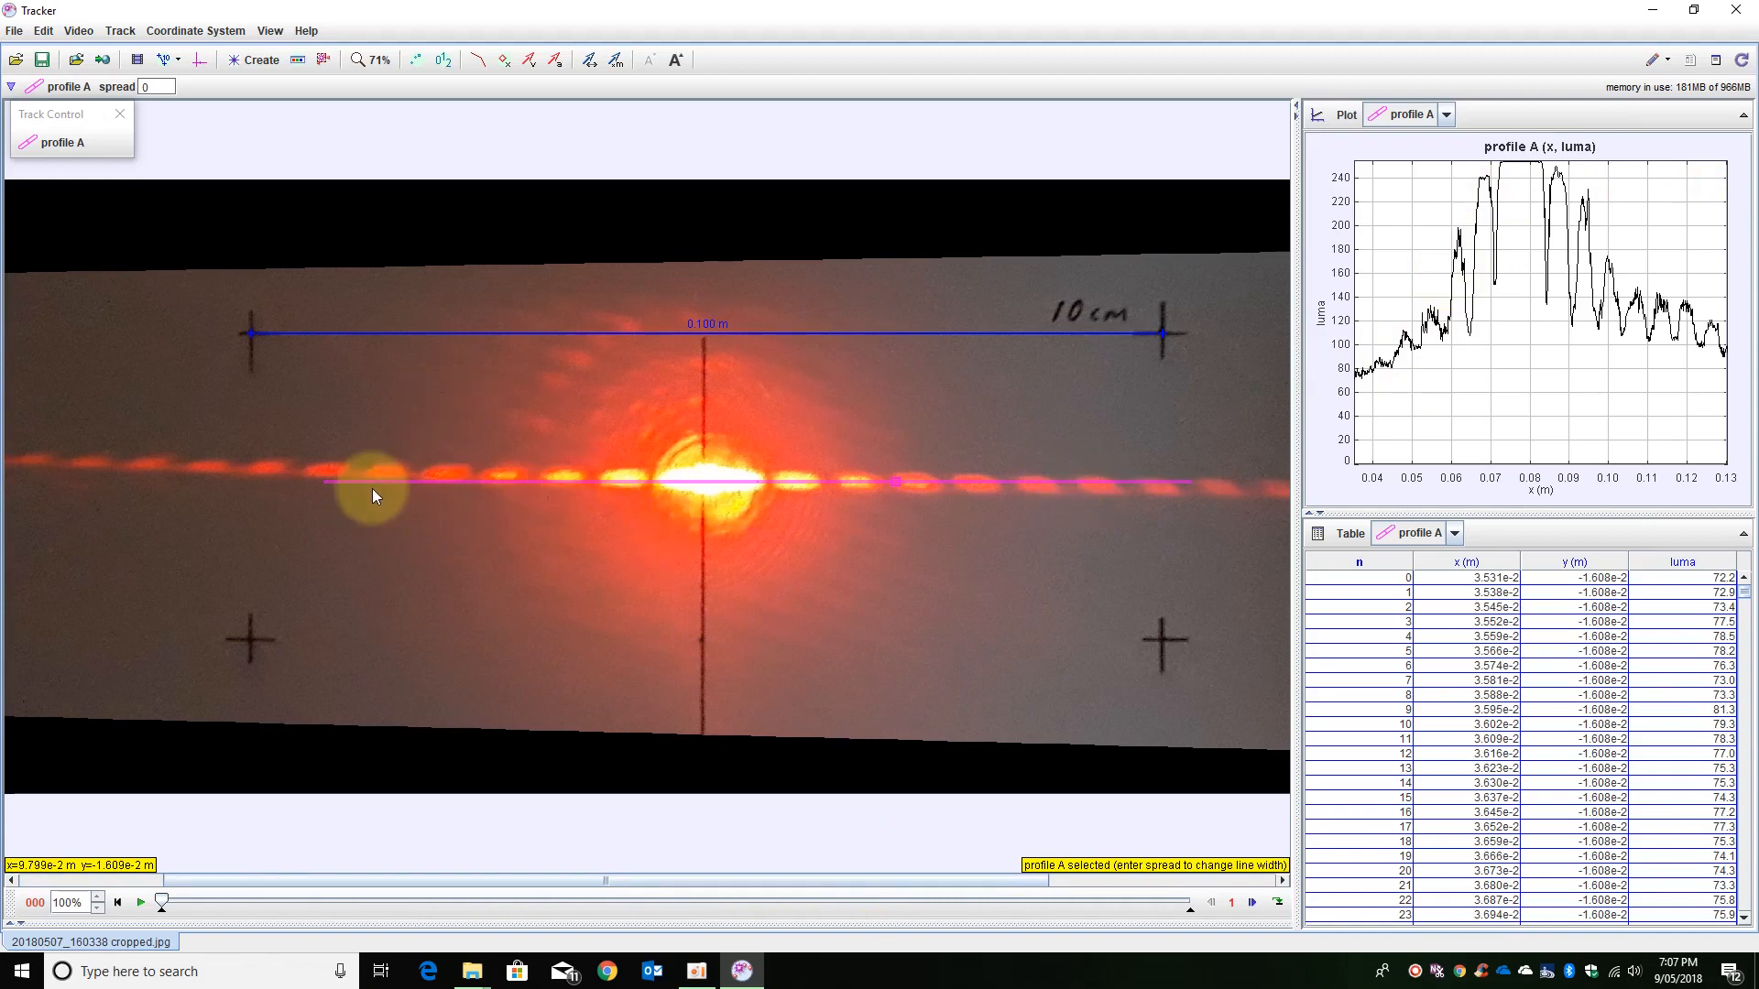
pyautogui.moveTo(1063, 482)
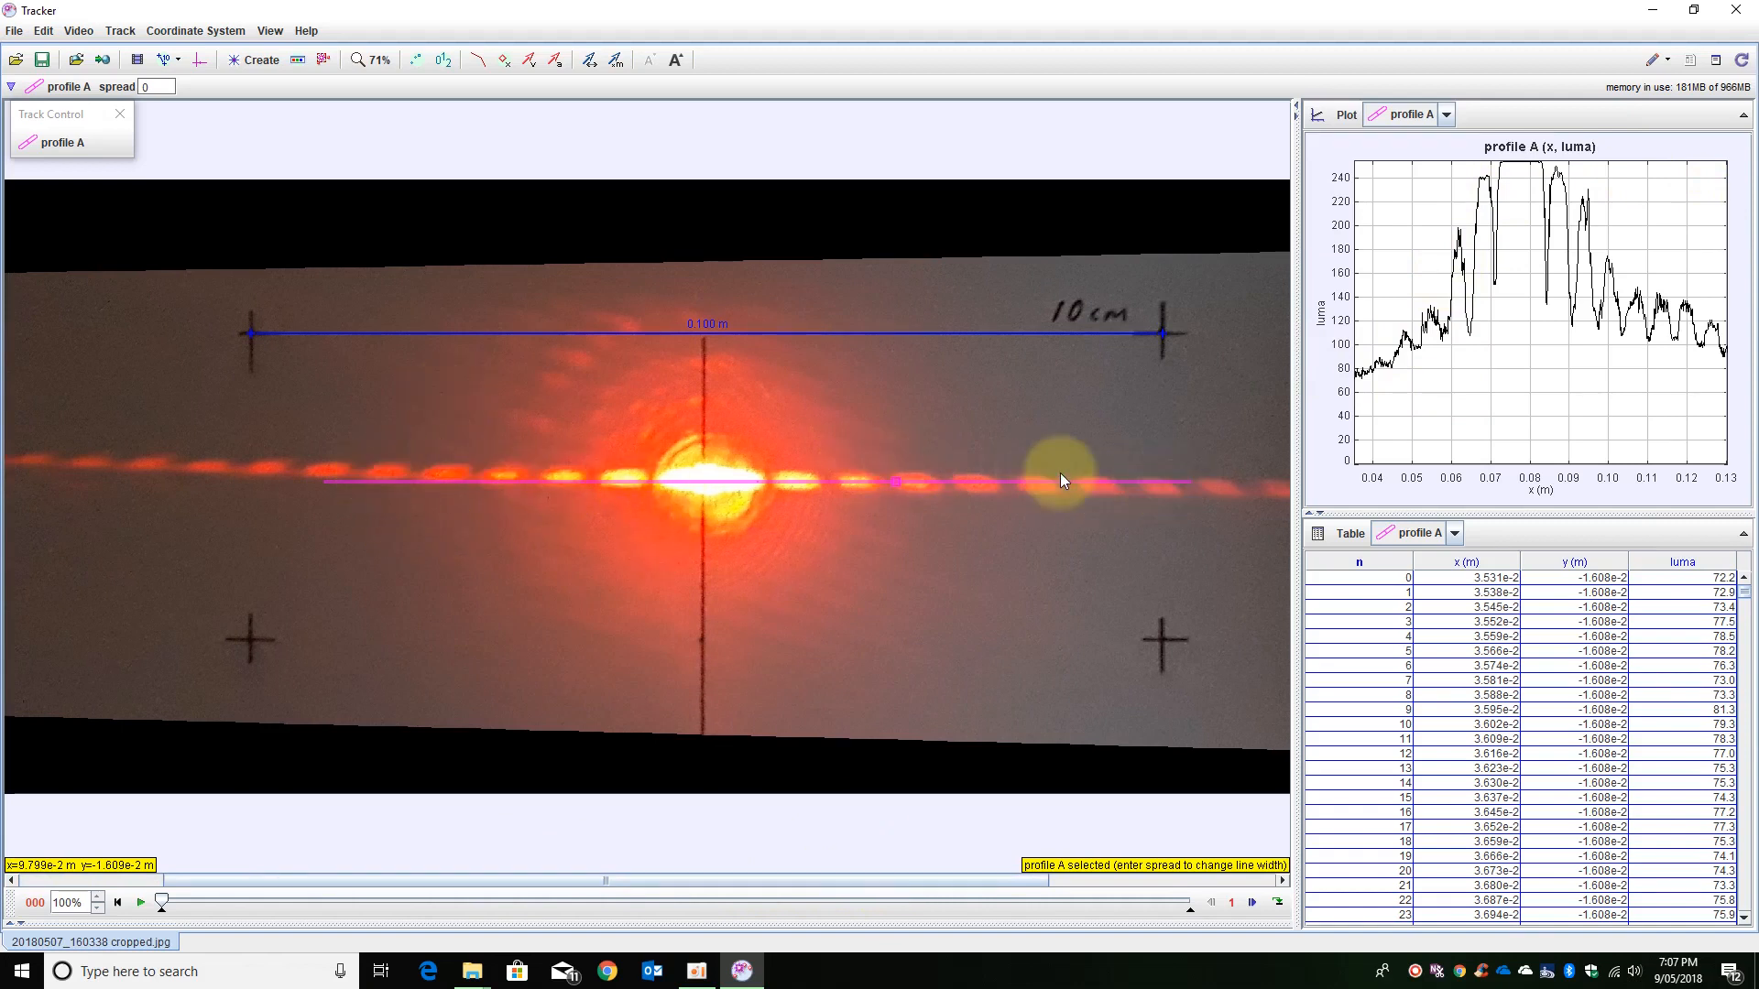
pyautogui.moveTo(1016, 489)
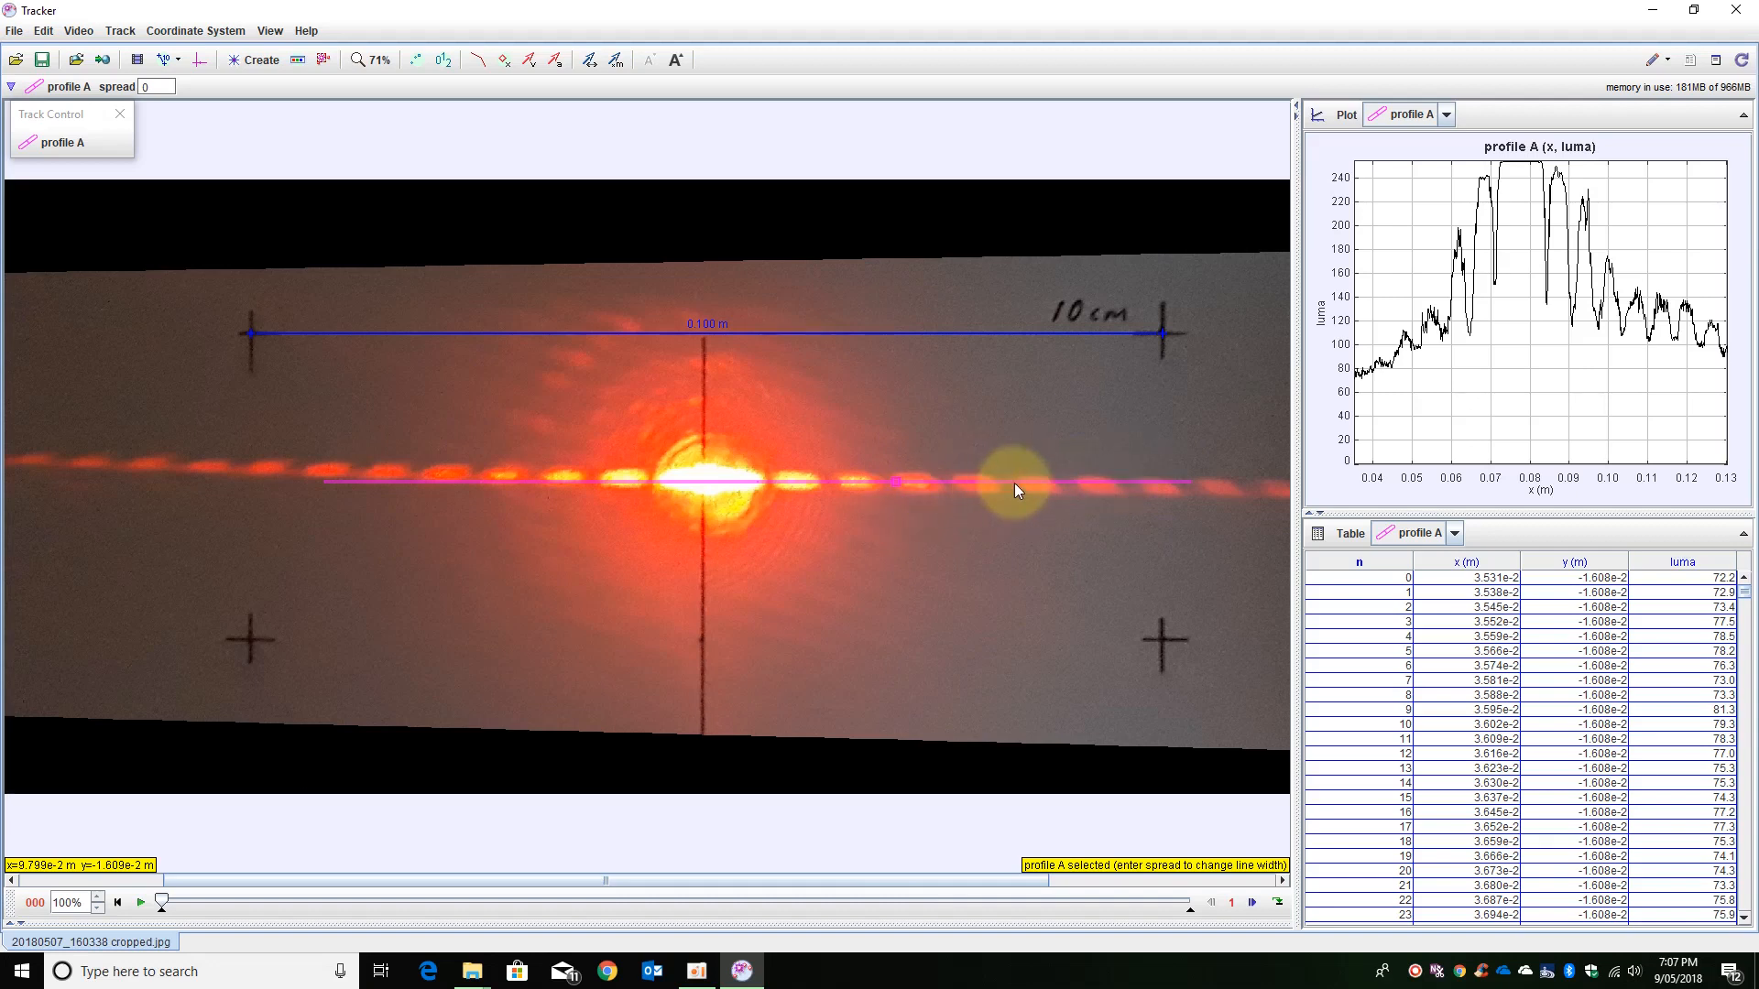
pyautogui.moveTo(289, 239)
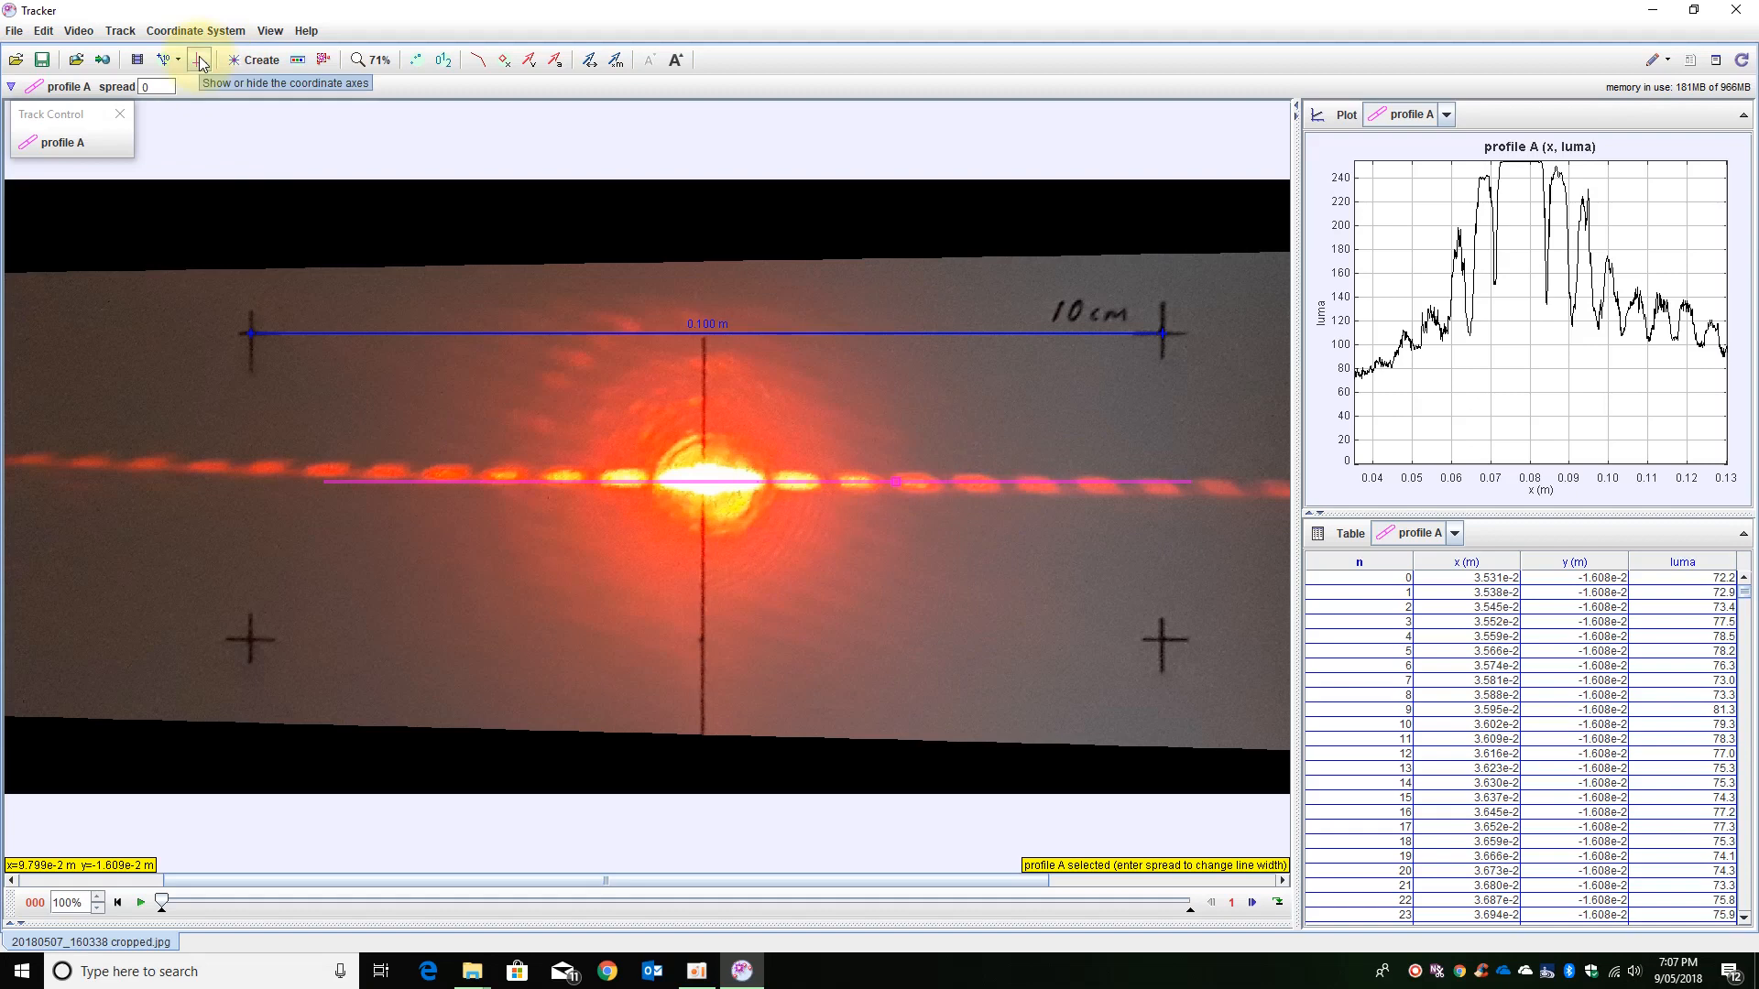
# Show coordinate axes with origin below the spots and orient profile A along the x-axis.
pyautogui.click(198, 58)
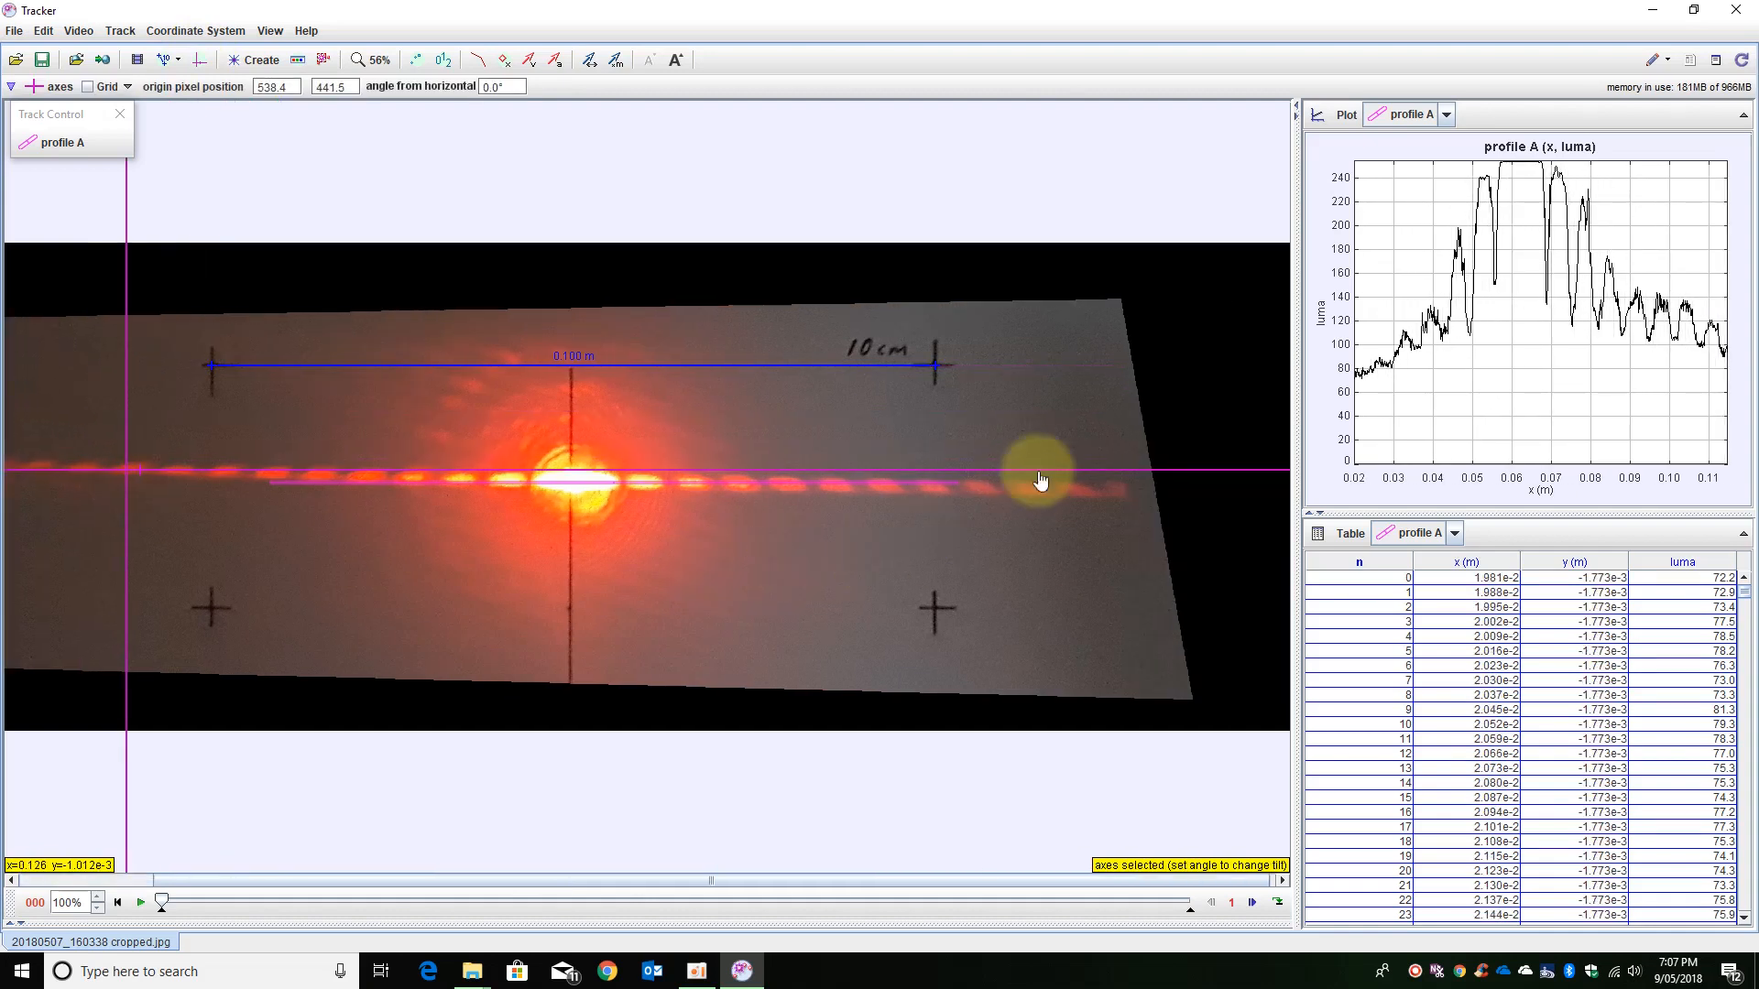
pyautogui.moveTo(1037, 477); pyautogui.dragTo(1048, 496)
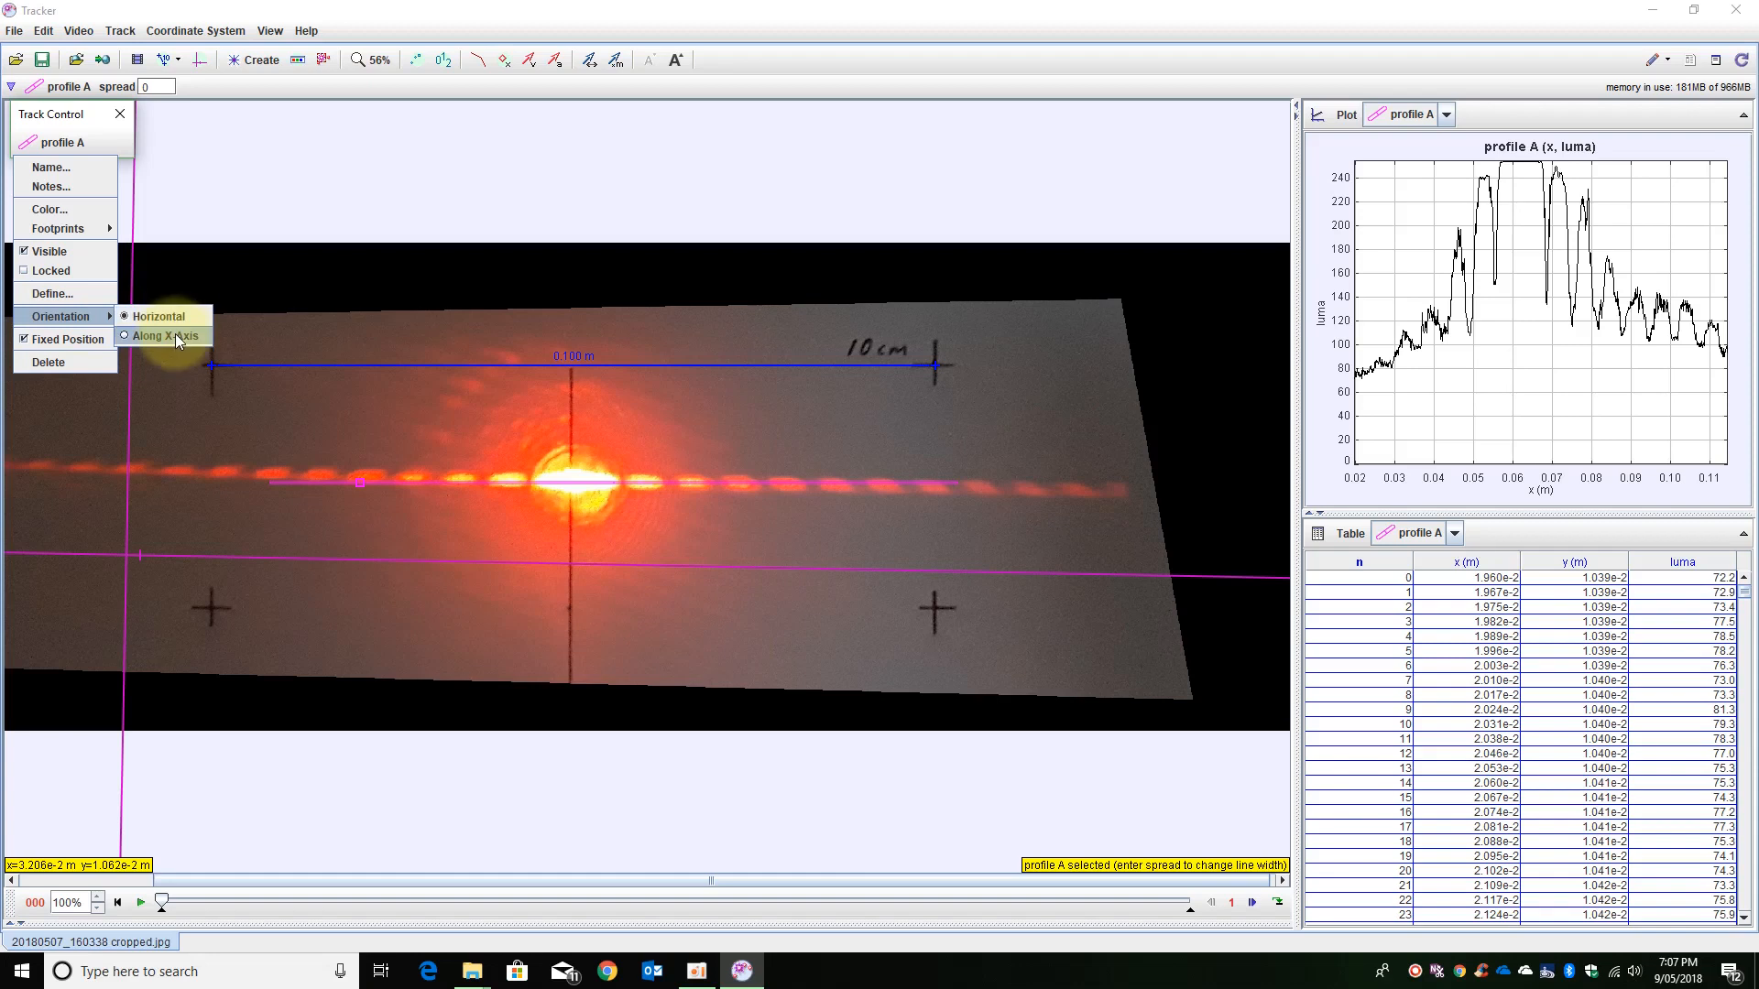
pyautogui.click(167, 336)
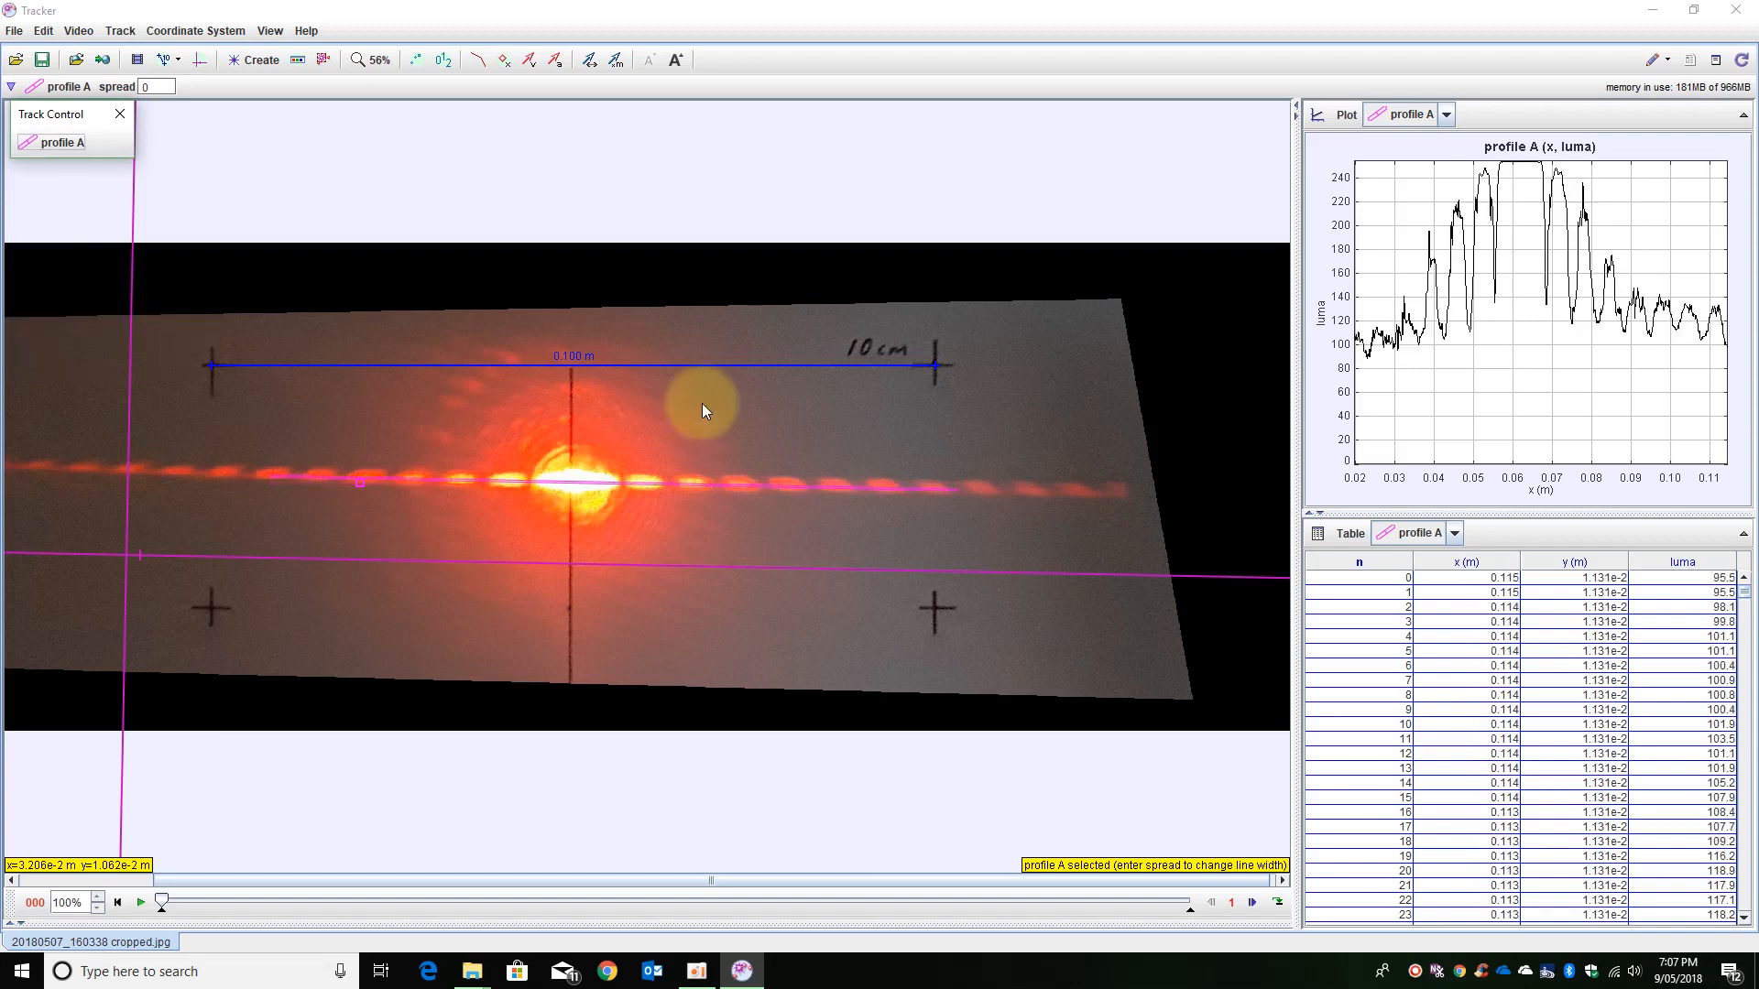
pyautogui.moveTo(416, 484)
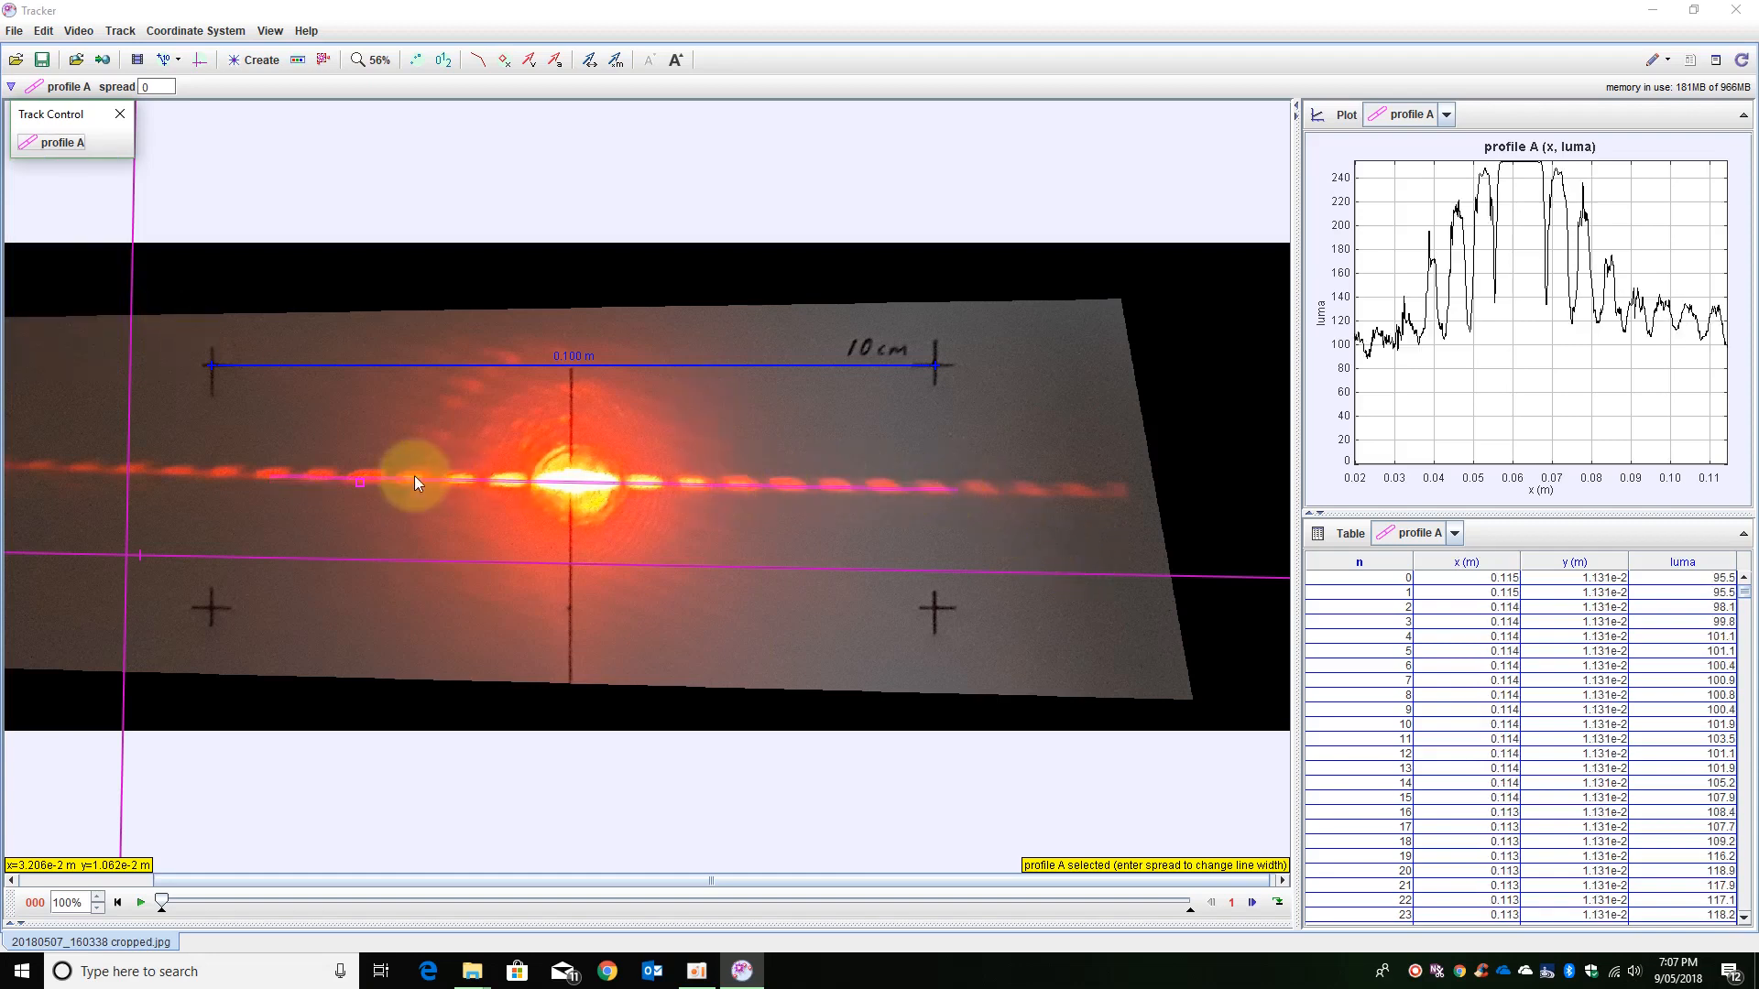
pyautogui.moveTo(686, 491)
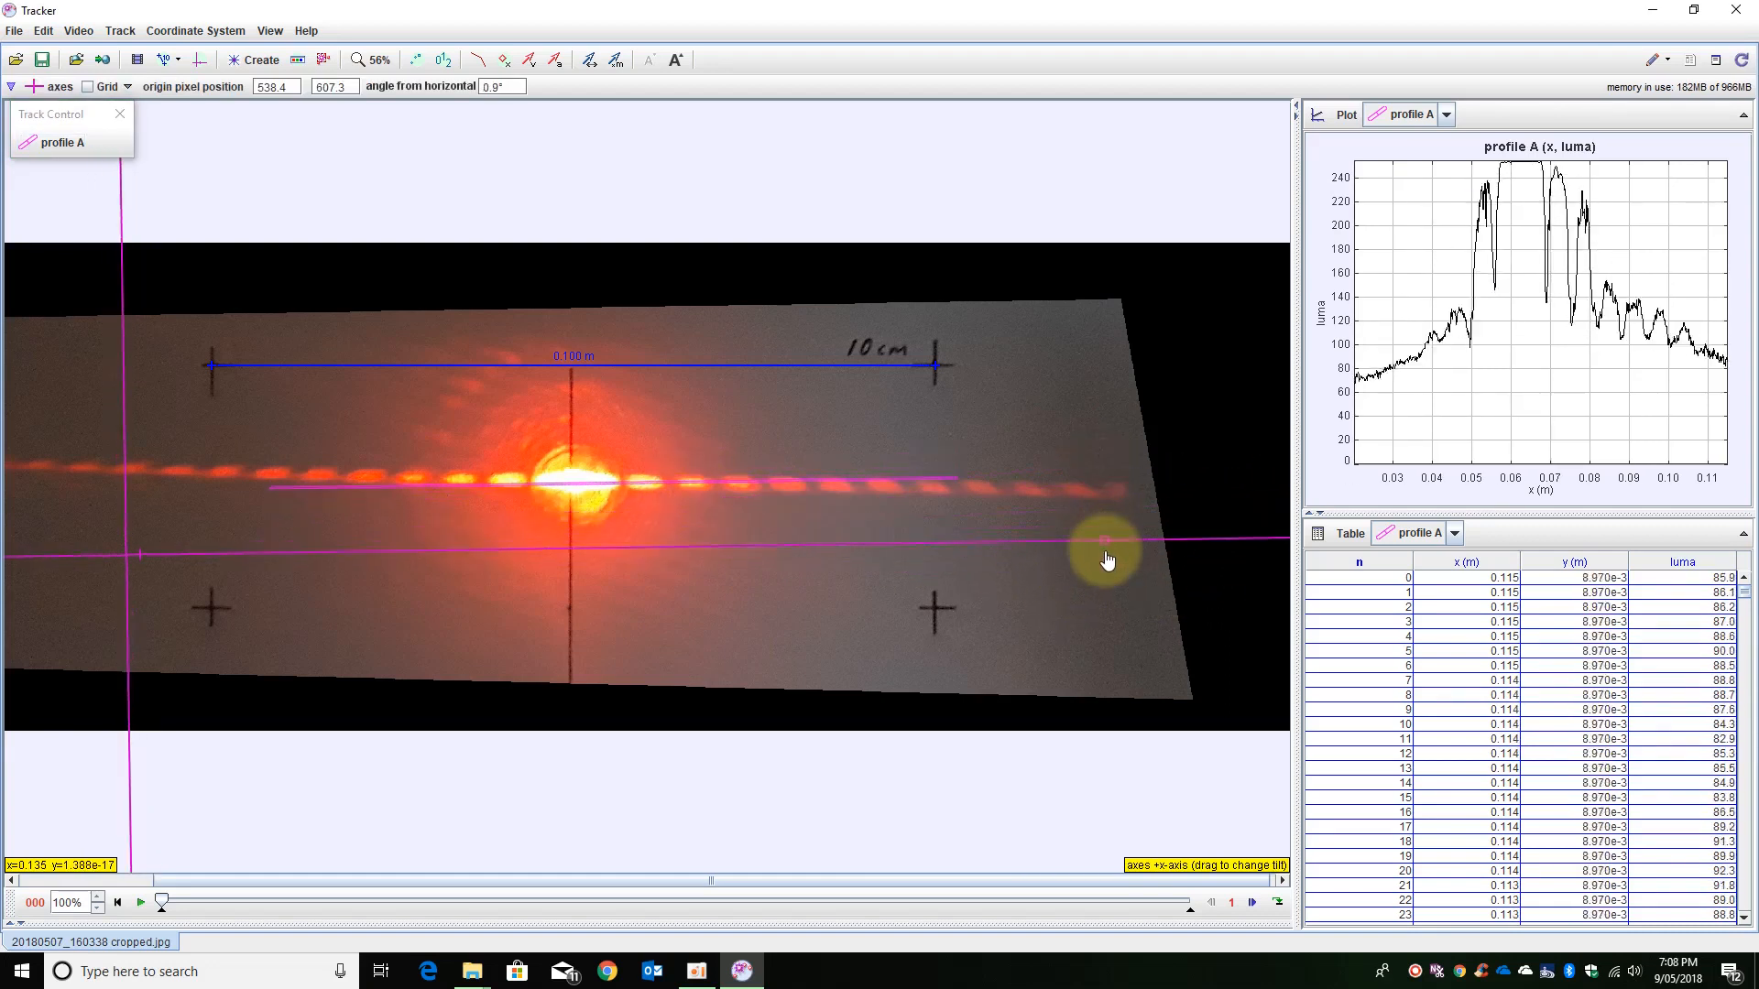
# Tilt the x-axis so the profile follows the slanted row of spots.
pyautogui.moveTo(1105, 557); pyautogui.dragTo(1105, 568)
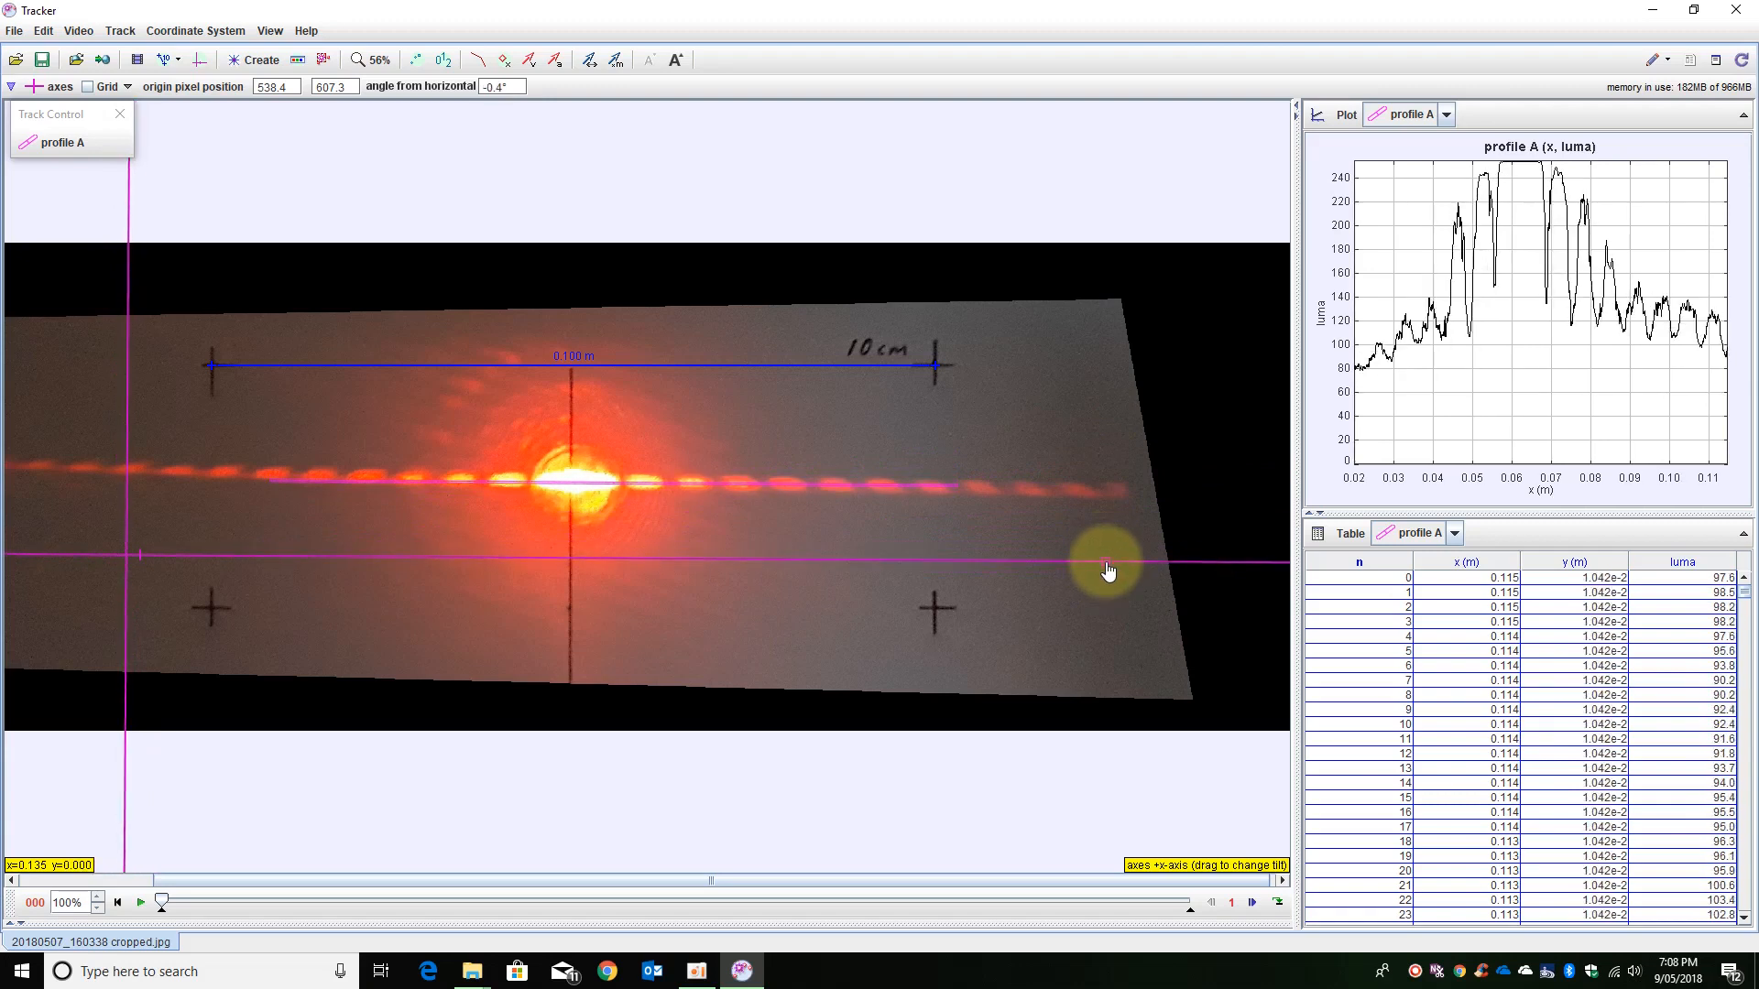
pyautogui.moveTo(1107, 570); pyautogui.dragTo(849, 535)
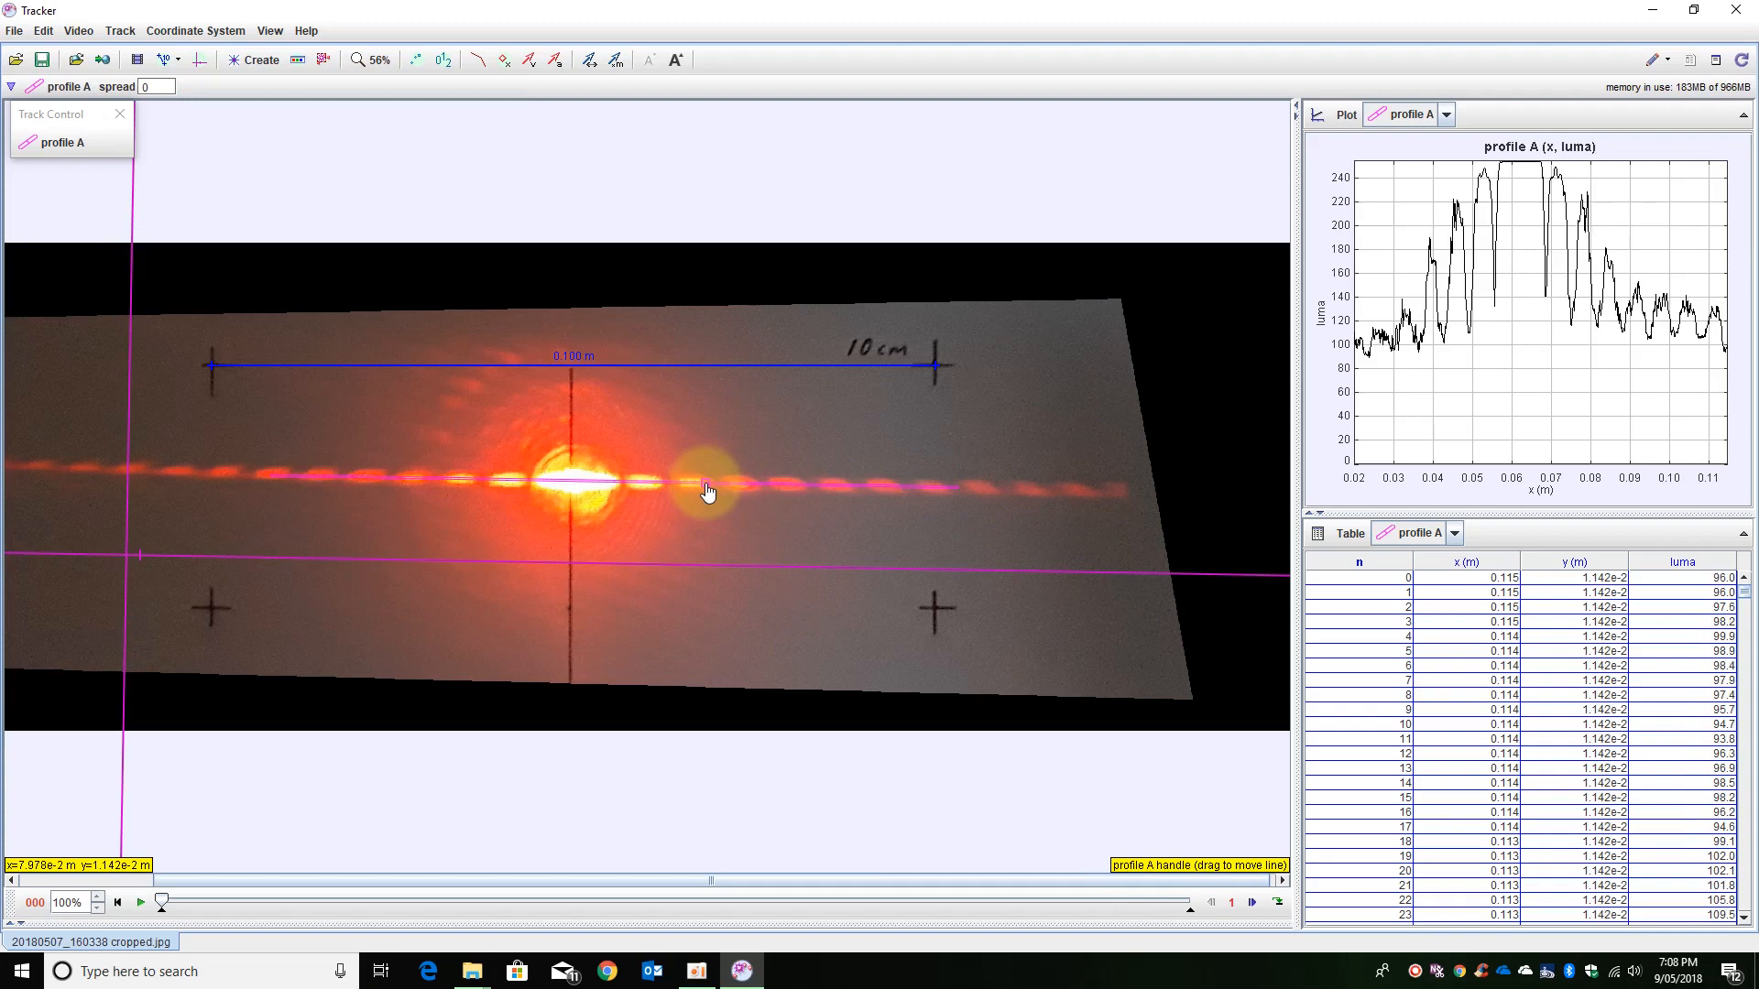
# Check the R channel, return the plot to luma, and set the profile spread to 5.
pyautogui.click(709, 487)
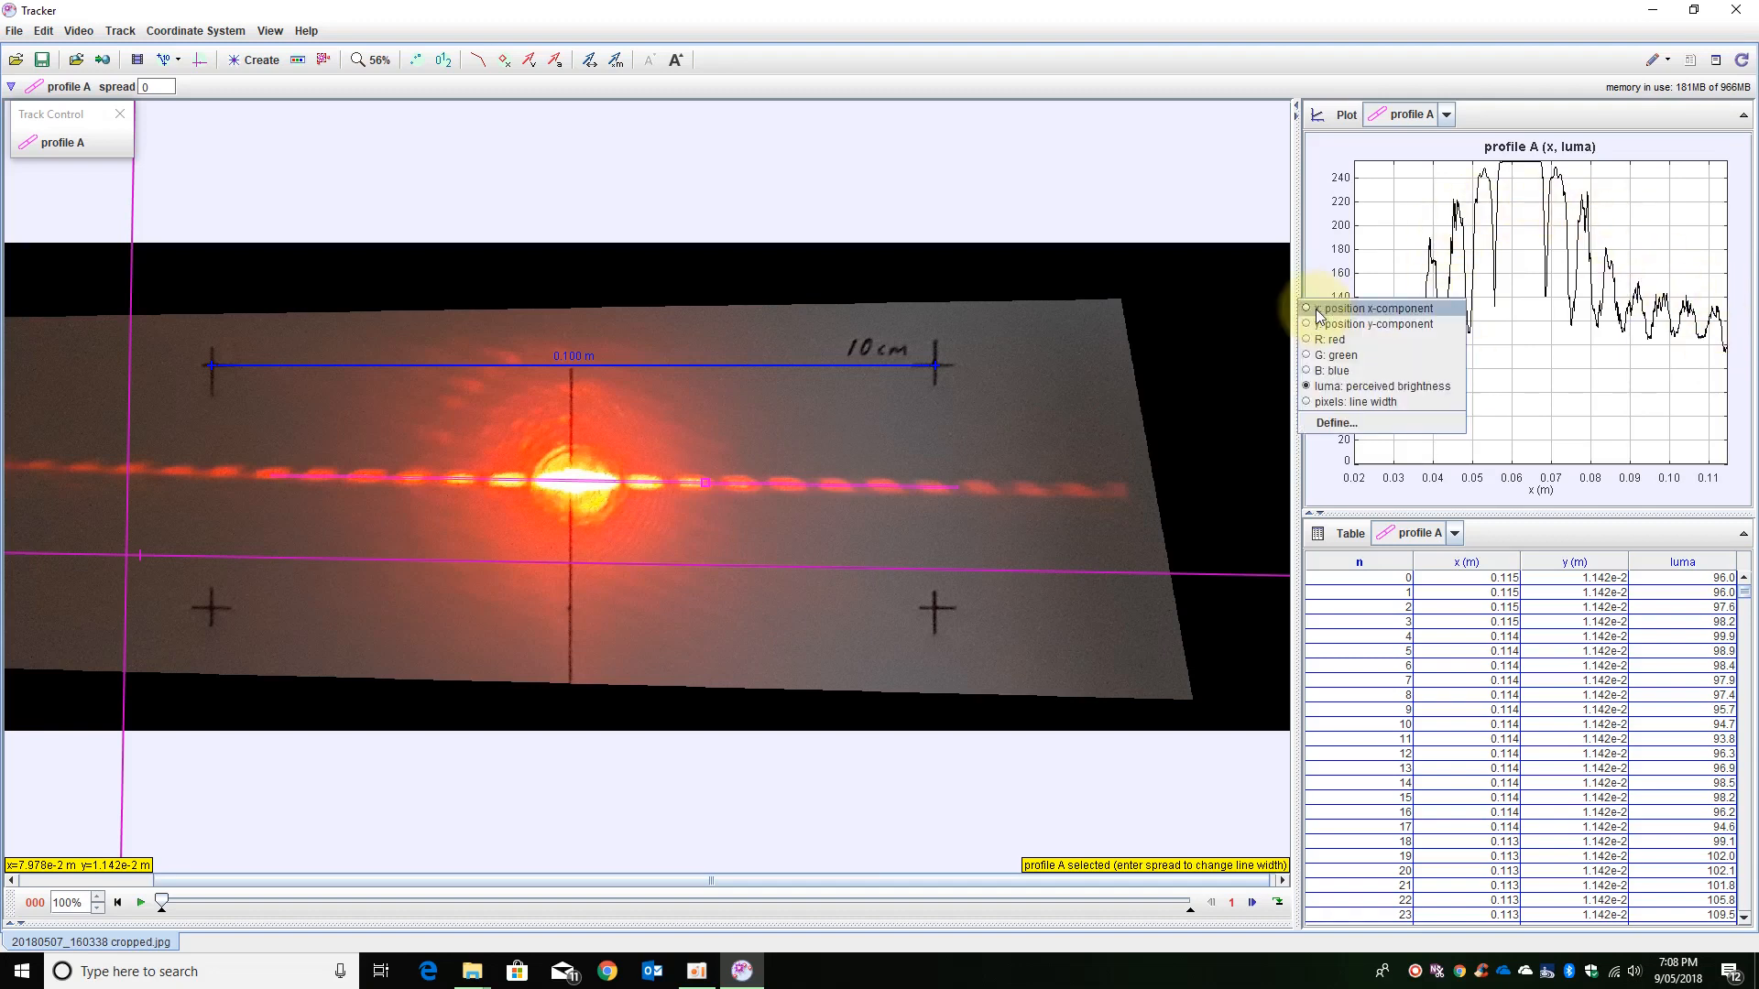
pyautogui.click(1330, 339)
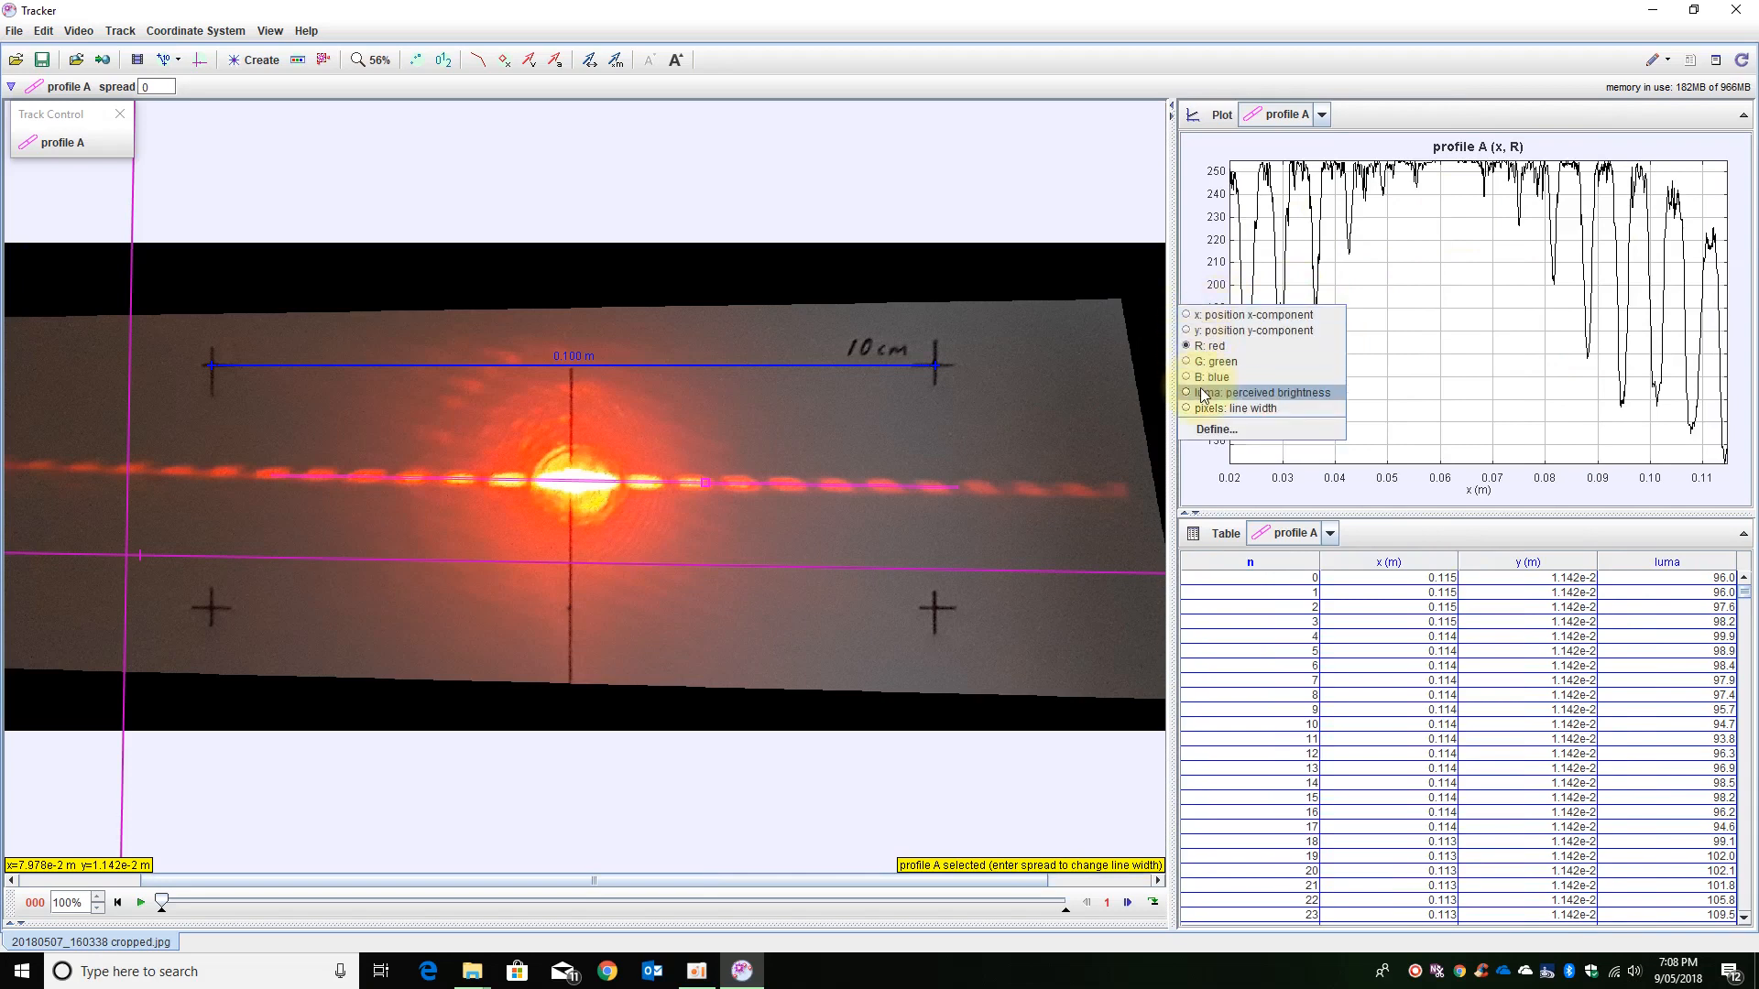
pyautogui.click(1257, 392)
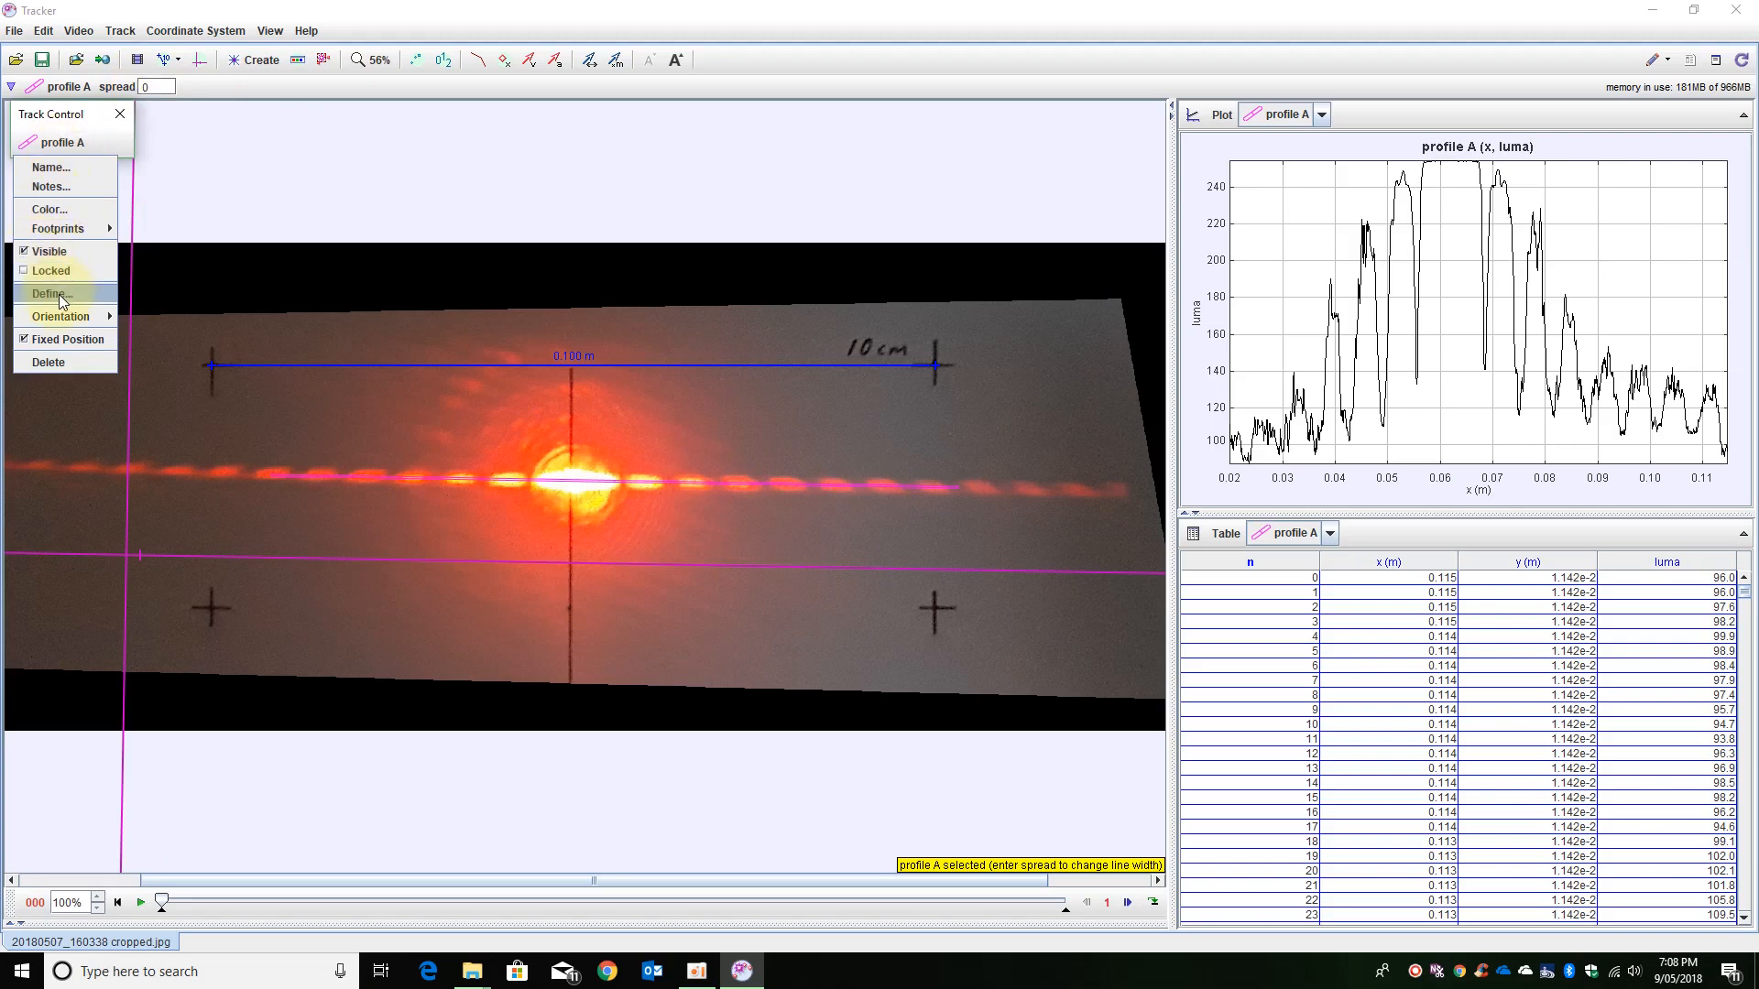
pyautogui.click(47, 209)
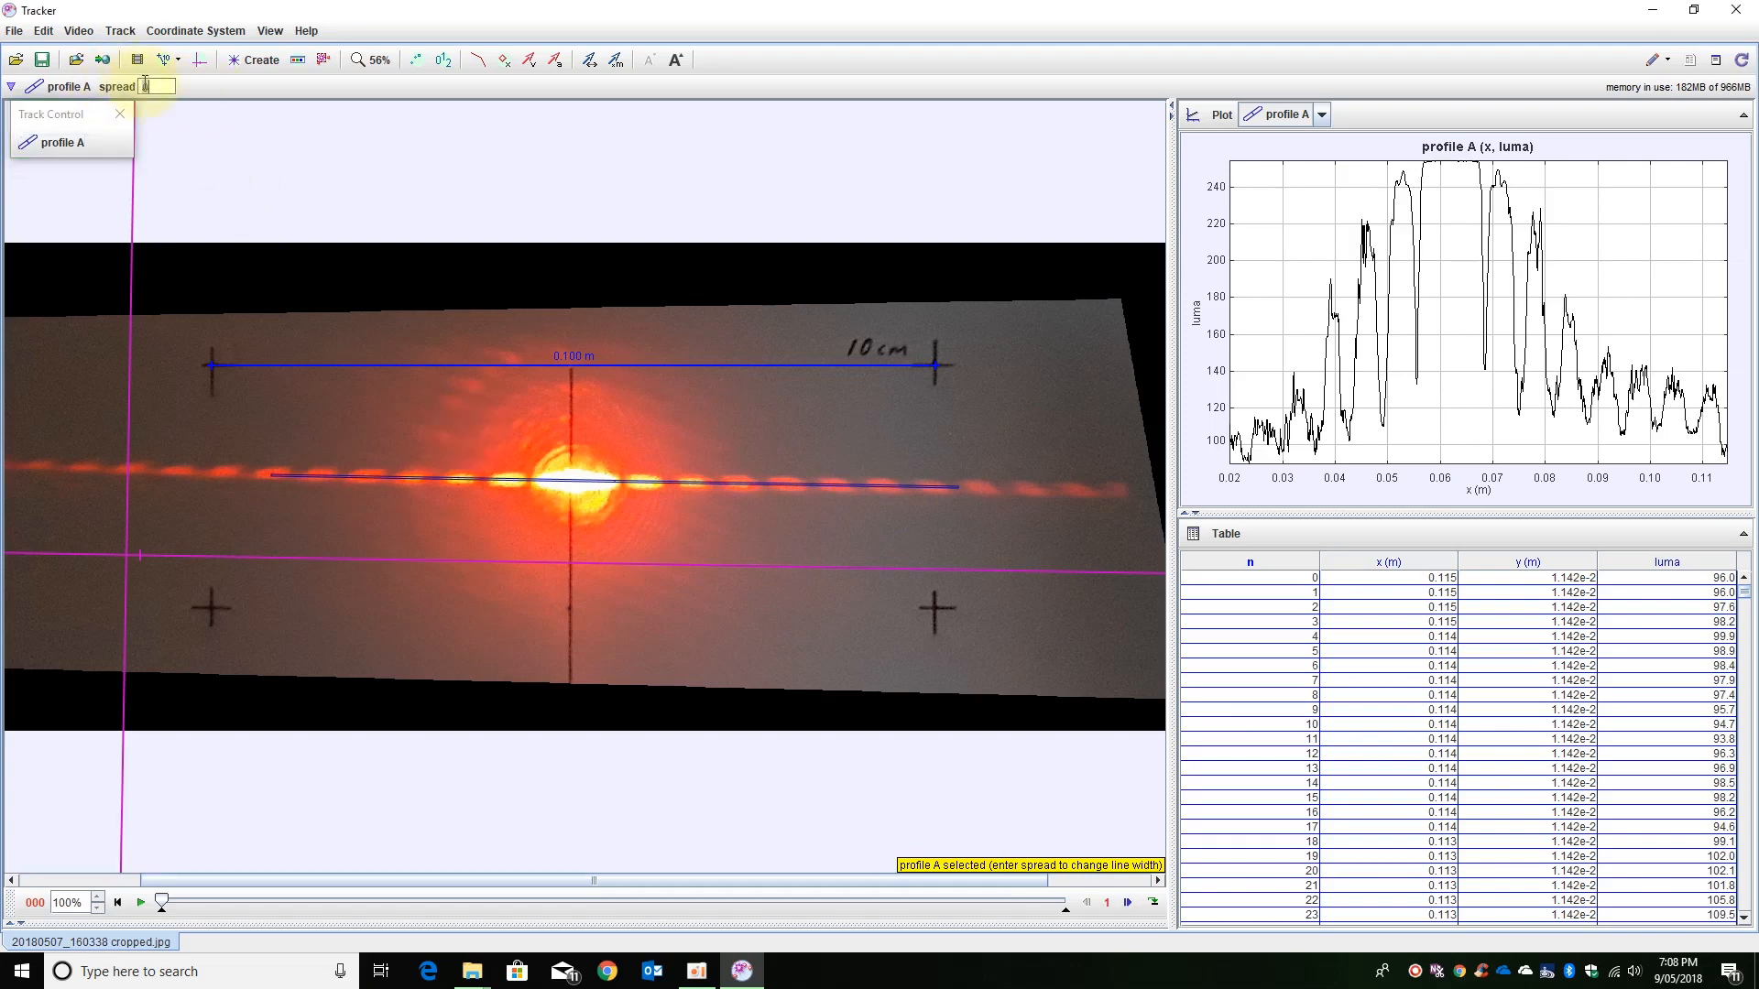
pyautogui.write('5')
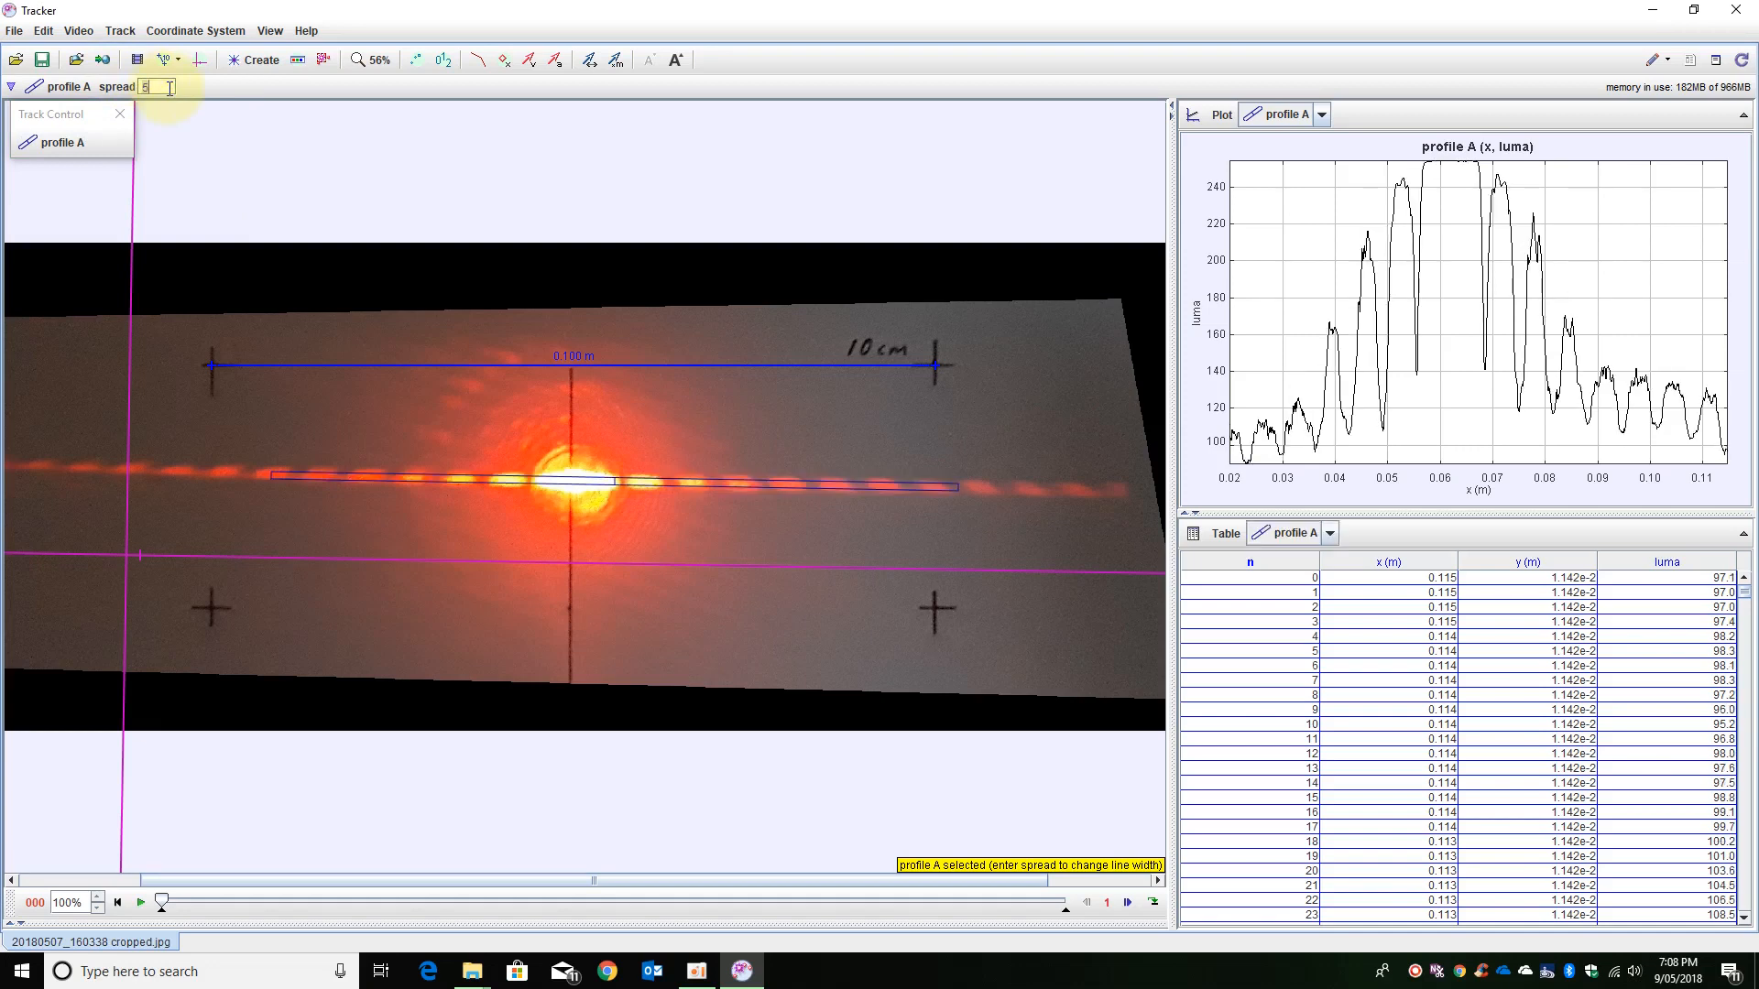
pyautogui.moveTo(645, 491)
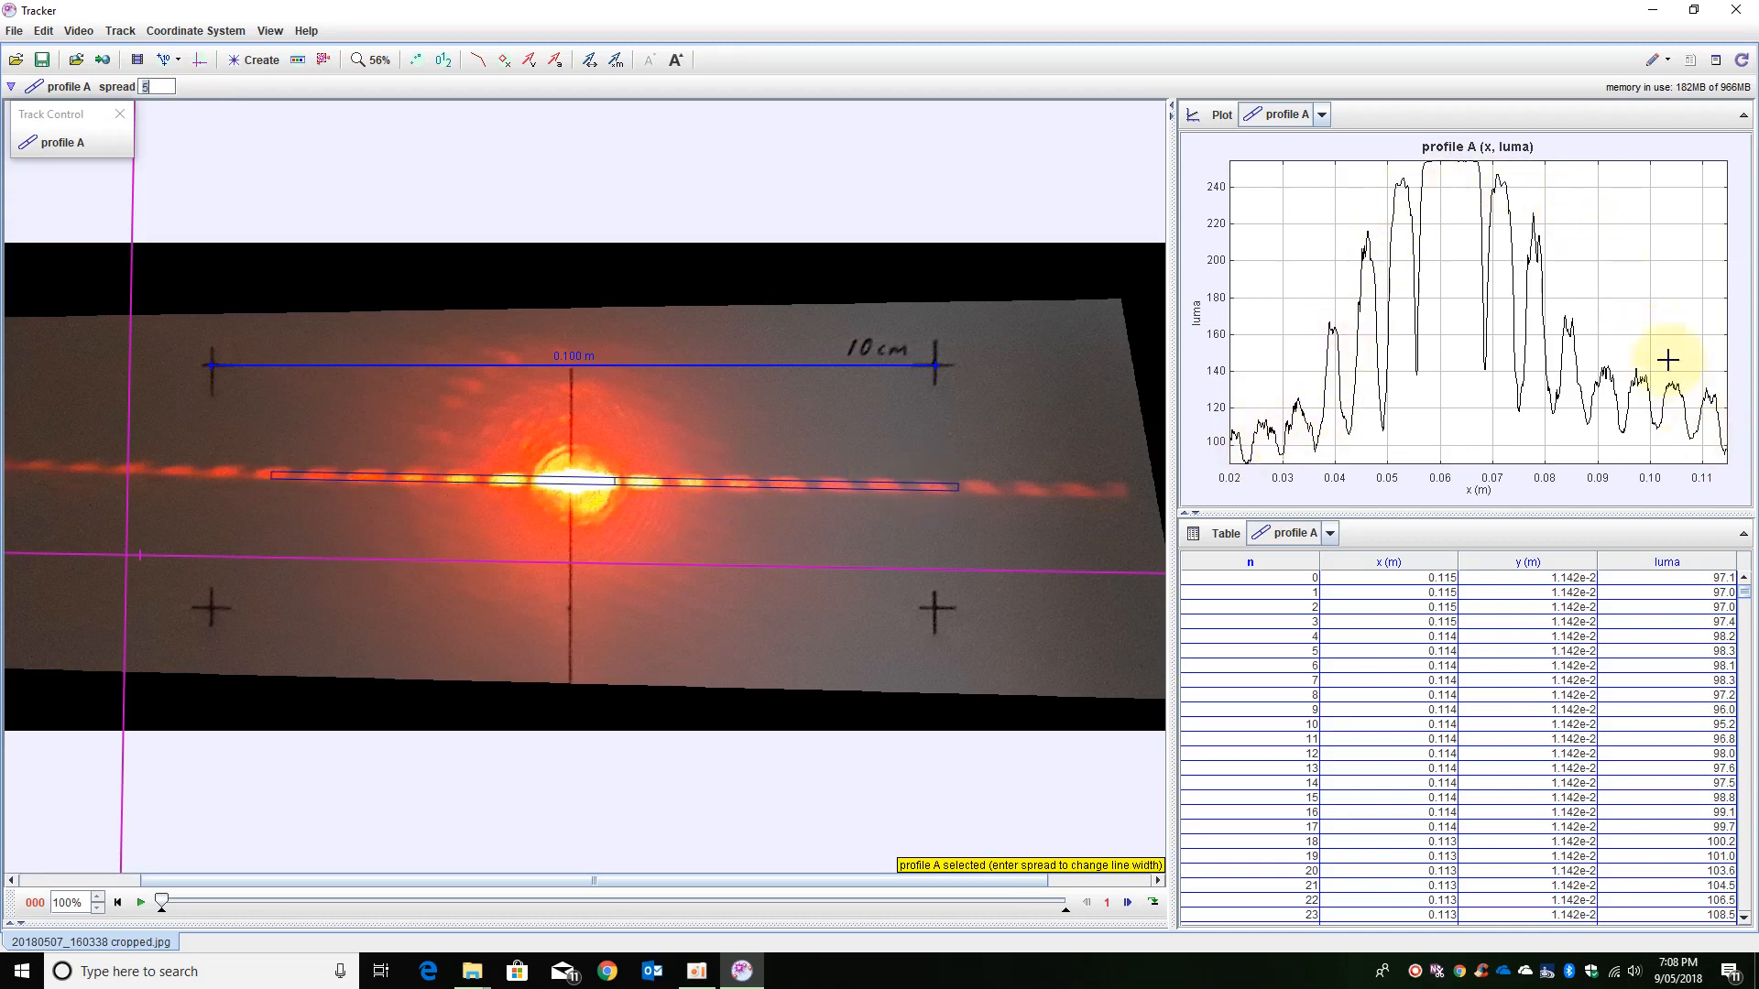
pyautogui.moveTo(1262, 429)
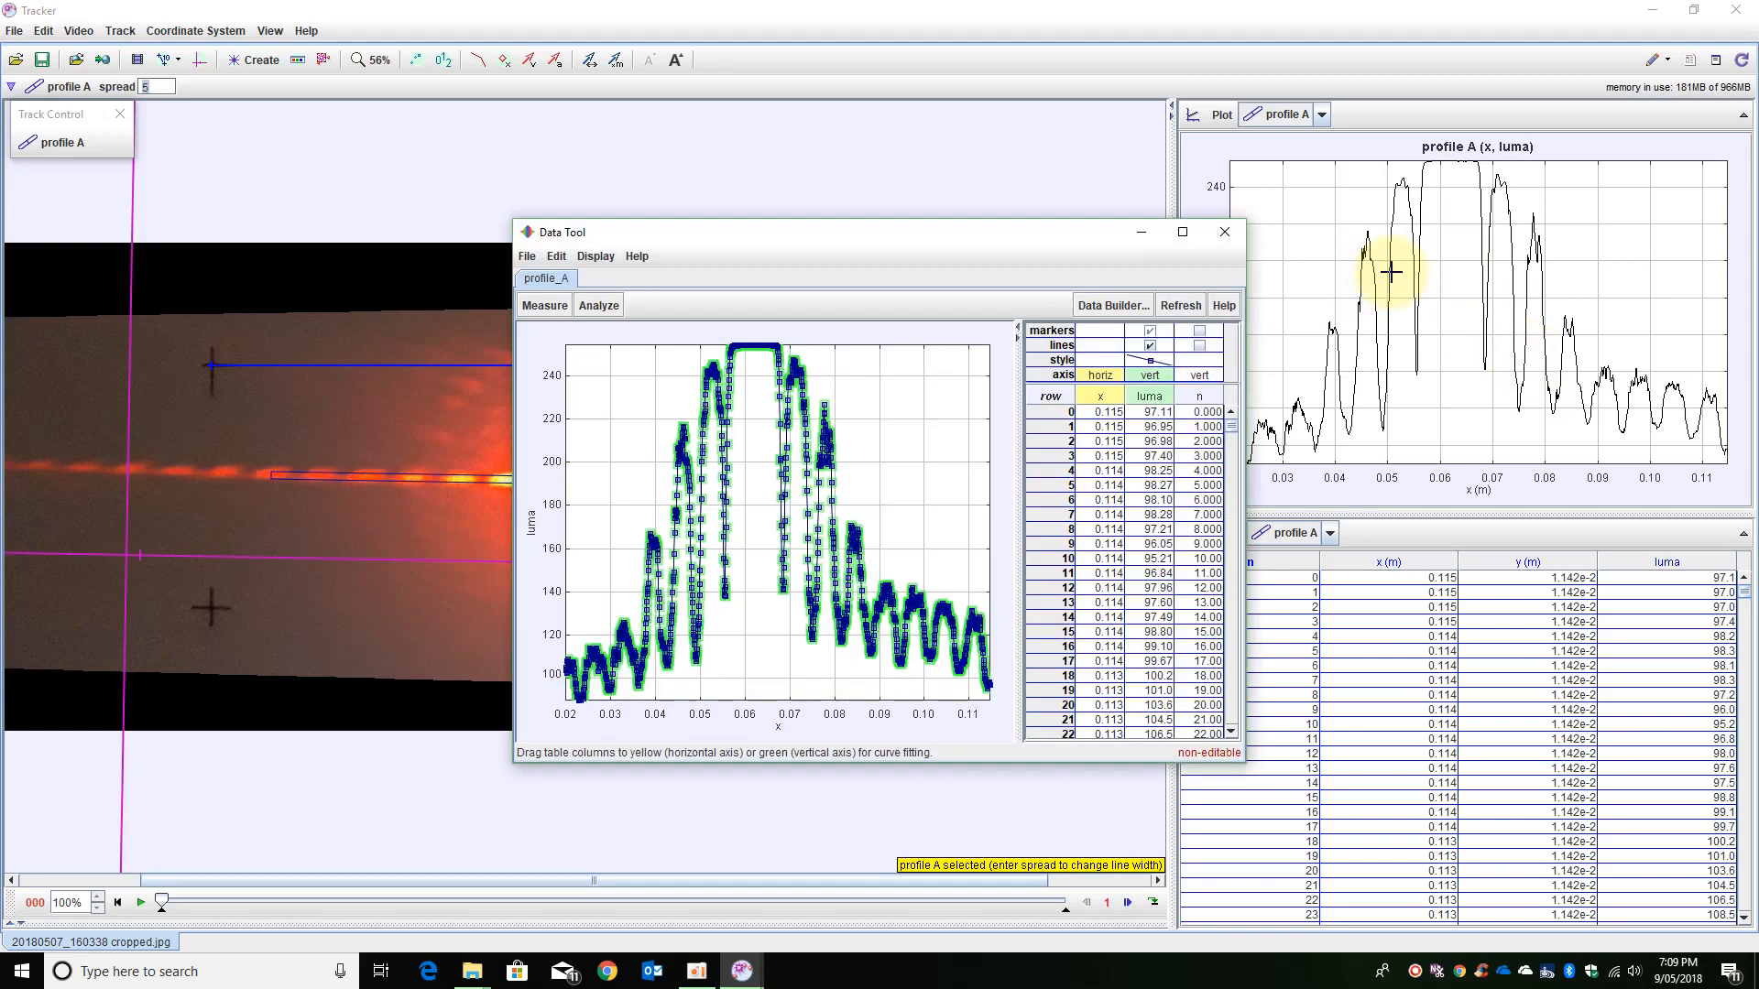
# Send the luma-versus-x profile to Data Tool and view the band intensity peaks full screen.
pyautogui.click(1182, 233)
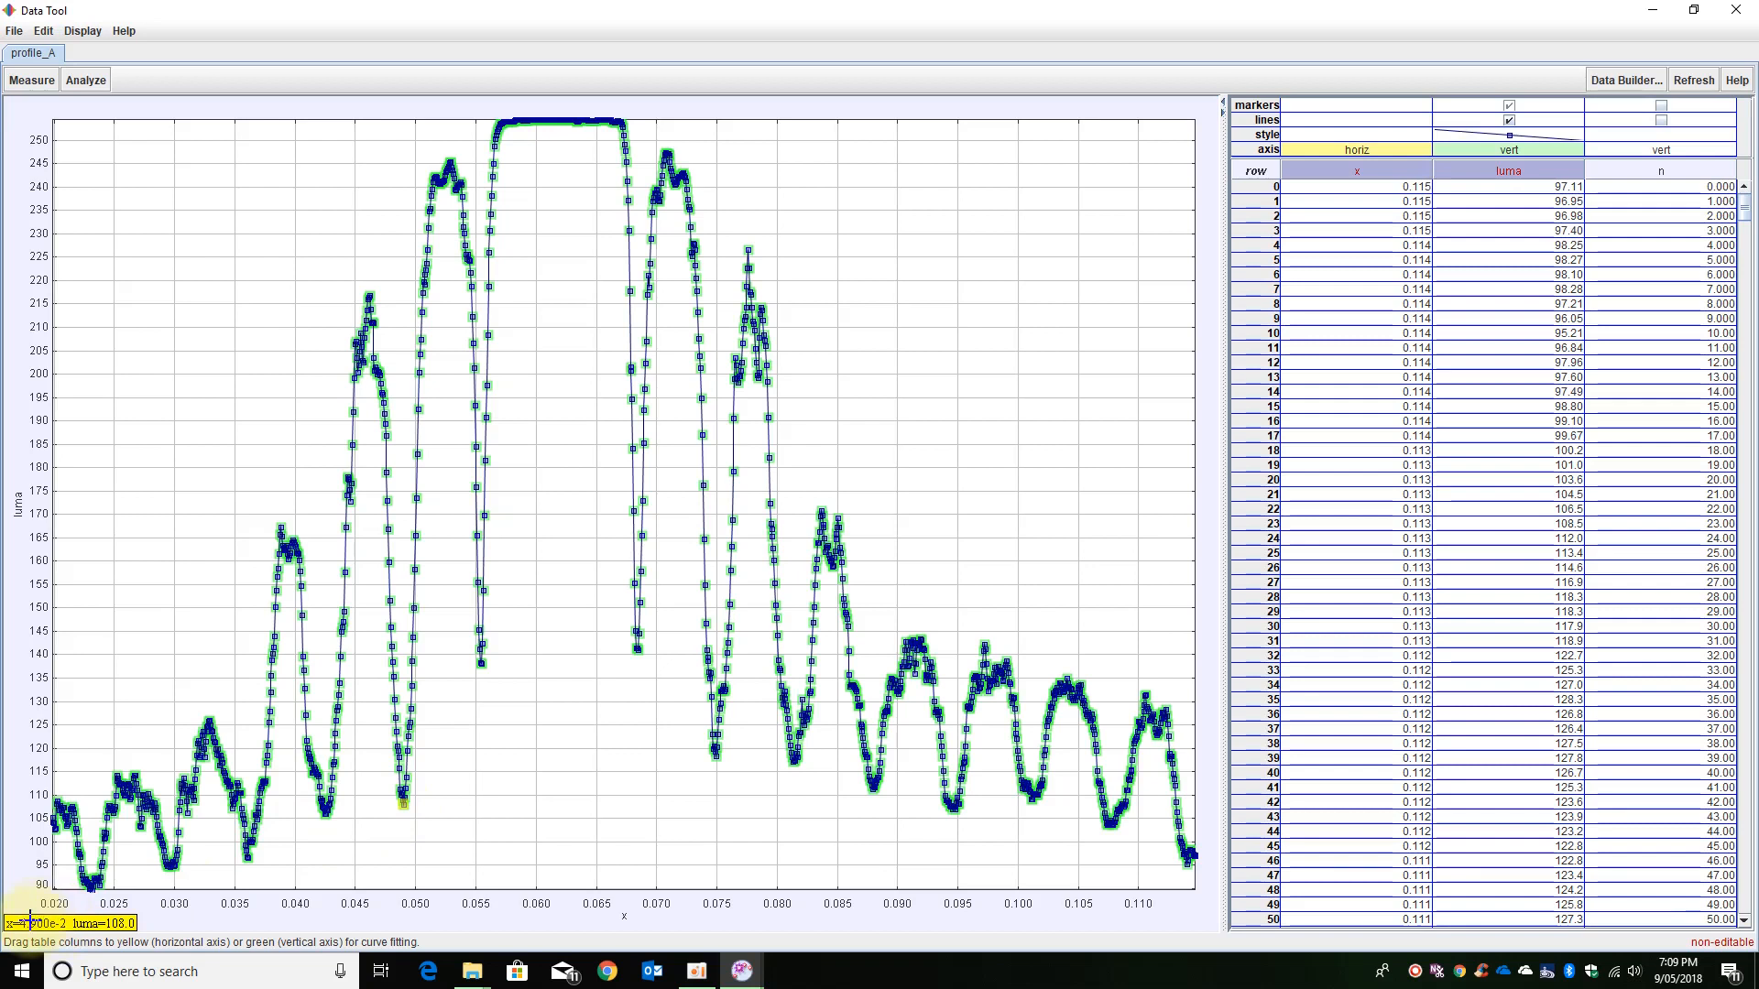
pyautogui.moveTo(44, 921)
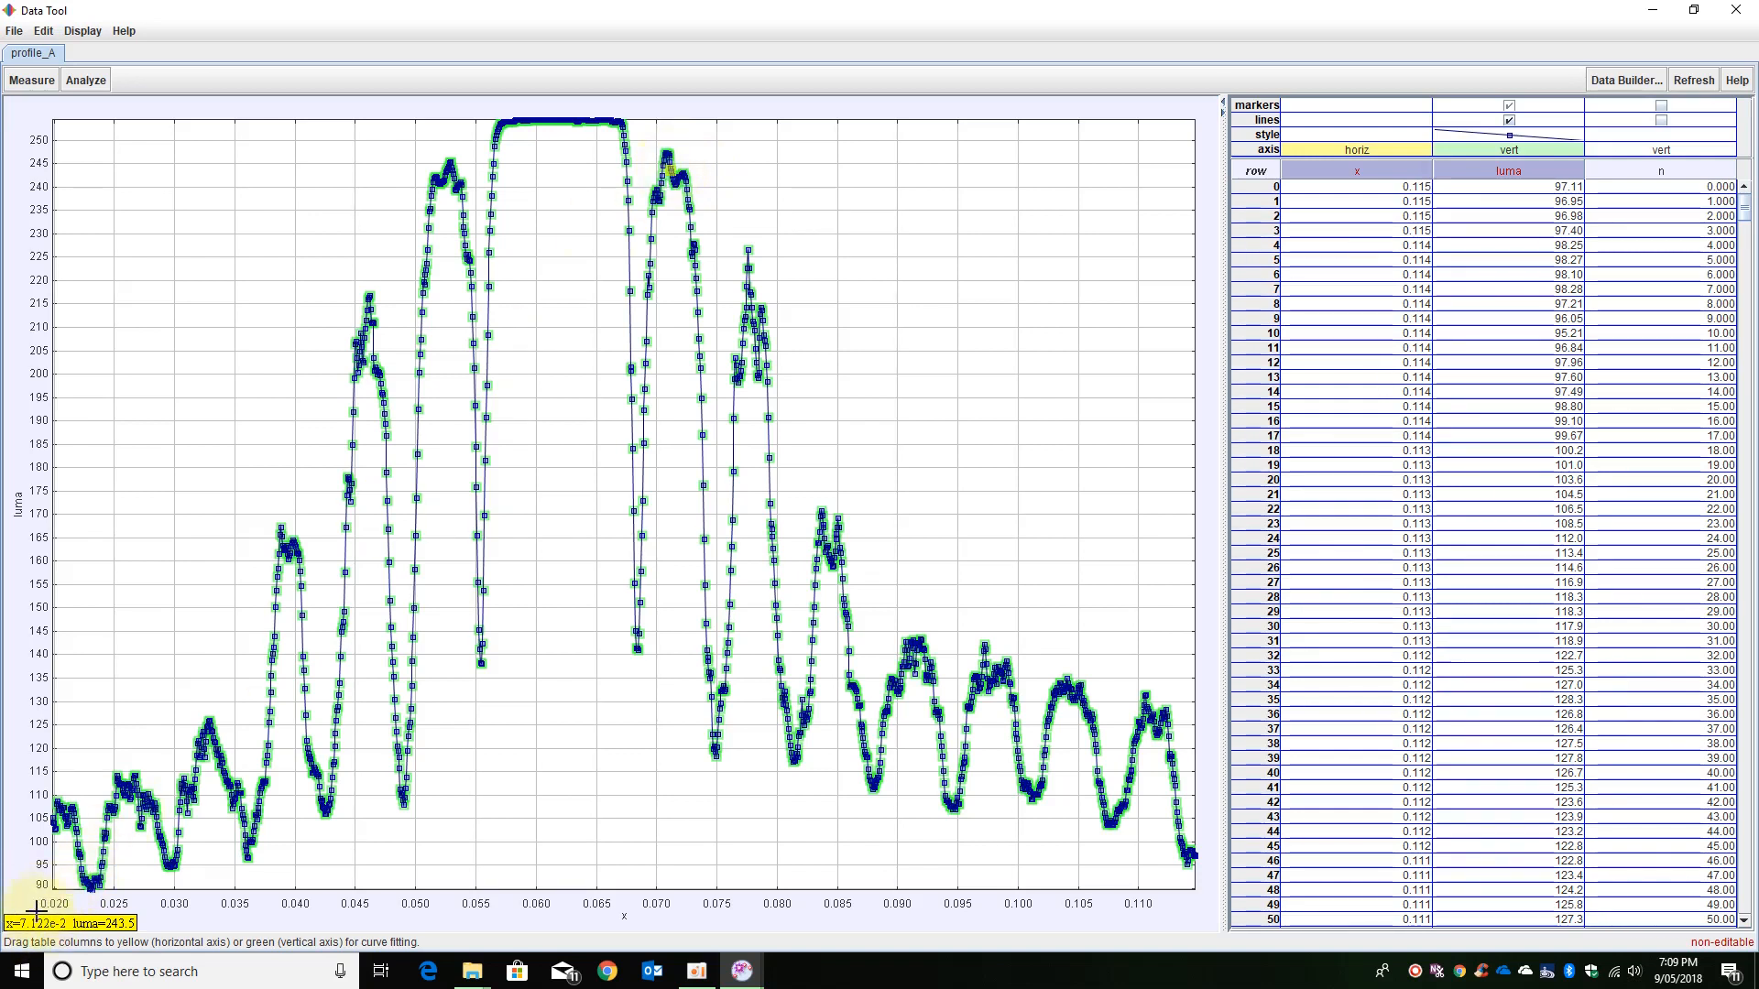
pyautogui.moveTo(753, 311)
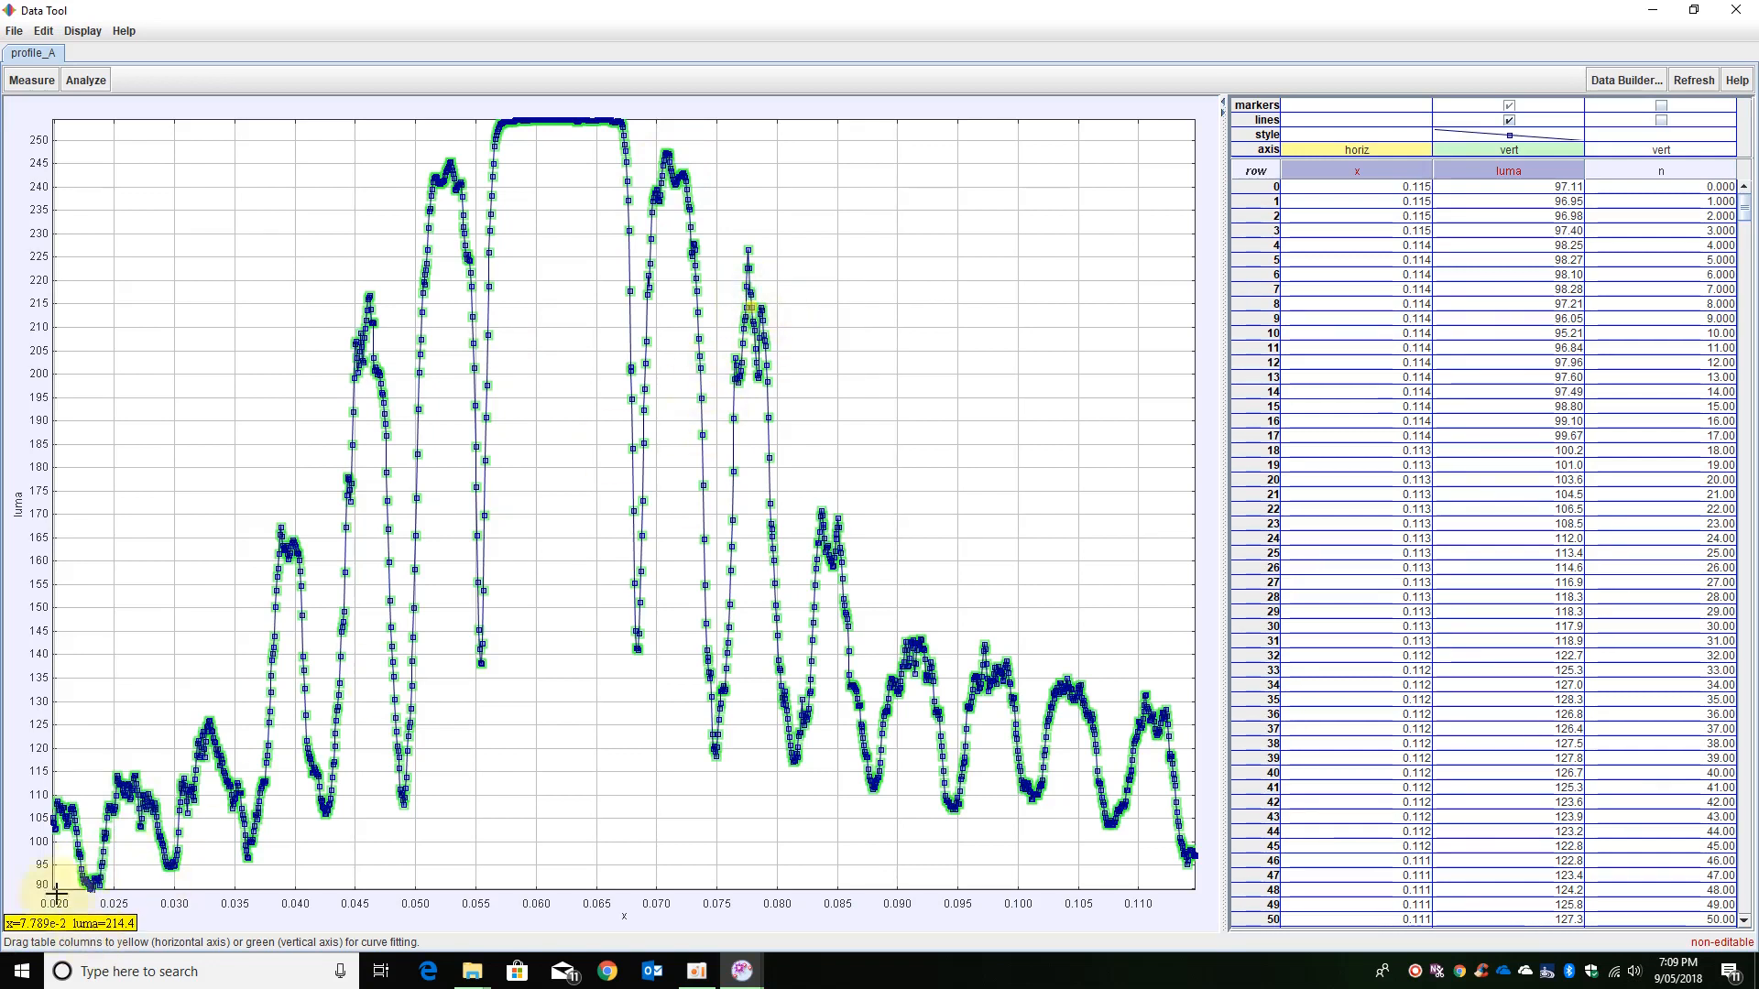
pyautogui.moveTo(927, 482)
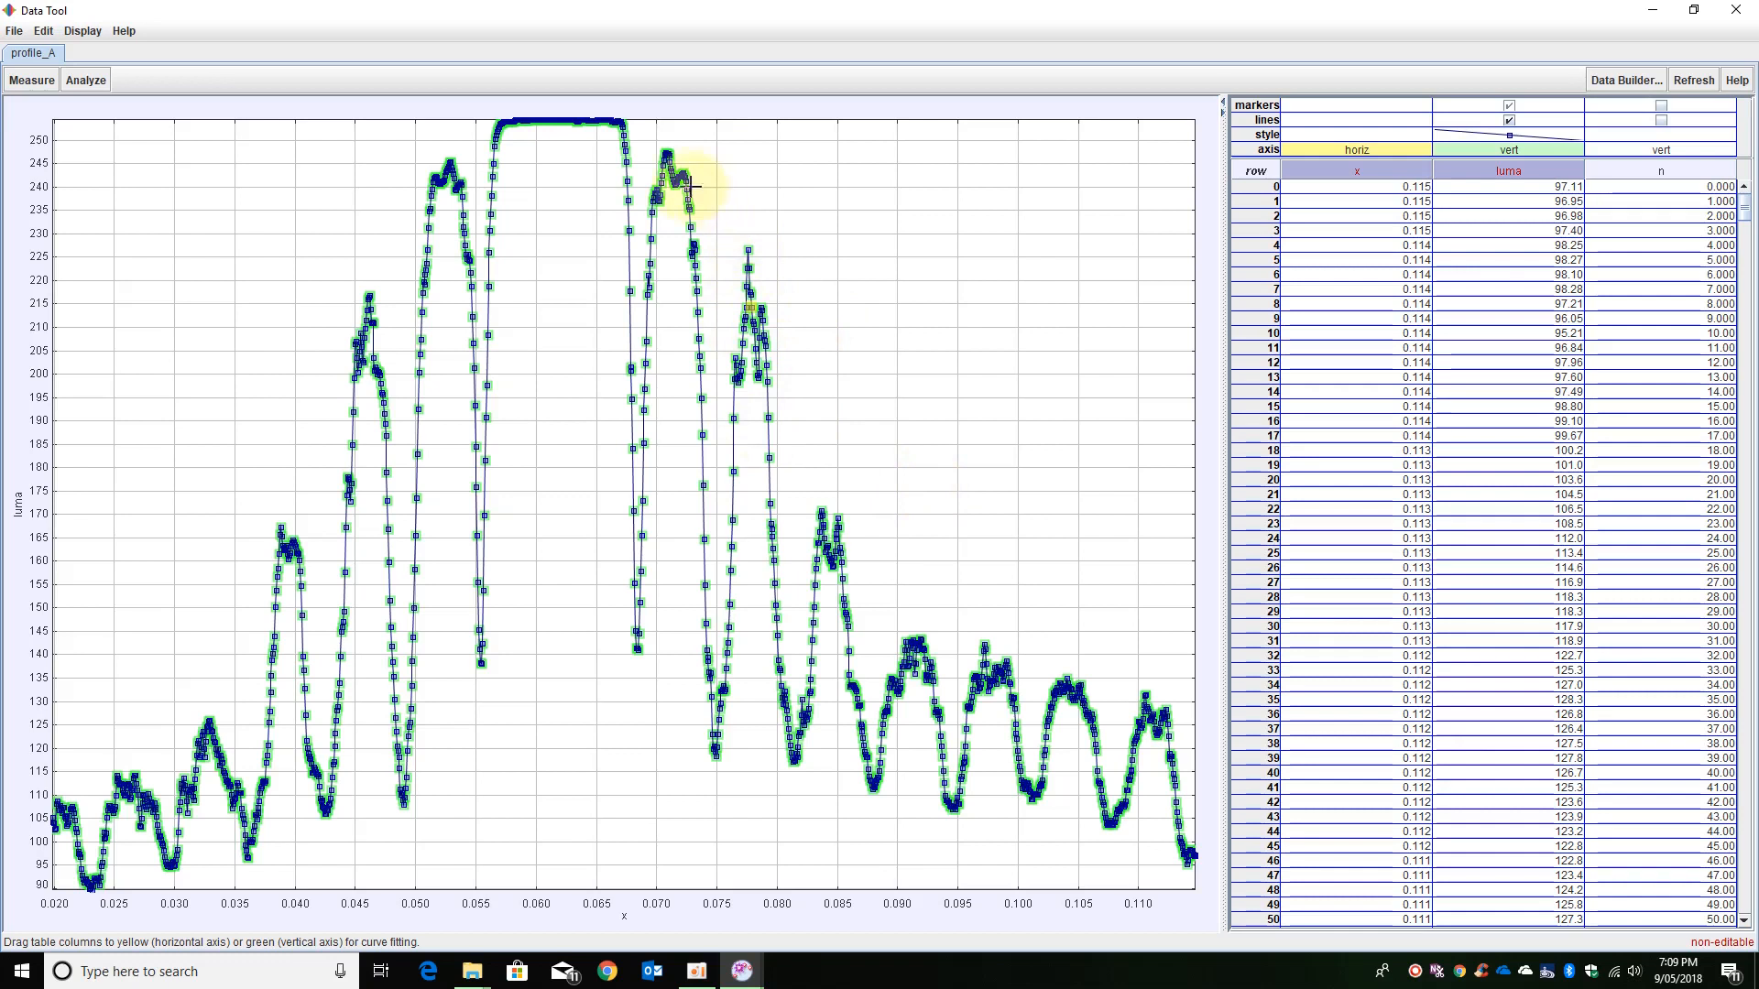
pyautogui.moveTo(715, 277)
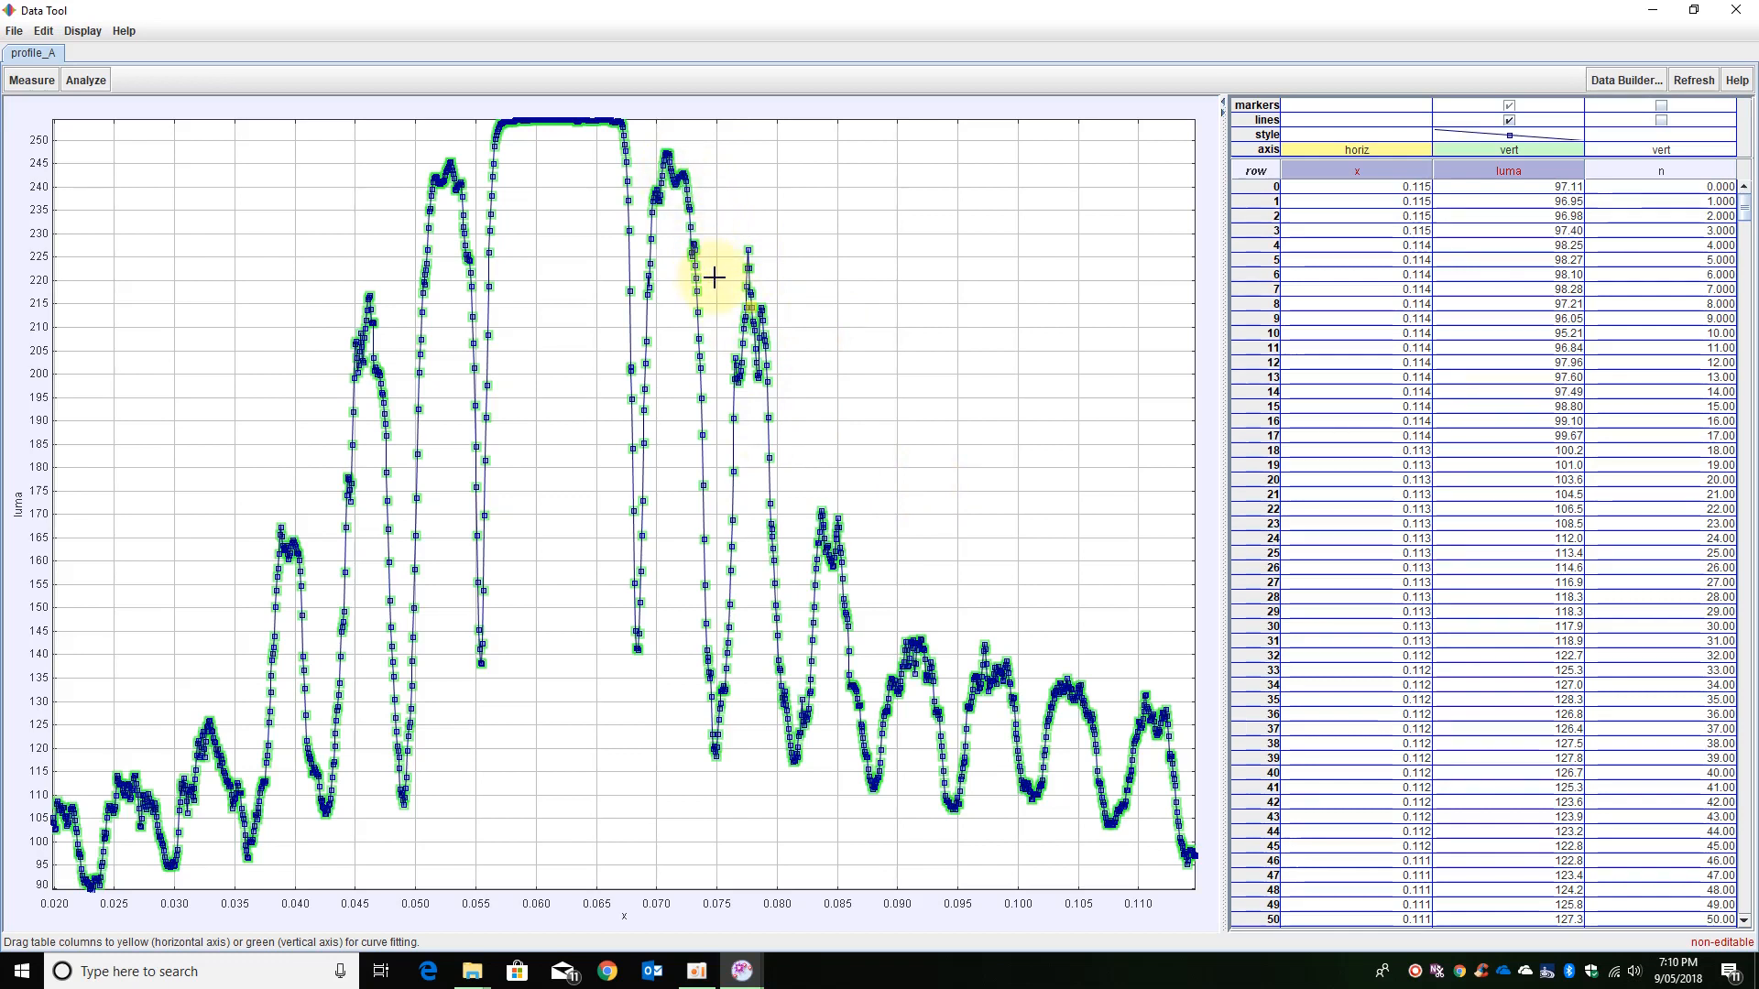